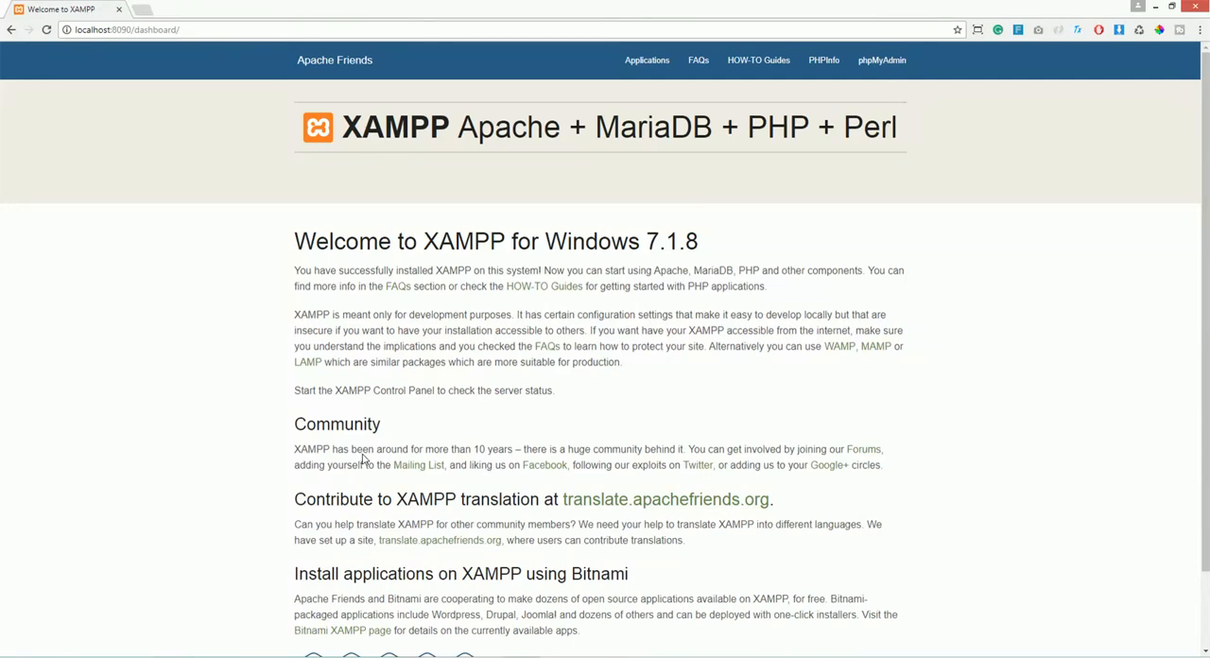
mouse_move(365, 473)
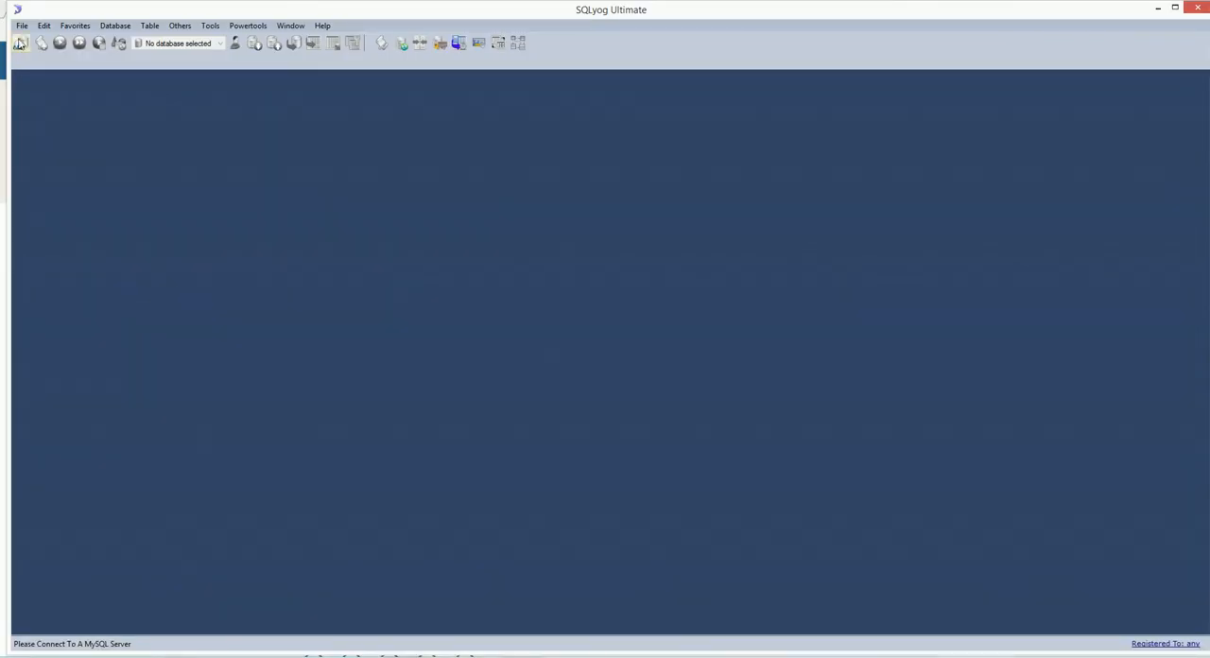
Step: Navigate the browser from the XAMPP dashboard to localhost:8090/phpmyadmin
left_click(19, 43)
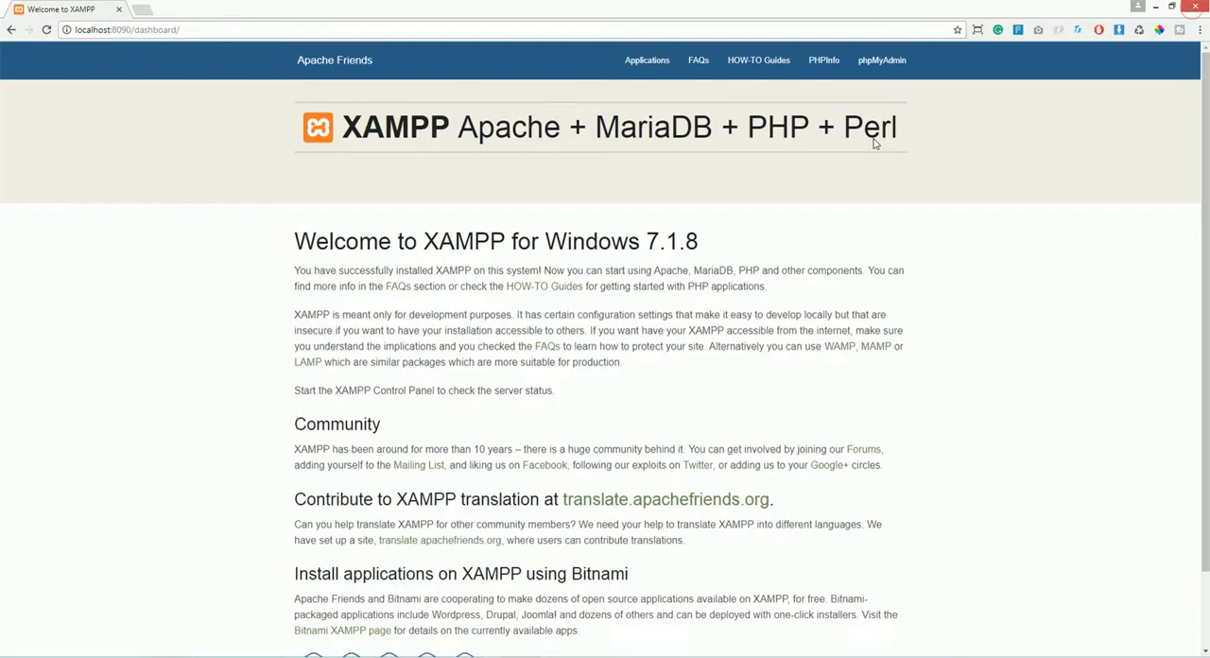
mouse_move(647, 197)
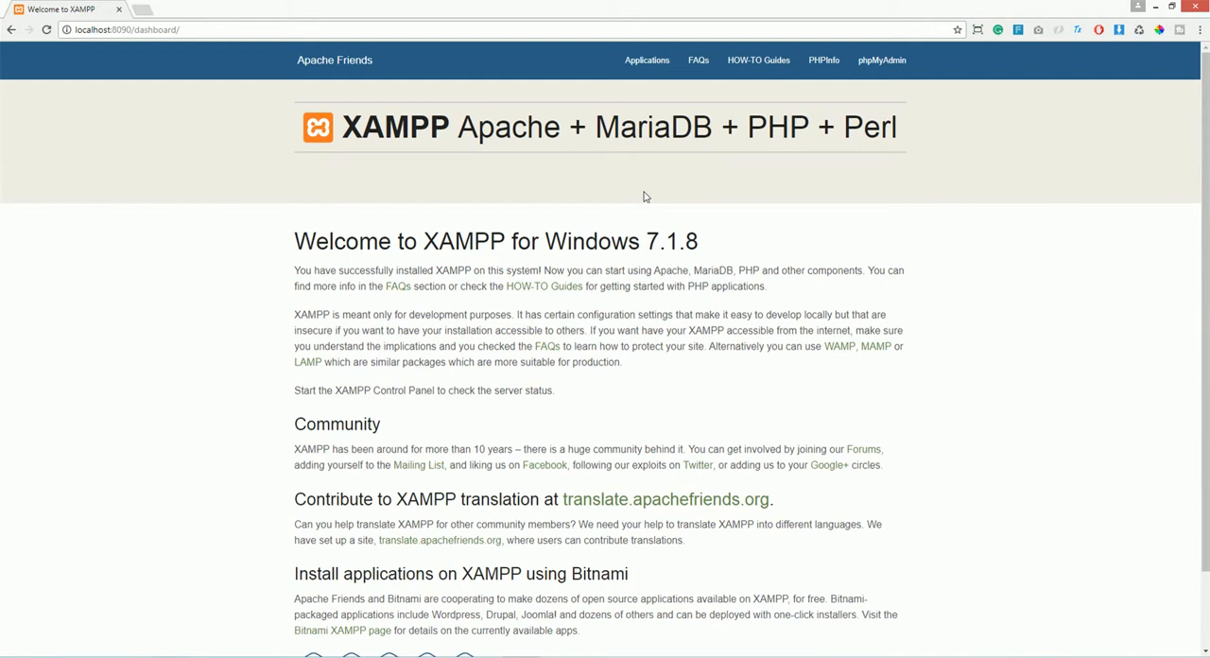
mouse_move(641, 238)
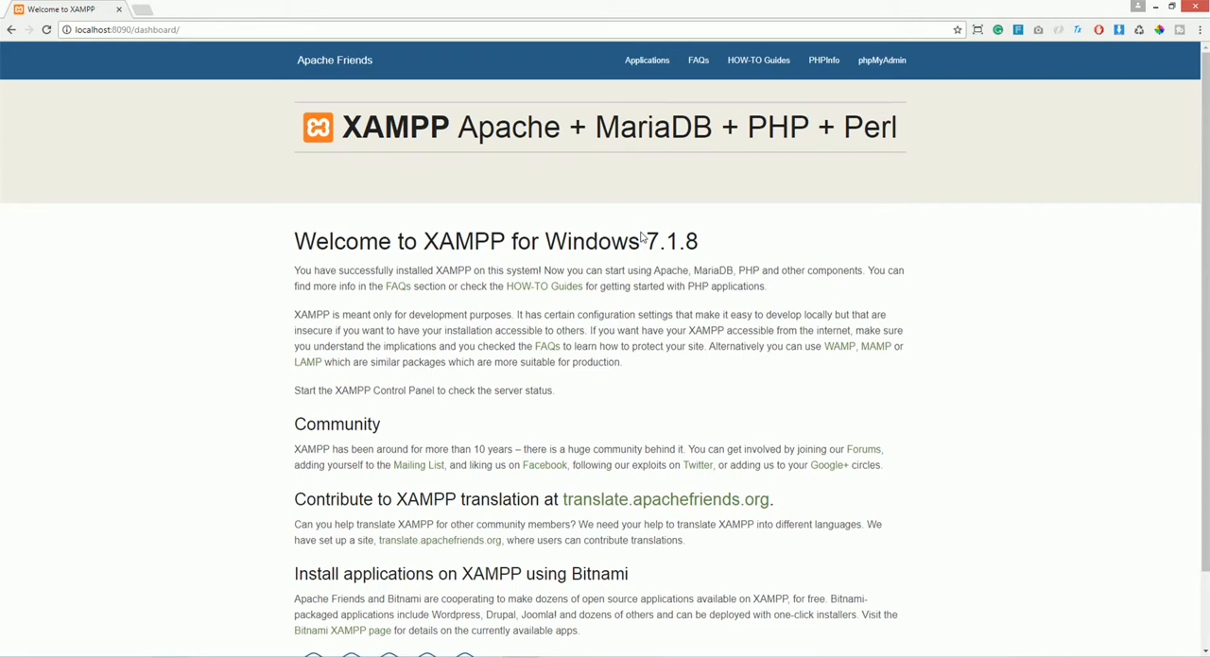
double_click(155, 30)
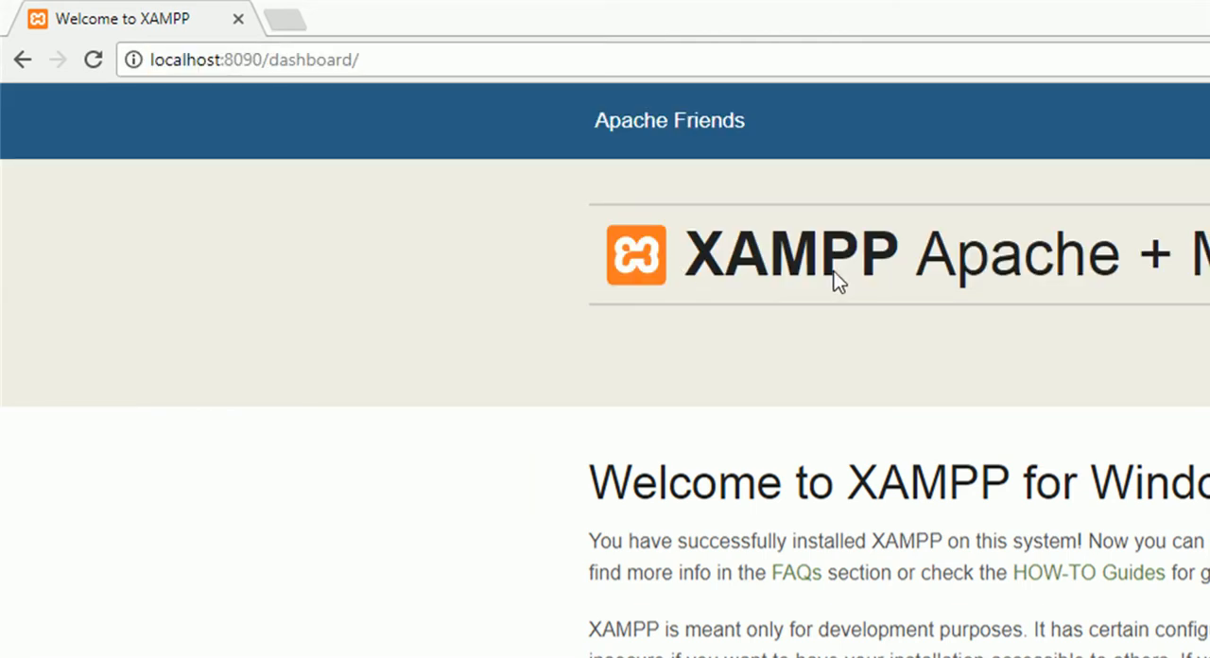
mouse_move(818, 461)
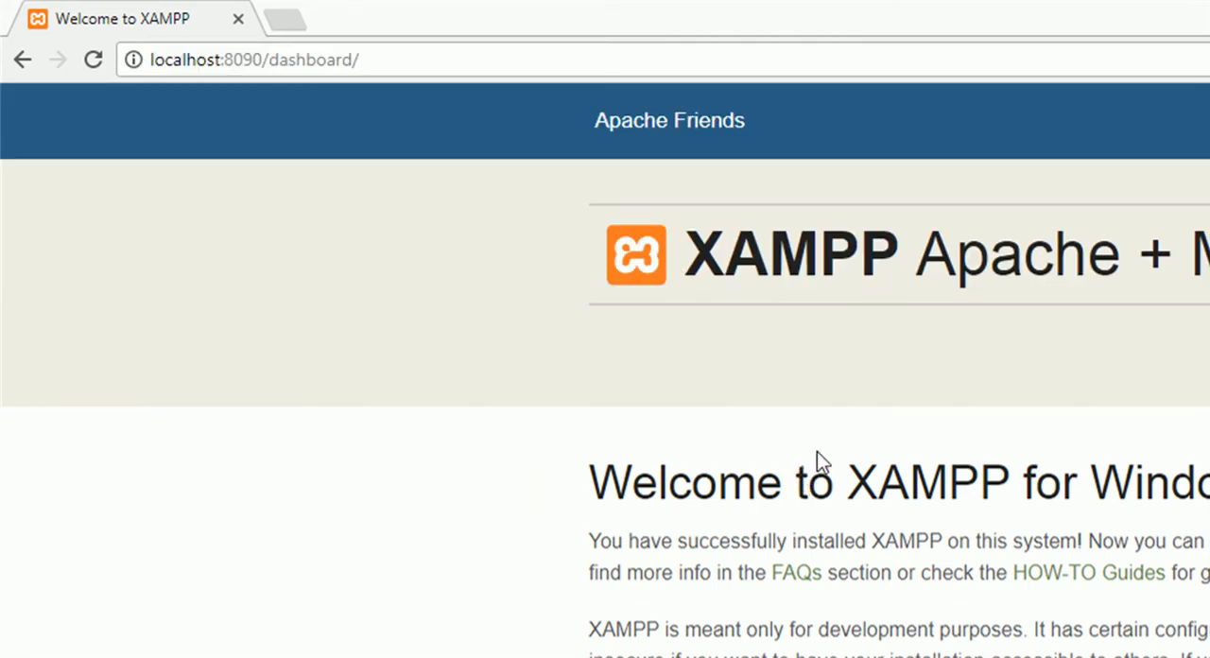
mouse_move(760, 274)
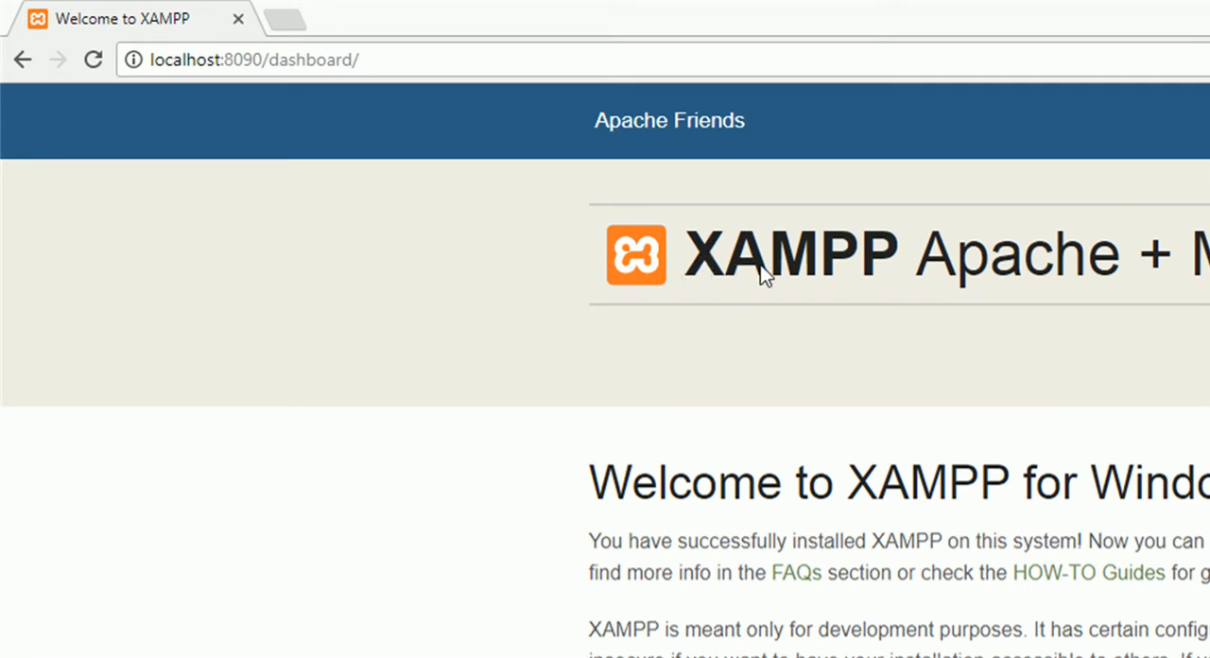
mouse_move(491, 380)
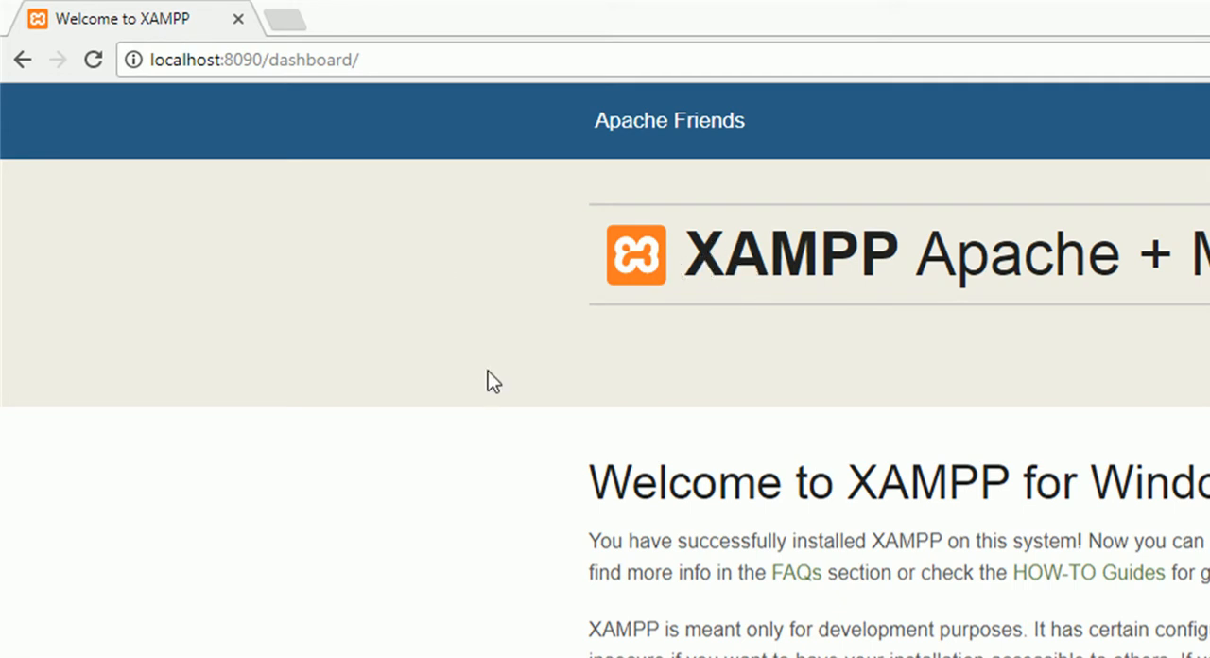
mouse_move(711, 325)
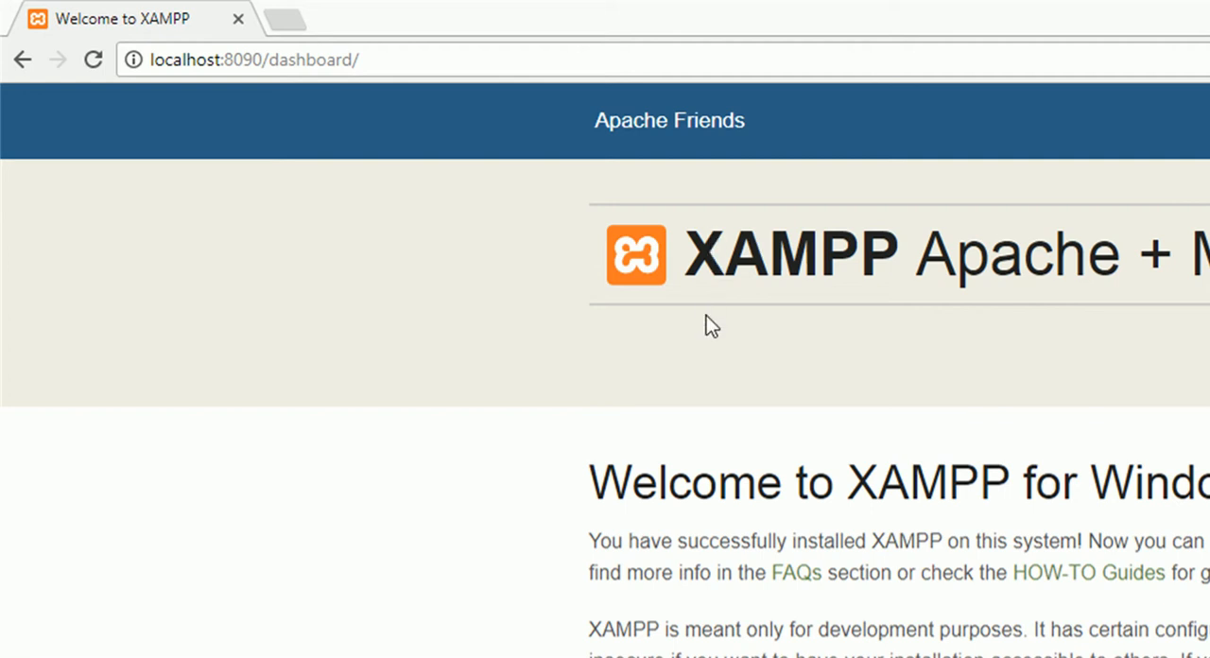
mouse_move(469, 333)
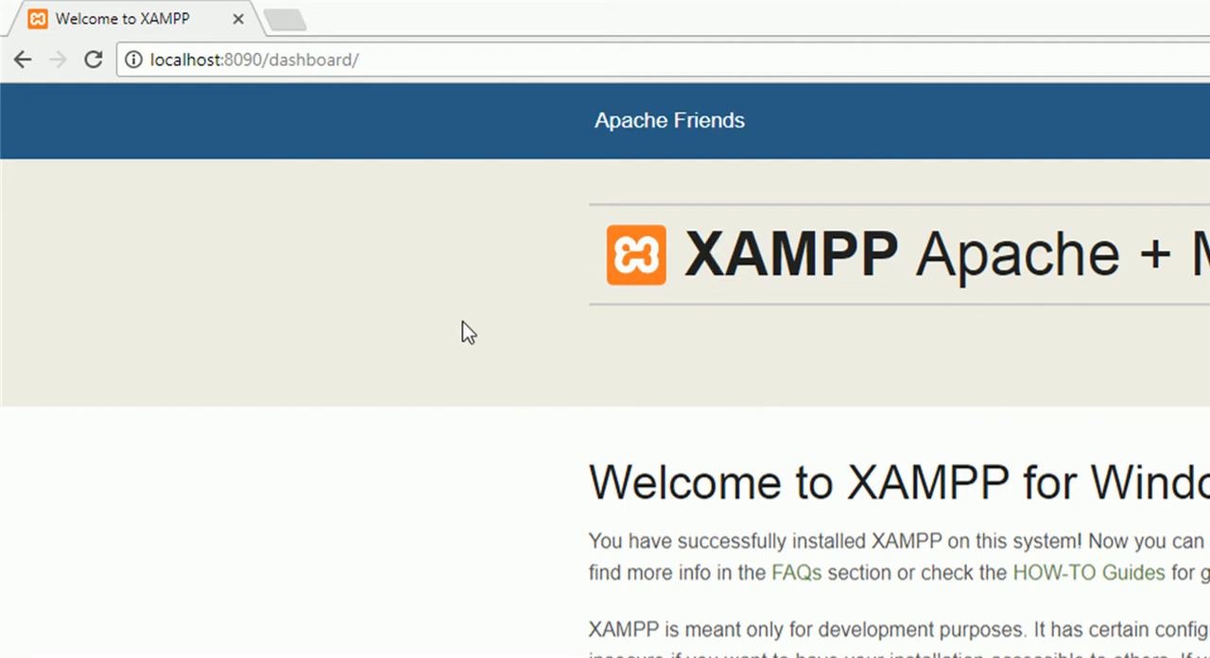
mouse_move(306, 76)
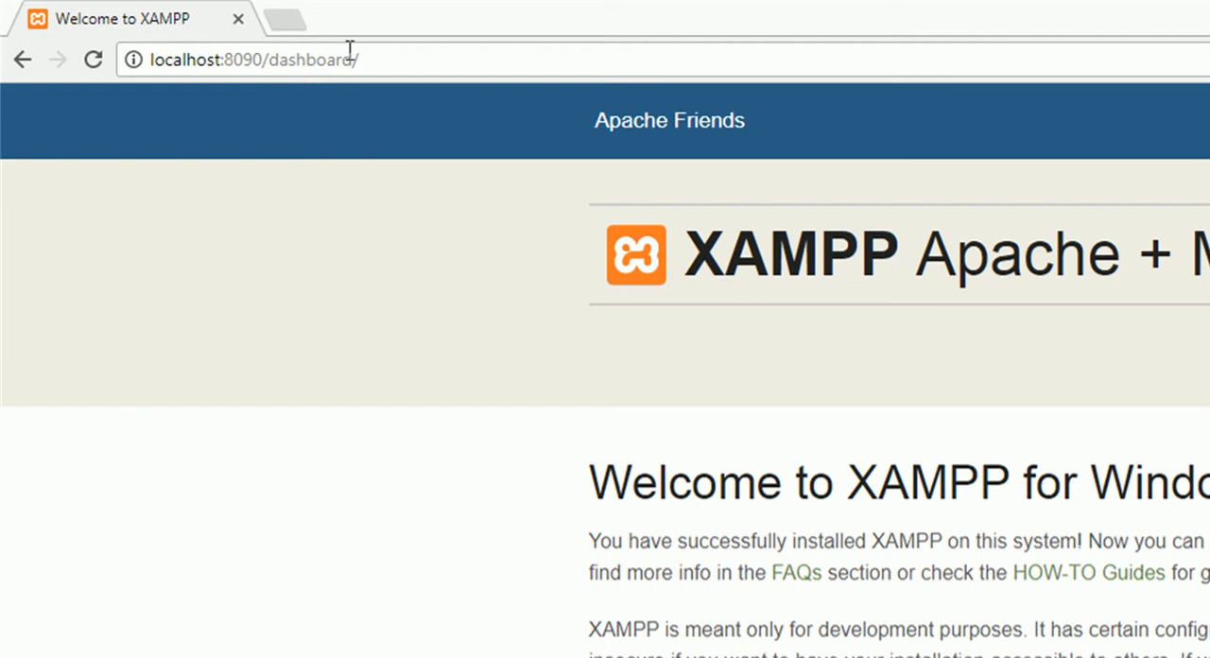
mouse_move(313, 92)
type("phpmyadmin")
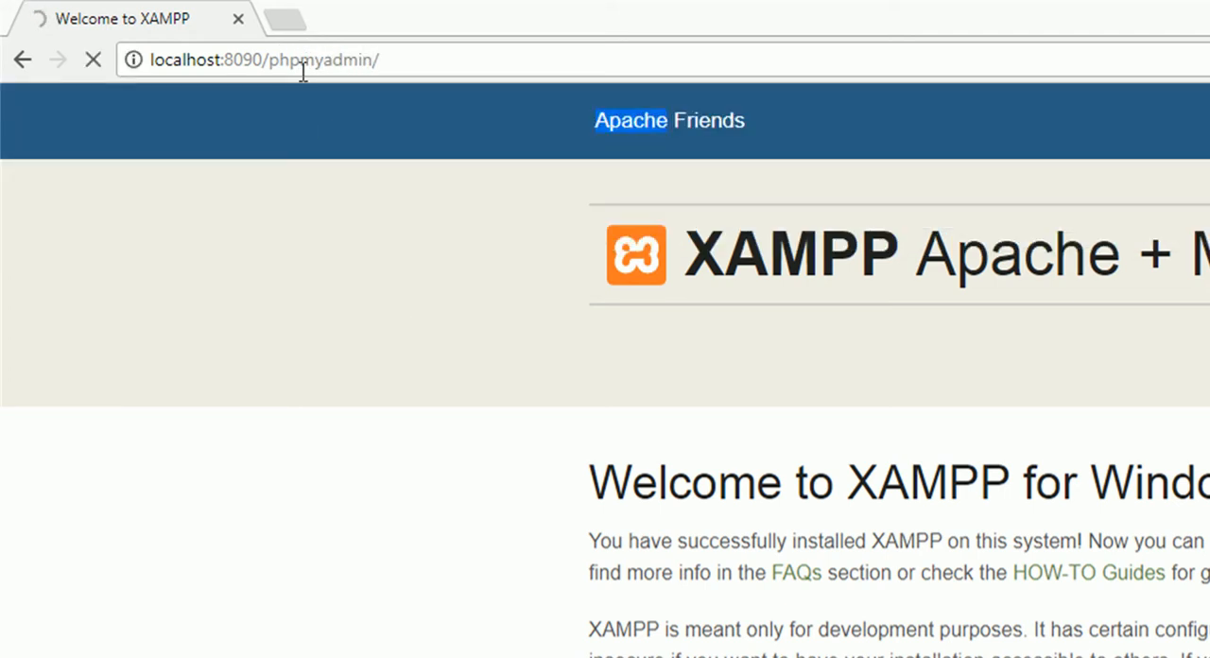
double_click(322, 61)
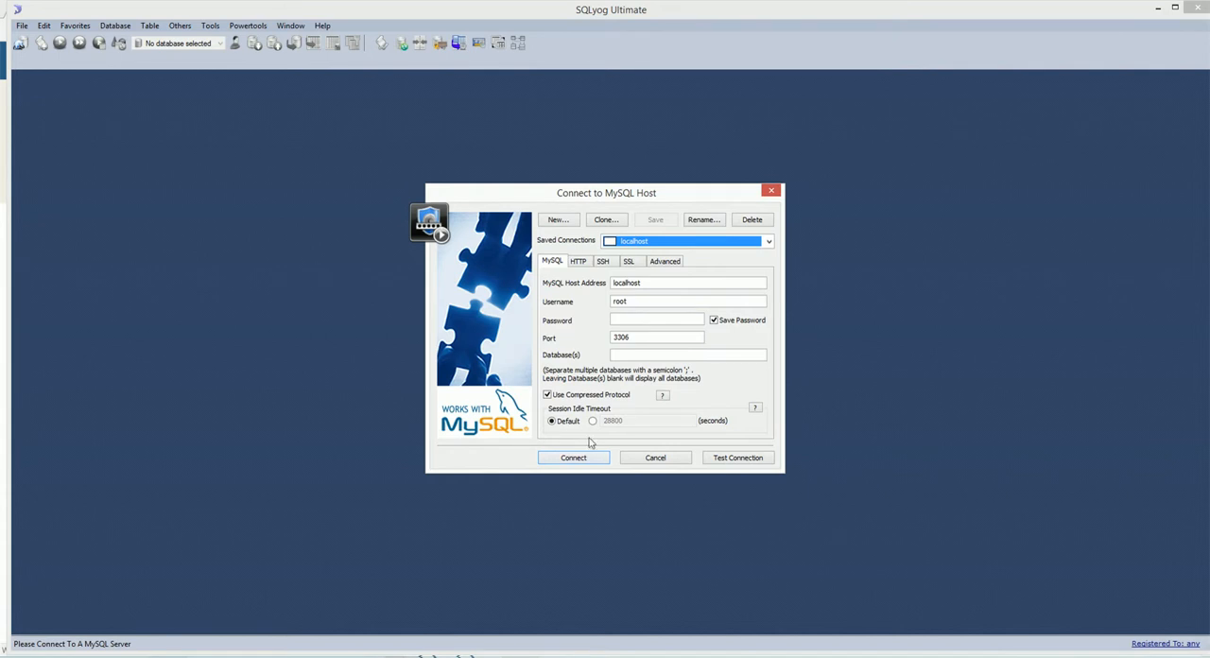
Step: Connect to the MySQL server on localhost as root on port 3306
left_click(573, 458)
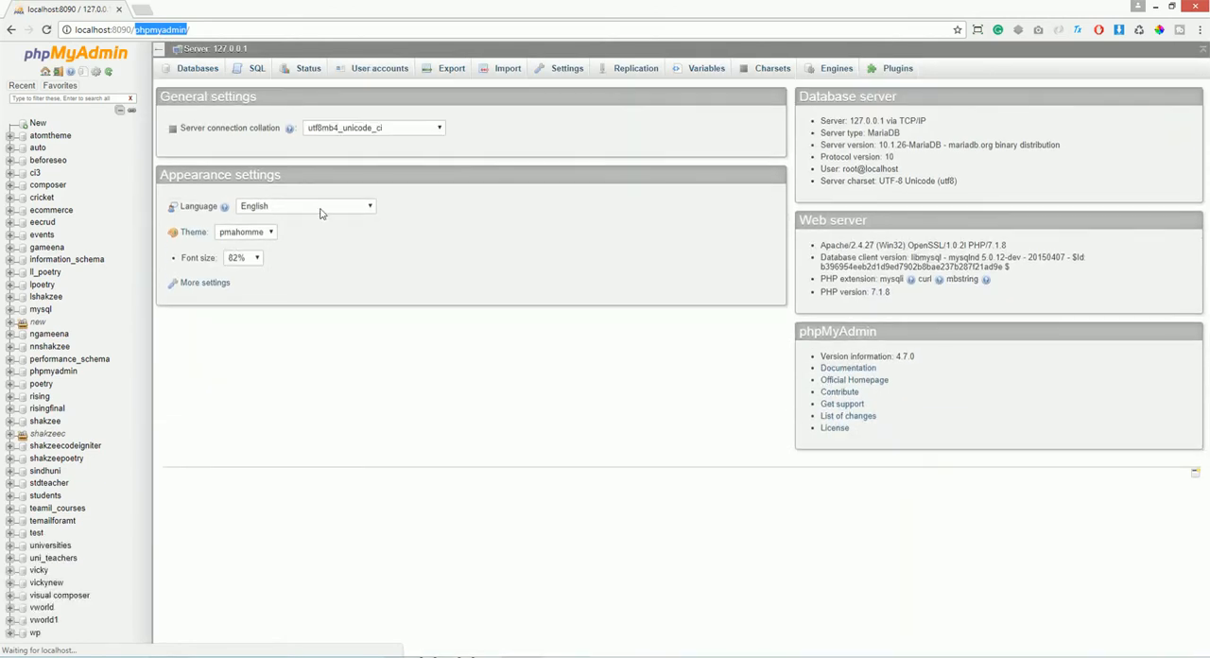
Step: Show the Databases overview of the local server in phpMyAdmin
left_click(196, 68)
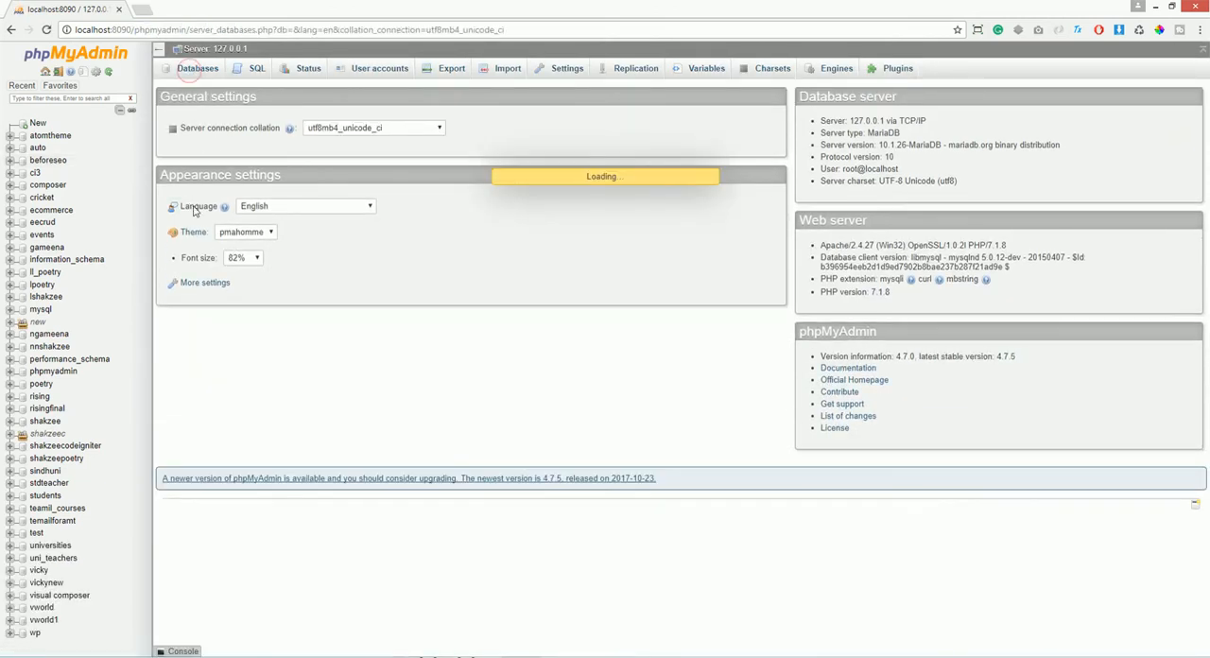
left_click(197, 68)
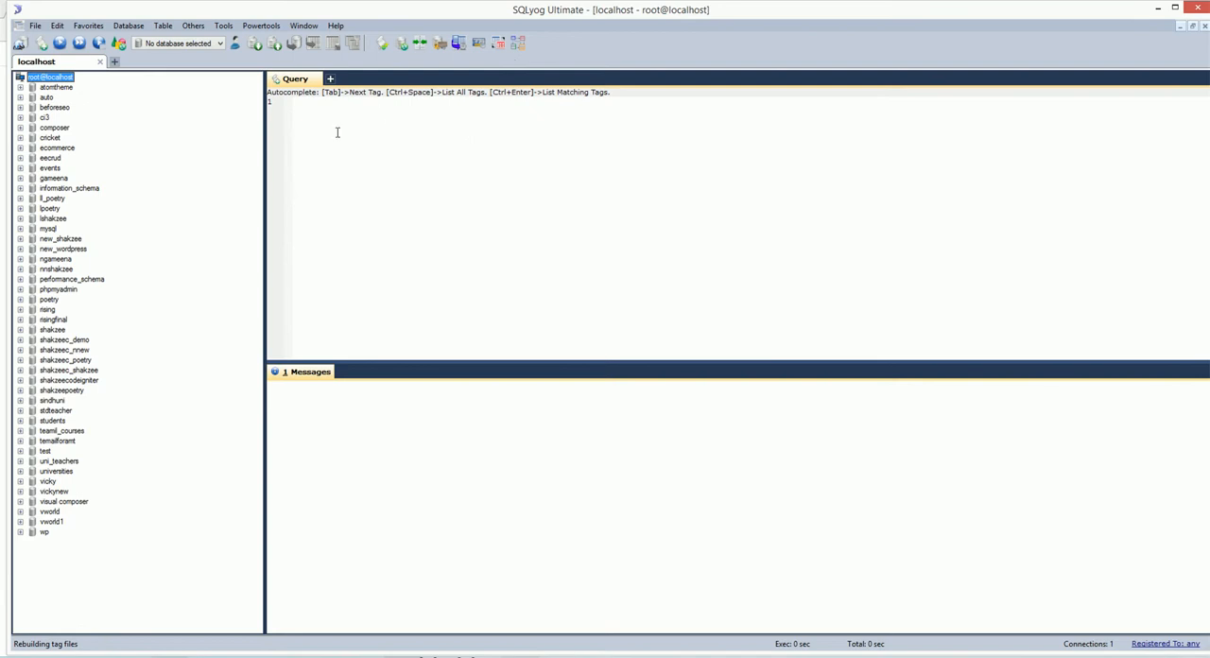
mouse_move(367, 261)
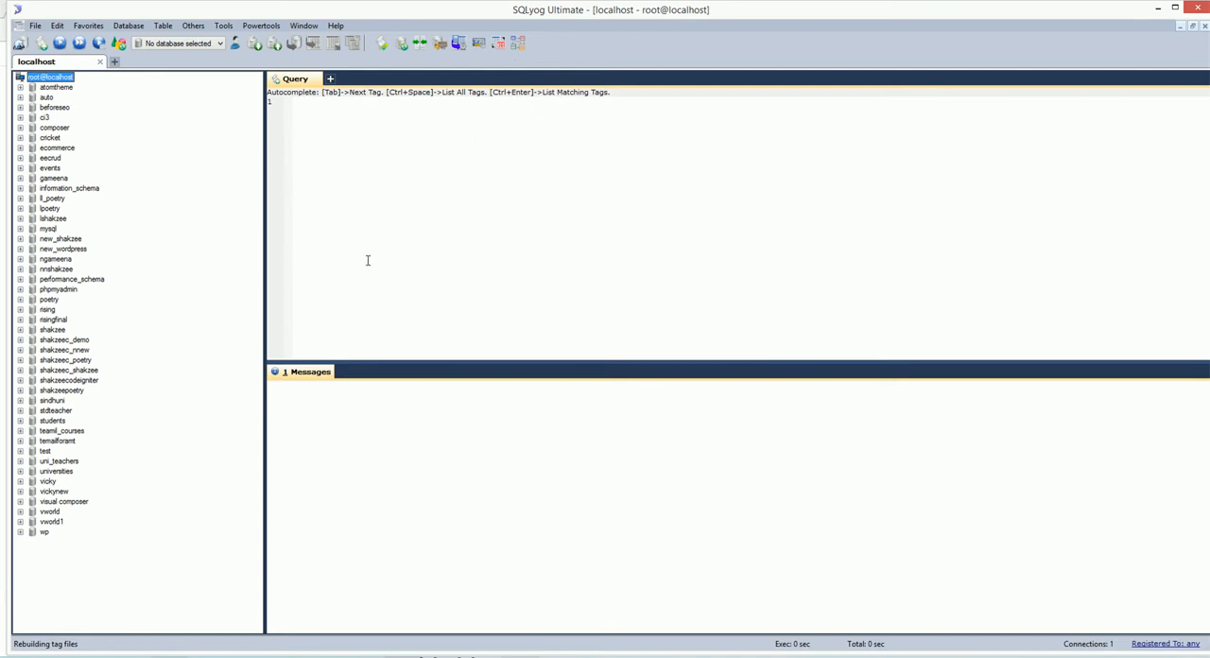
mouse_move(435, 261)
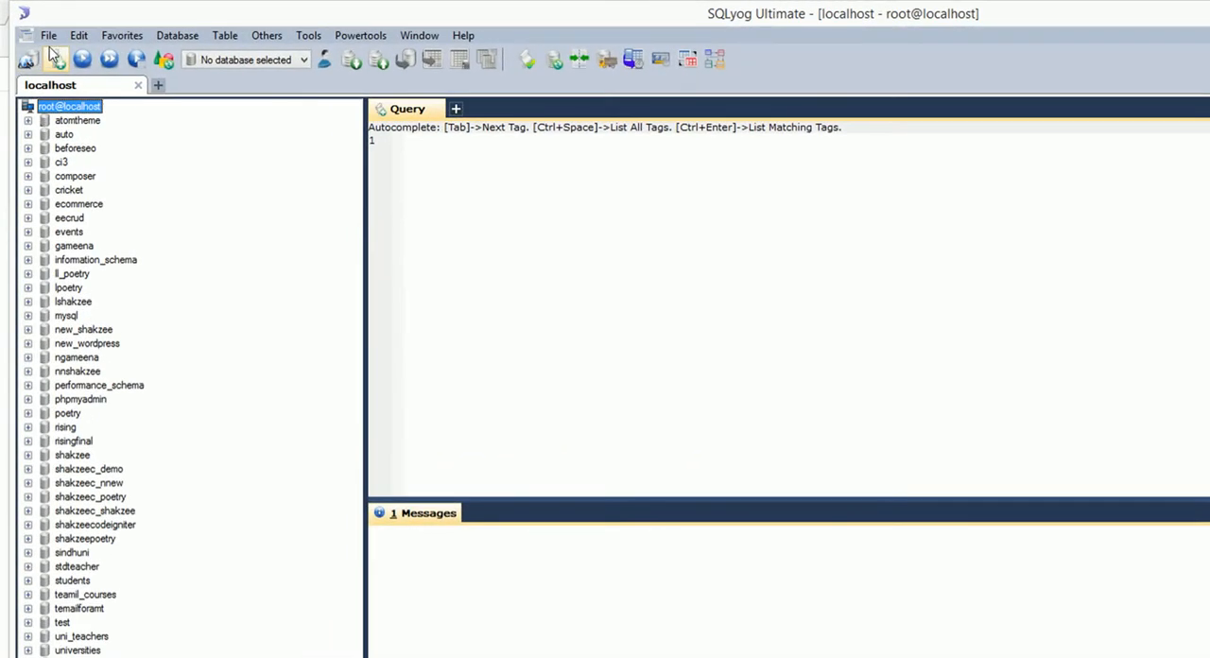
Step: Create a new database named signupsystem via Database > Create Database
left_click(178, 34)
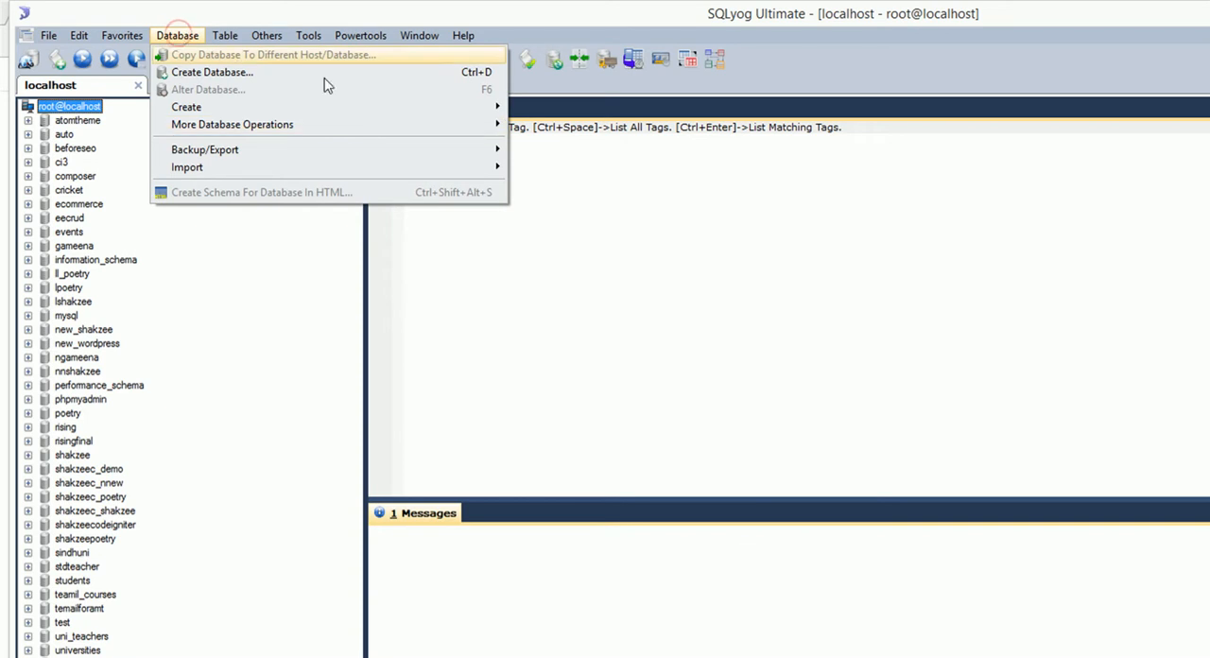
left_click(212, 71)
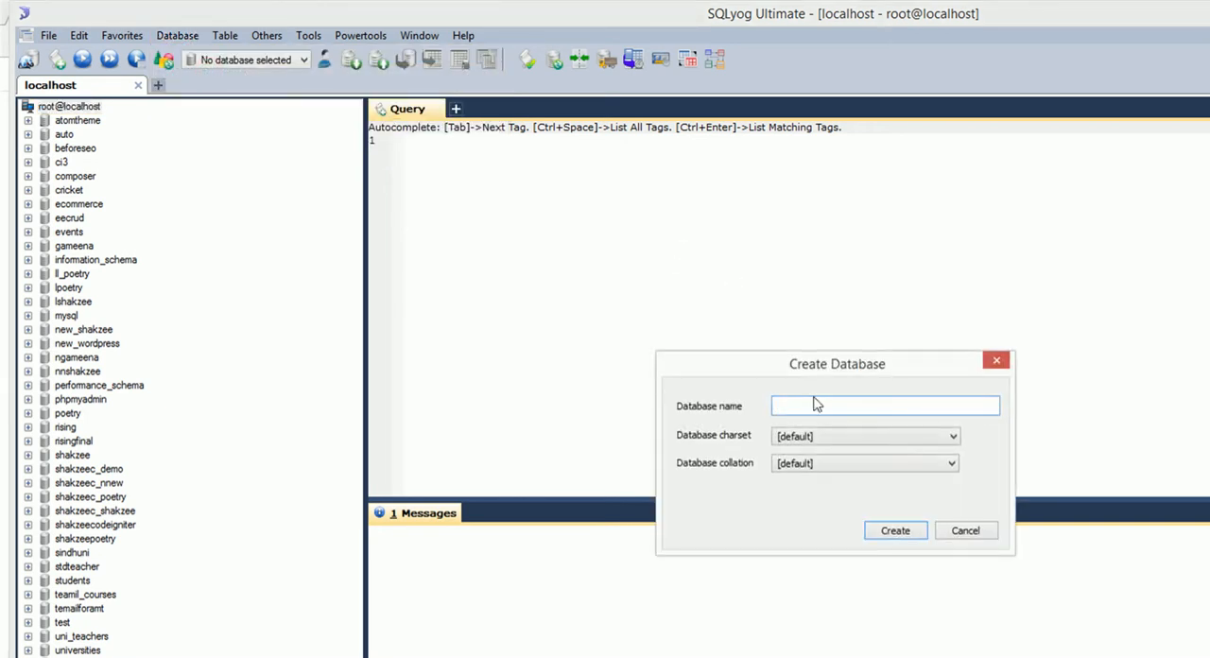
left_click(885, 405)
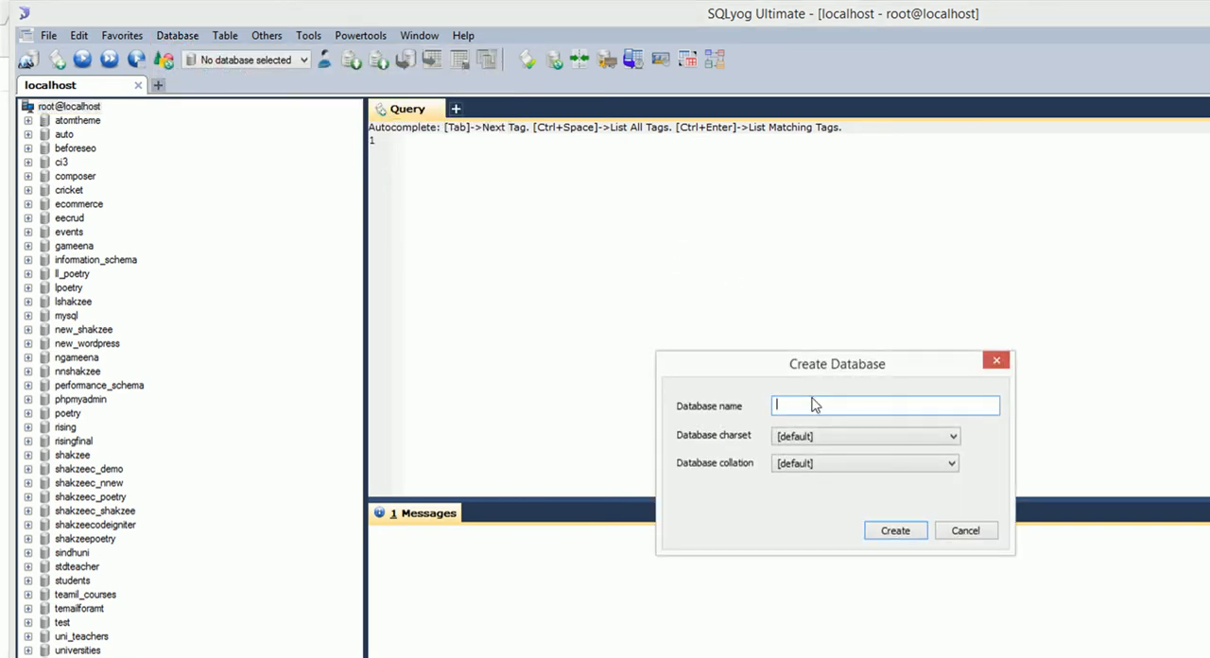
type("sign")
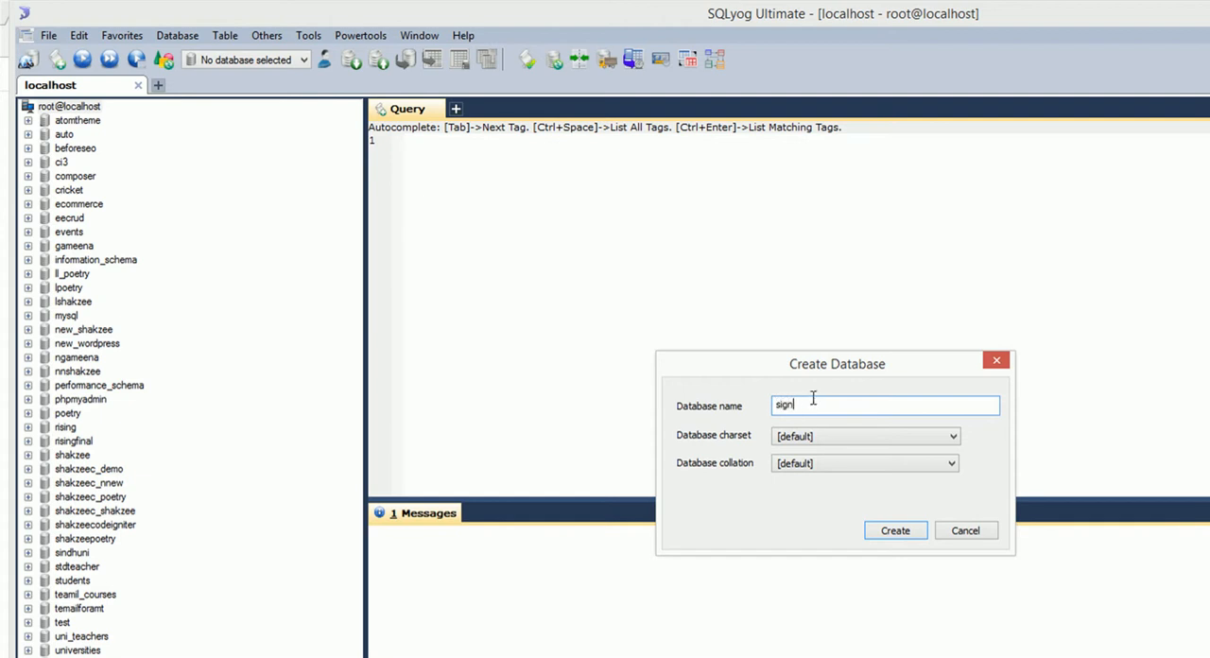
key("ctrl+a")
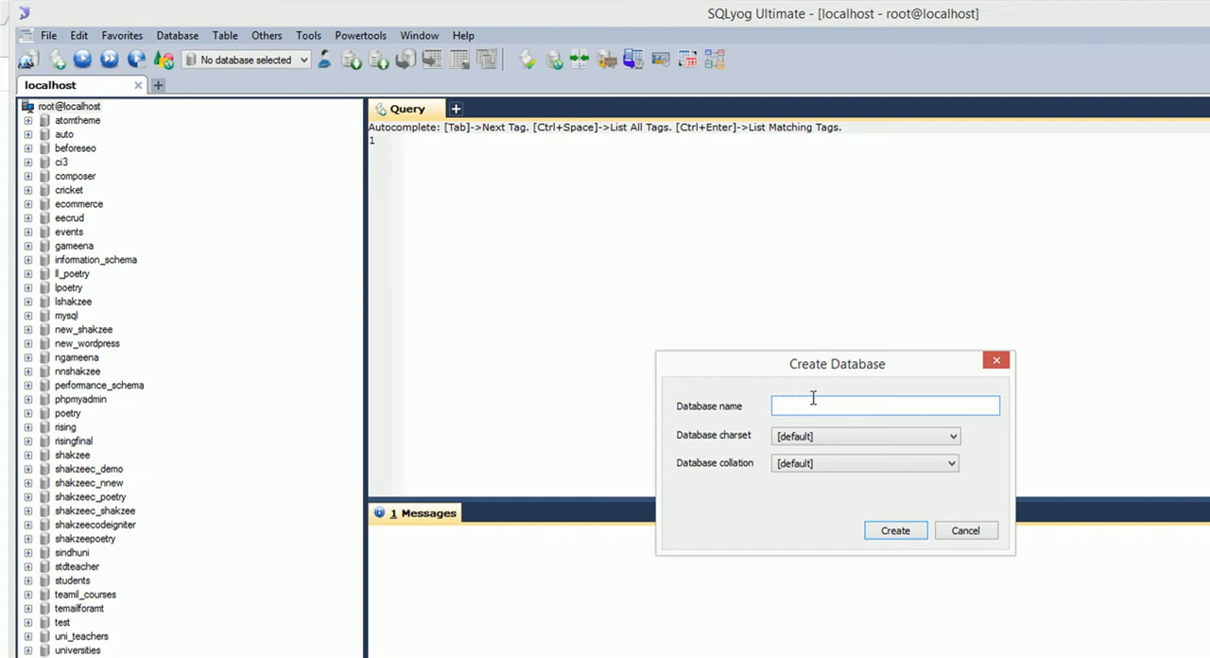
type("project")
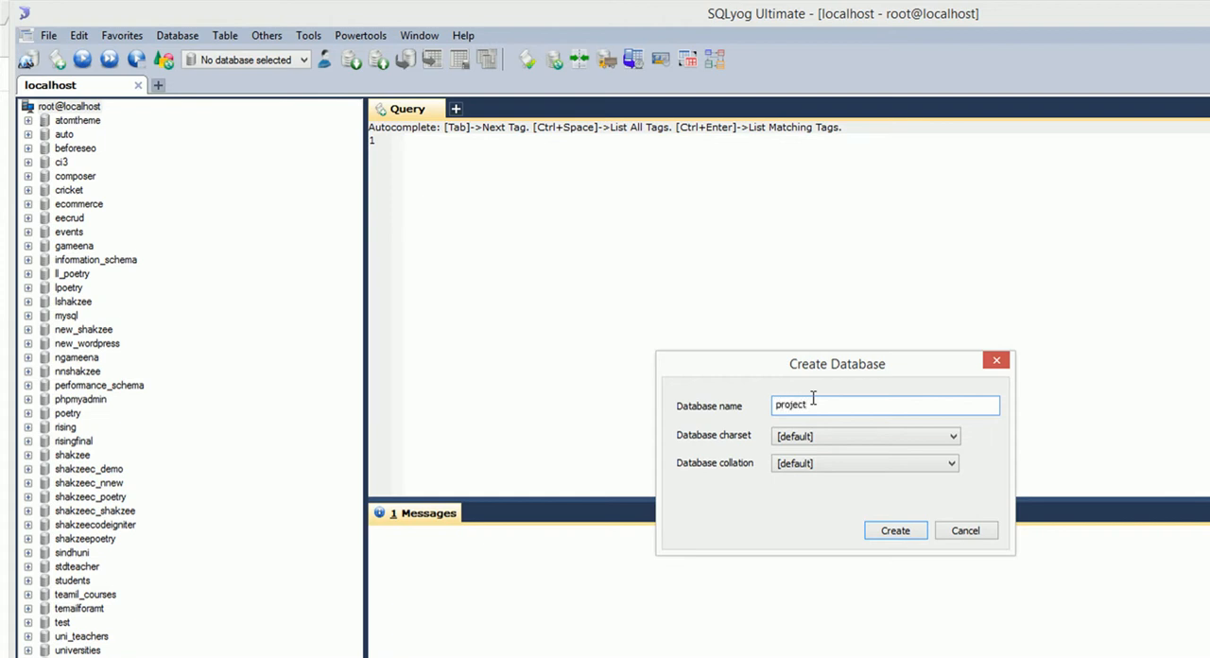
type("signupsystem")
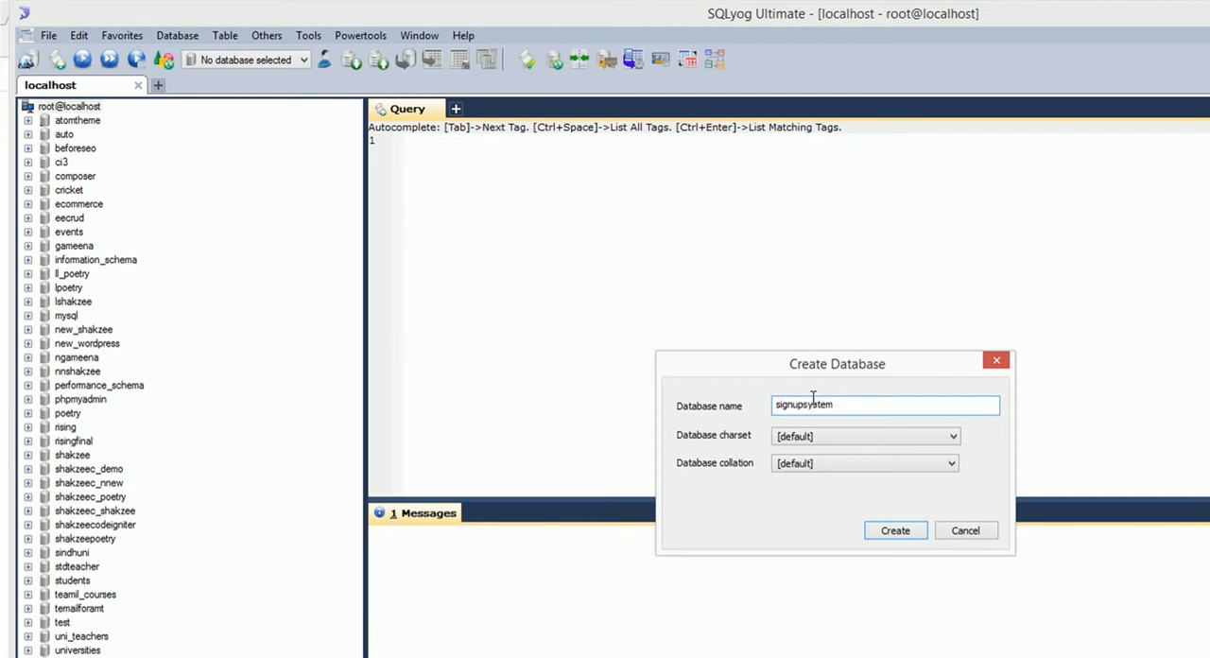
left_click(895, 529)
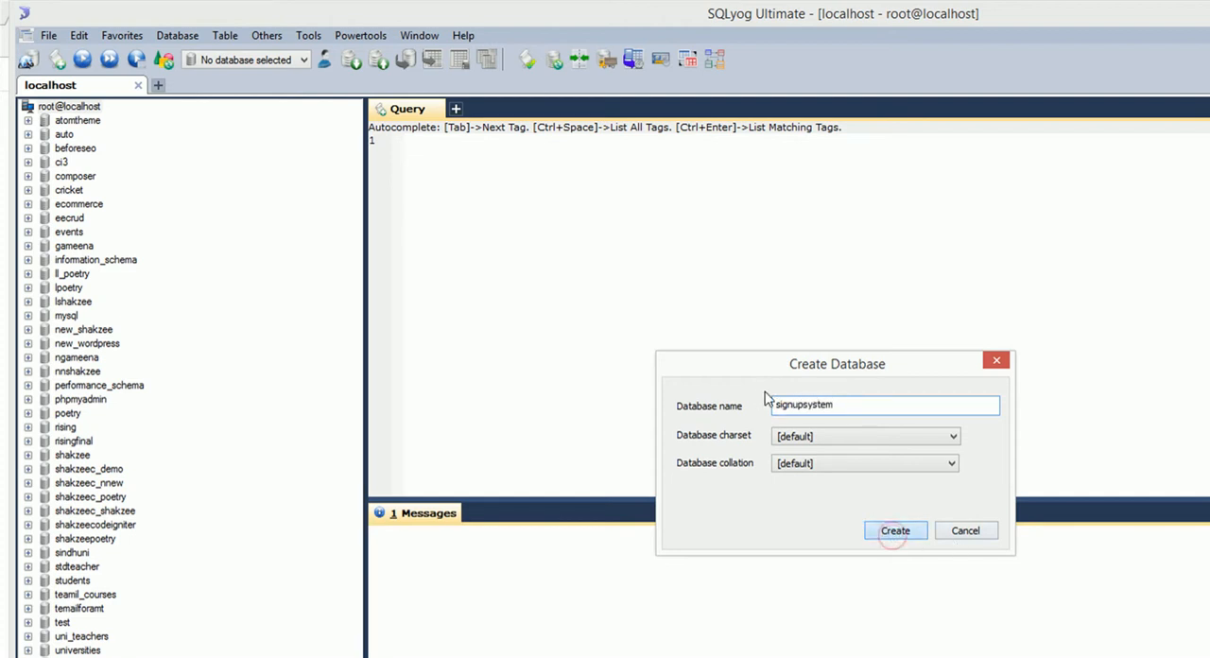
left_click(894, 529)
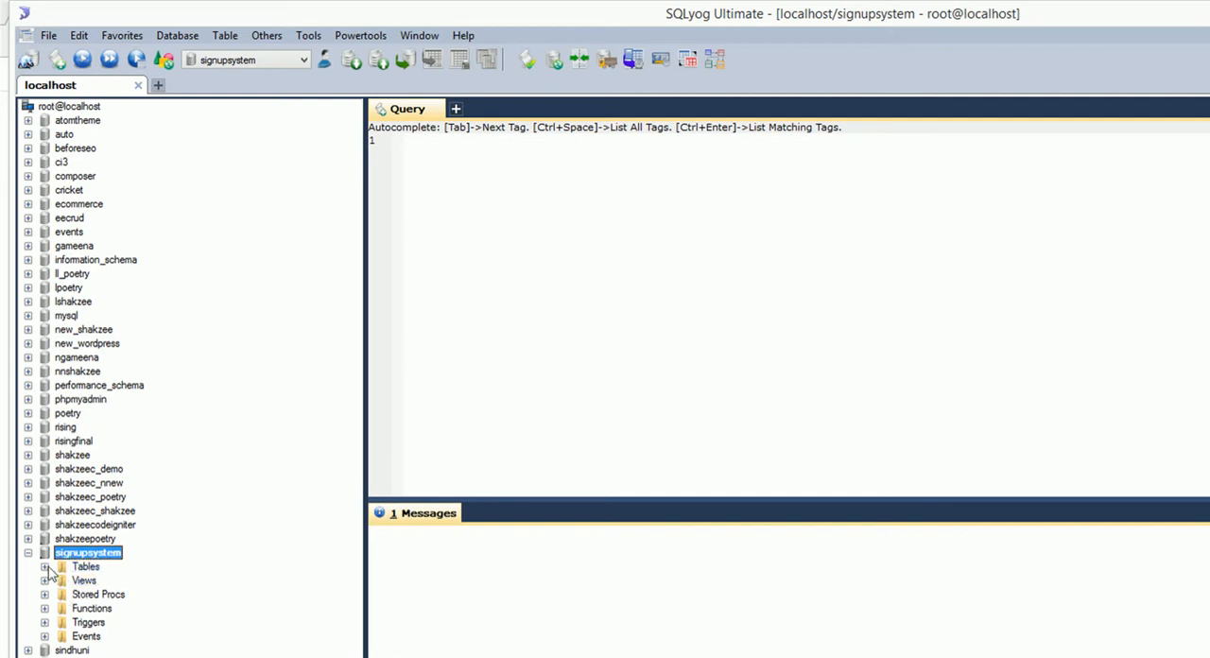
Step: Start a new table design from the Tables node of signupsystem
left_click(85, 567)
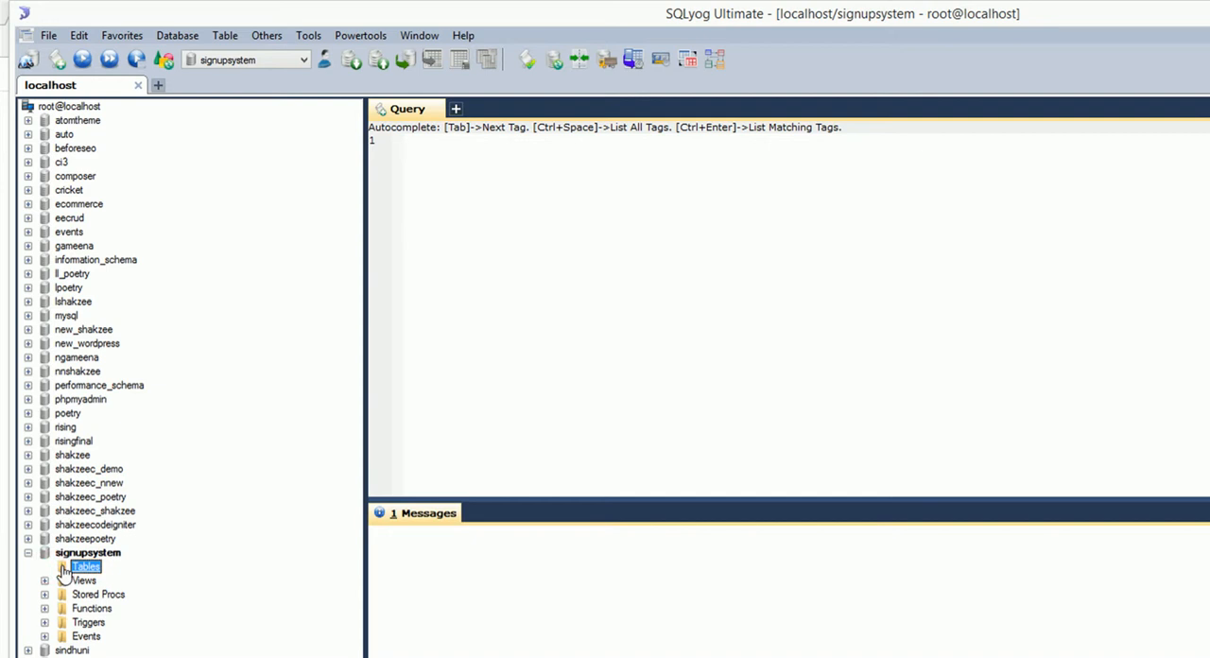
right_click(87, 567)
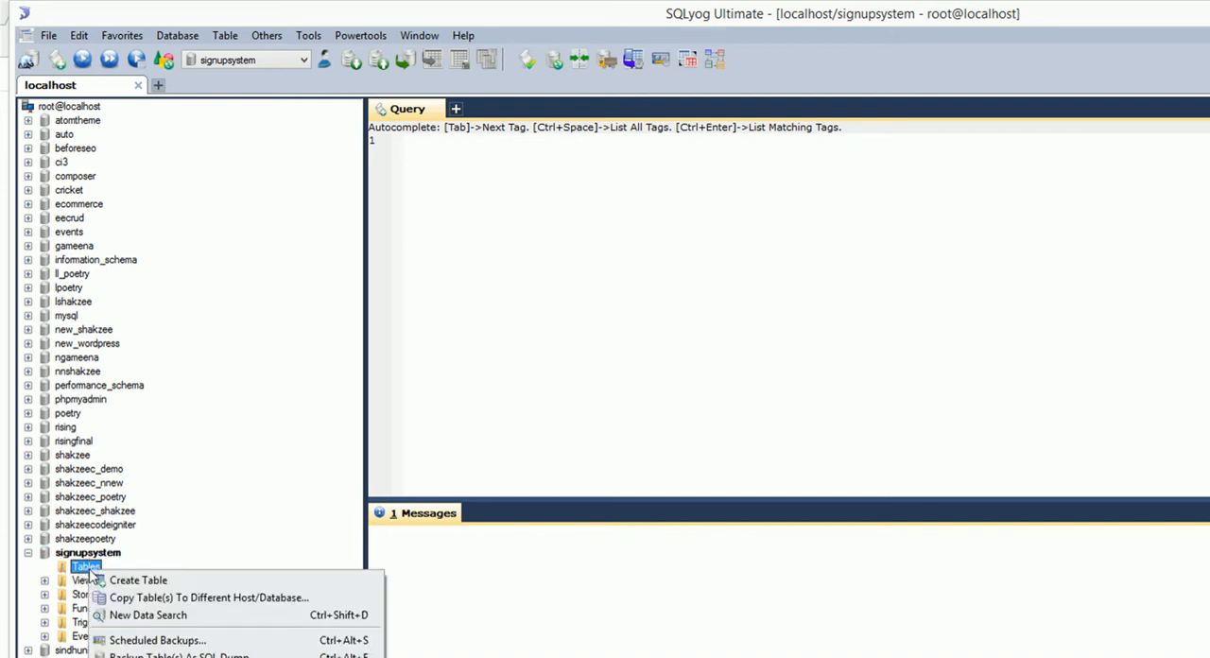
left_click(138, 579)
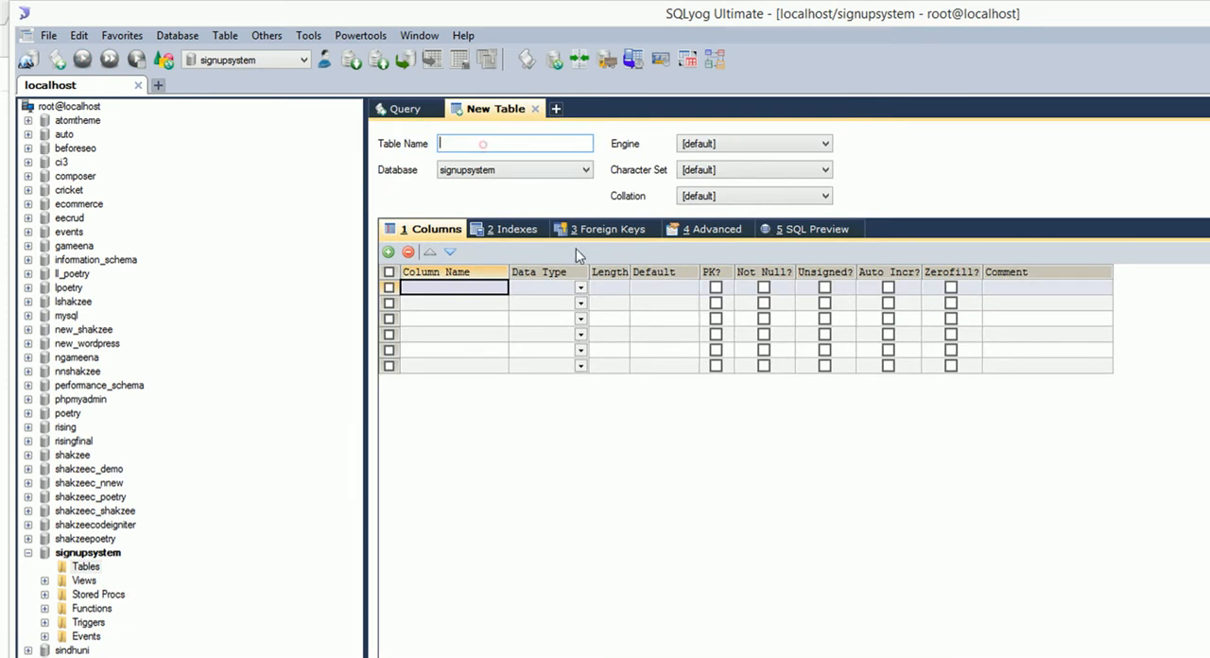
Step: Name the table users and add uId int(200) as auto-increment primary key
type("users")
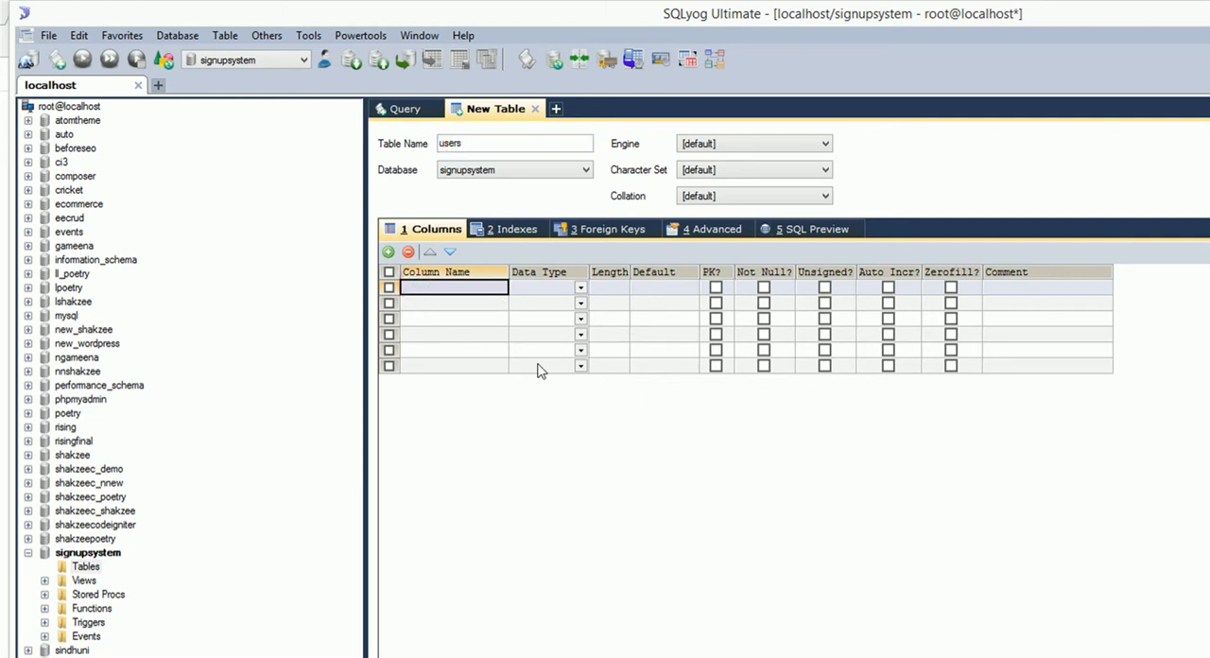
type("uId")
left_click(548, 287)
type("int")
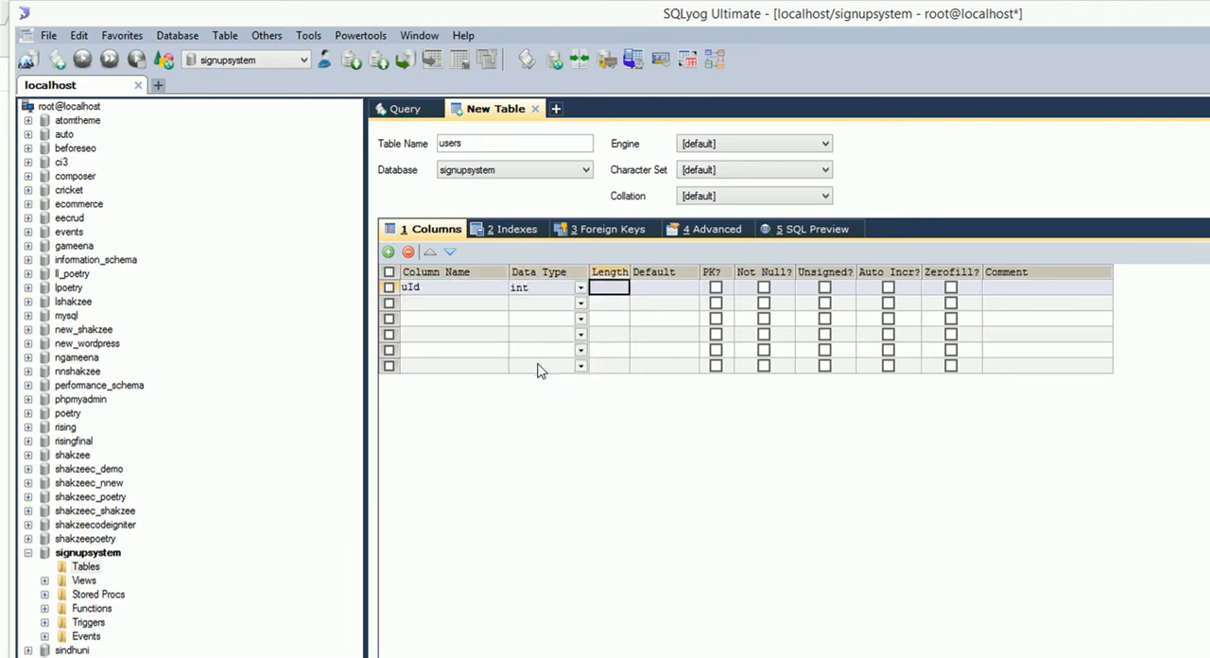
type("200")
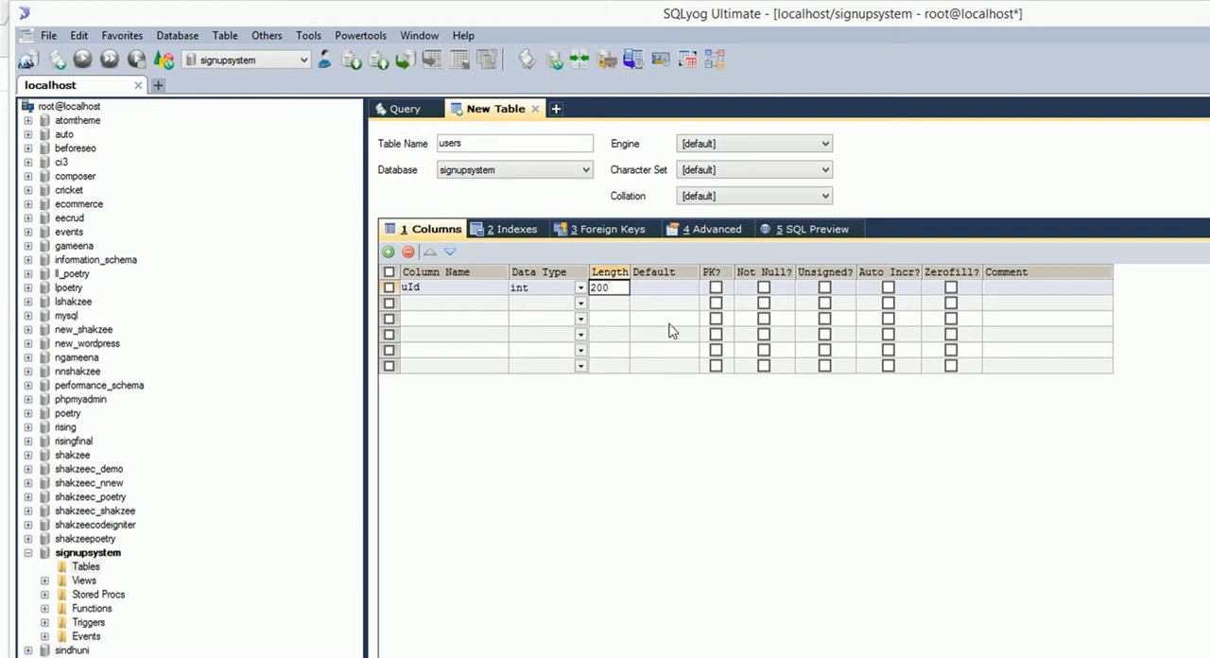
left_click(887, 287)
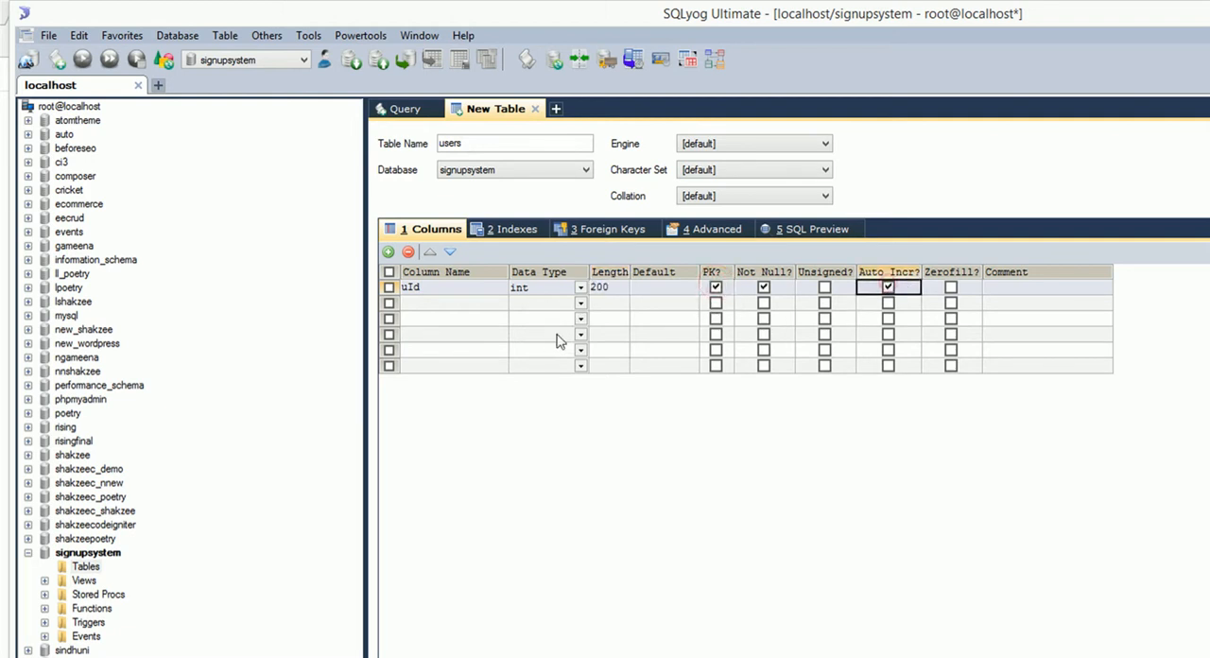
Step: Add required columns uFullName varchar(100) and uDate datetime
left_click(454, 303)
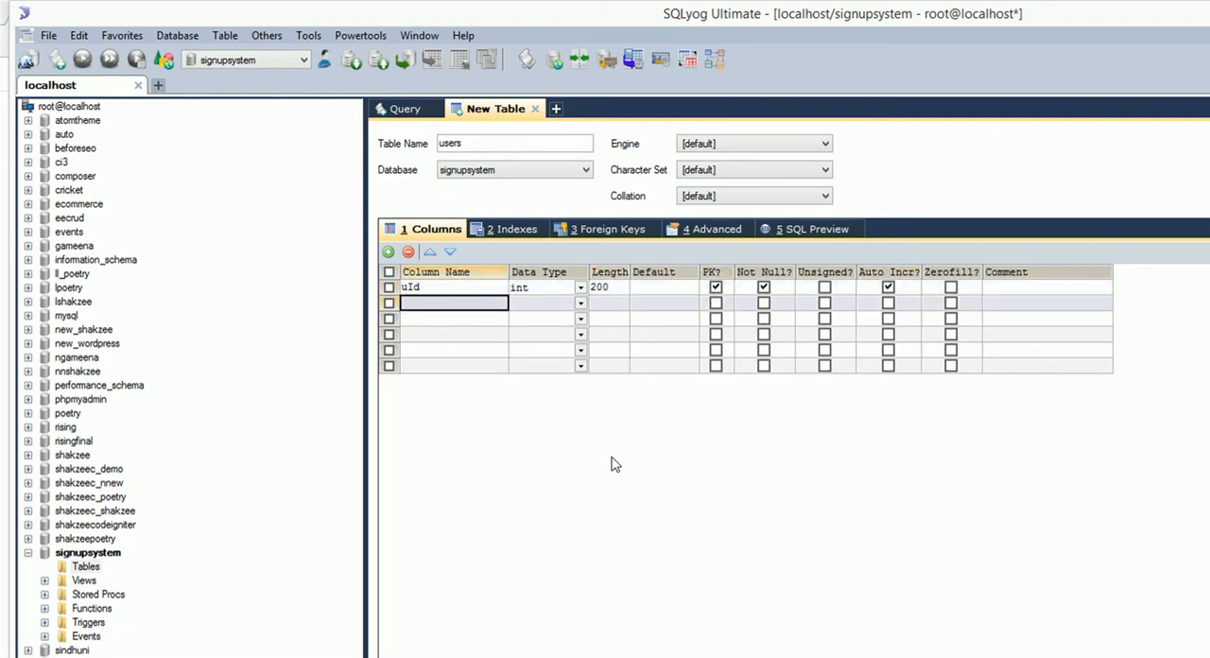
type("u")
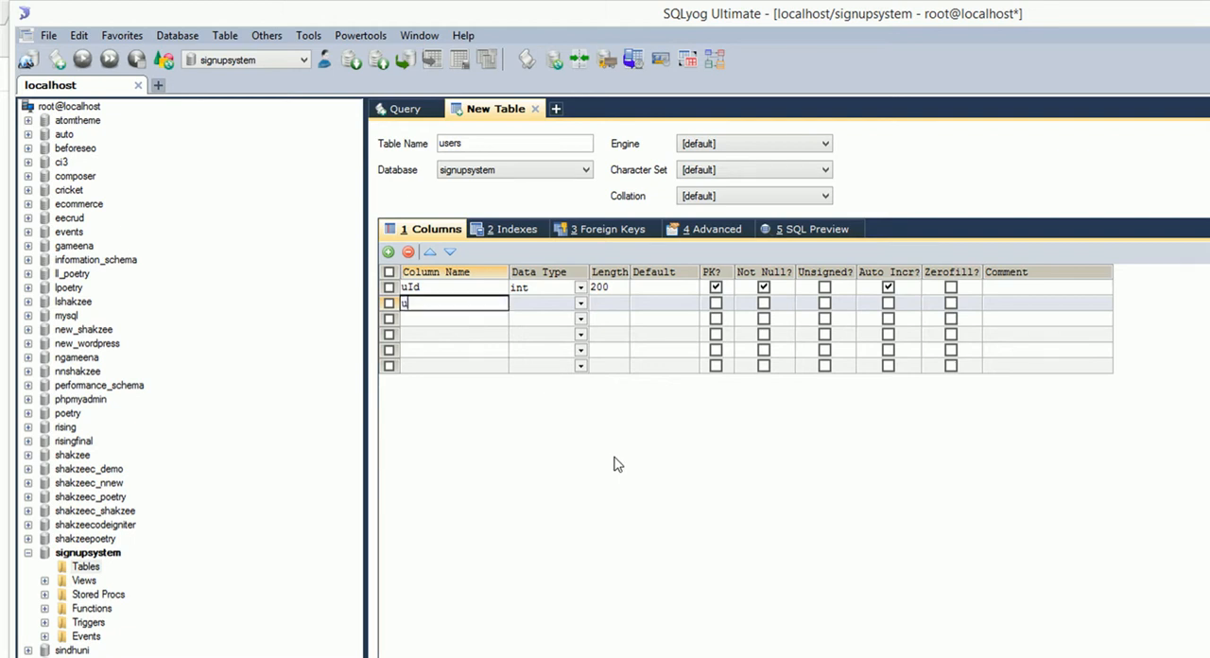
type("First")
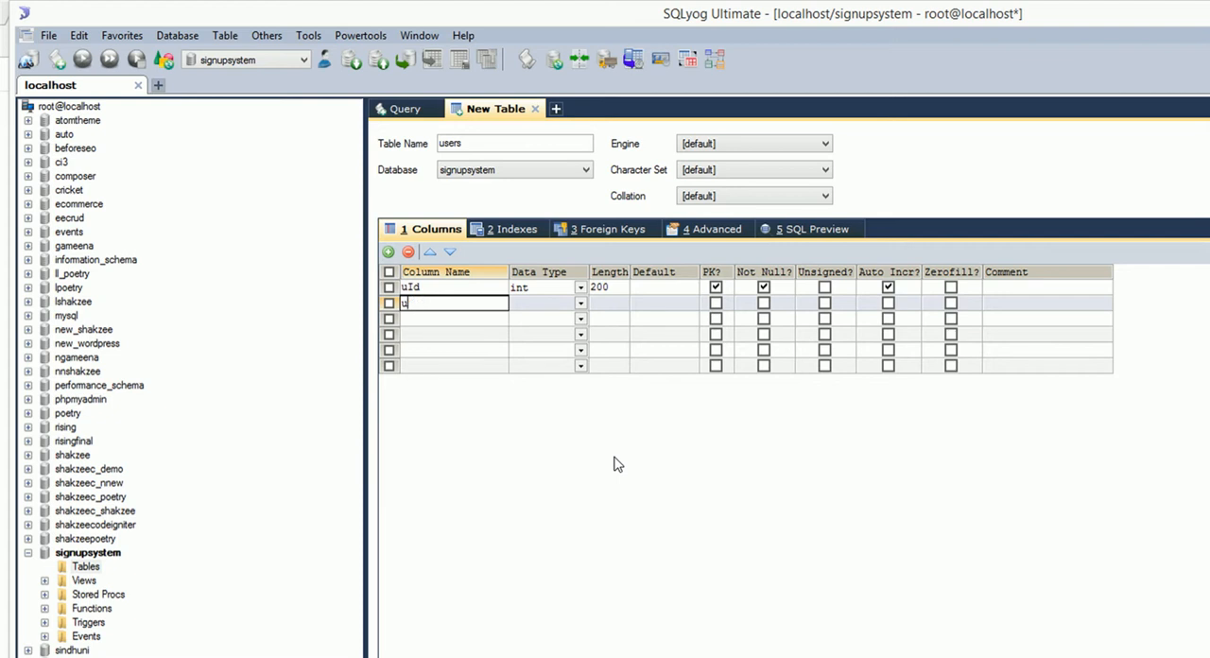
type("Fullname")
left_click(548, 302)
type("varchar")
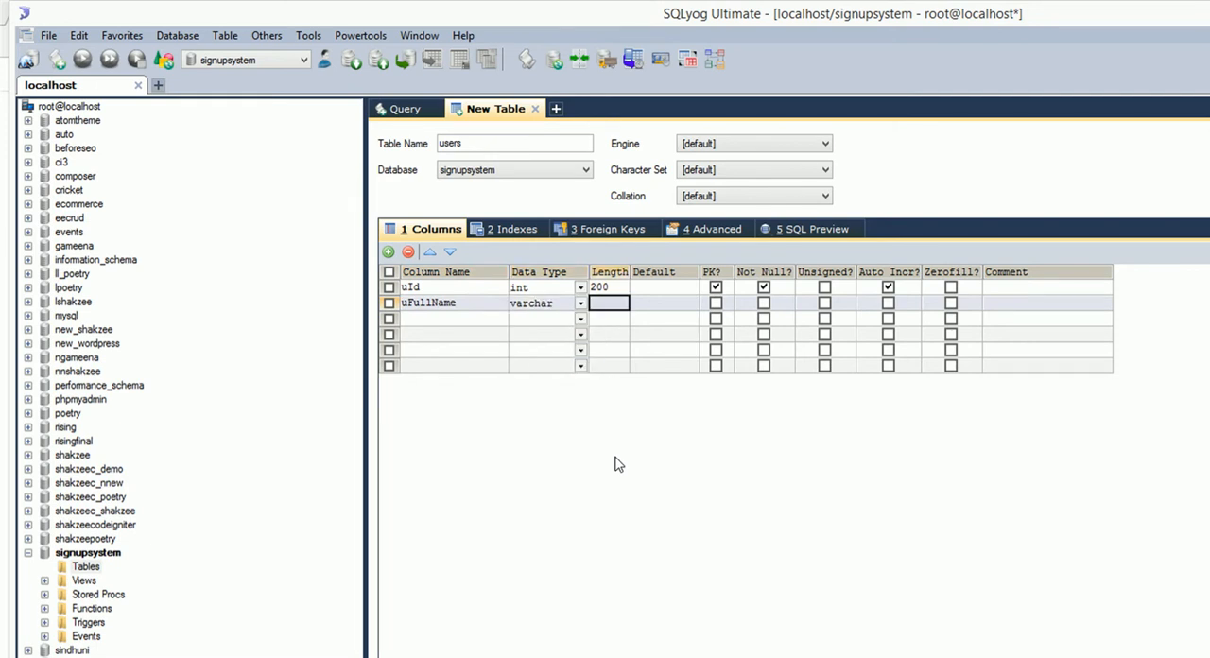
type("100")
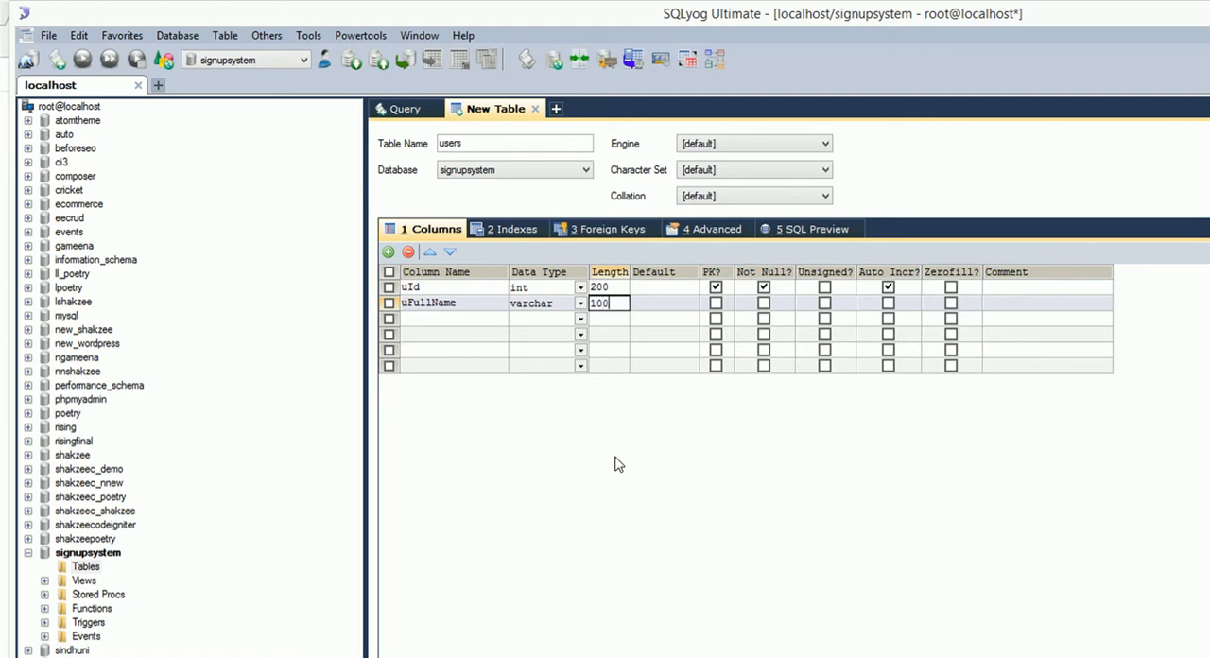
left_click(764, 303)
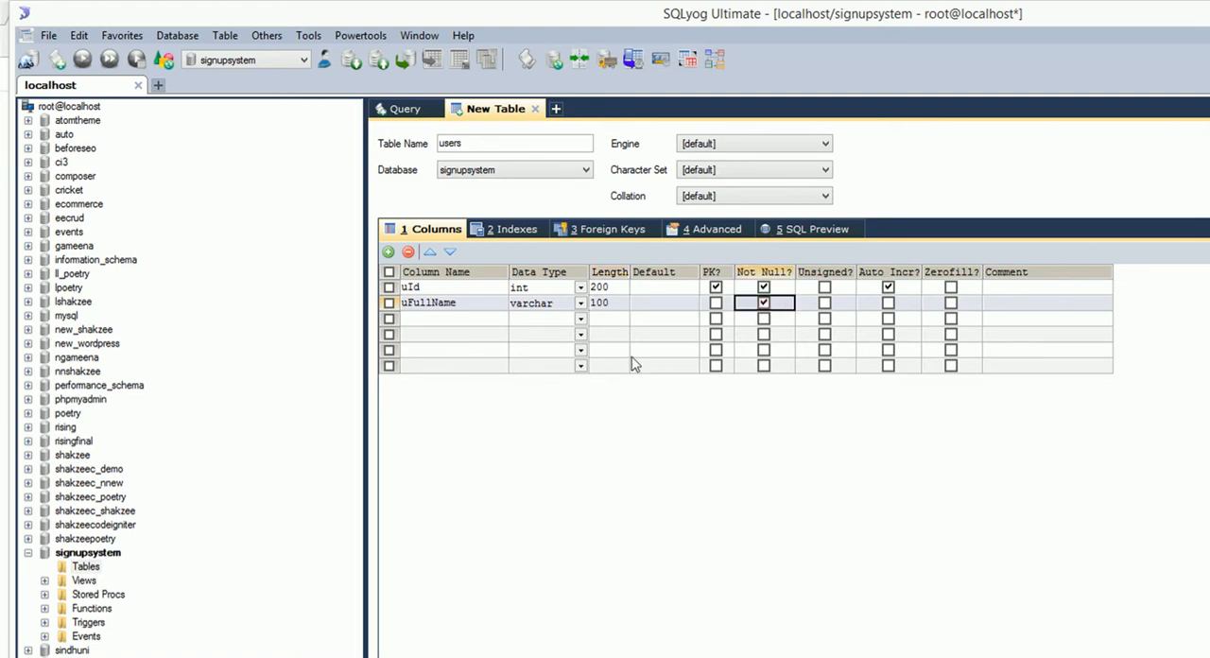
type("uDate")
left_click(548, 318)
type("datetime")
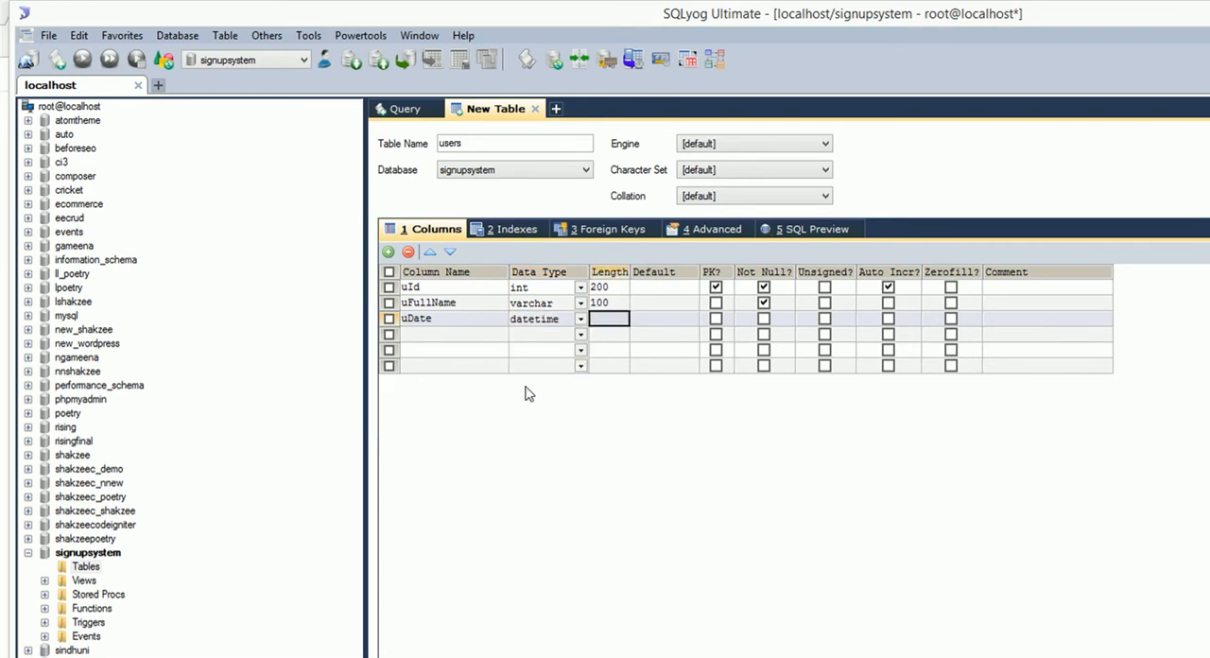
left_click(763, 318)
type("u")
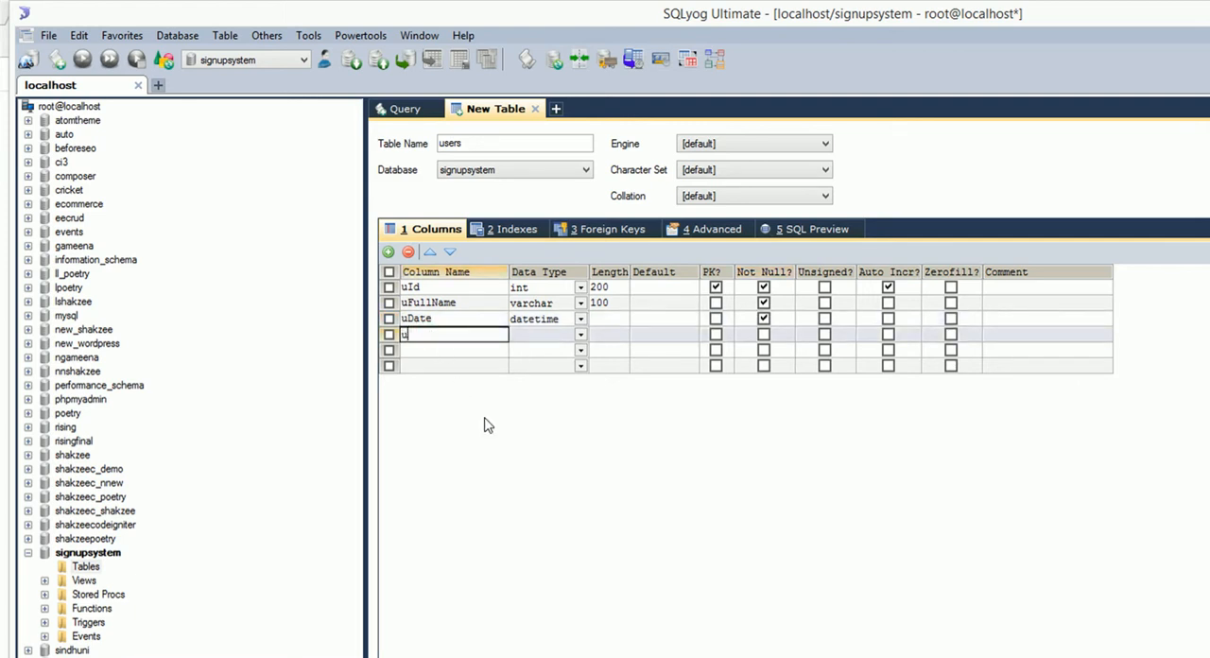
Step: Add uStatus int default 0 and uLink varchar columns
type("Status")
left_click(548, 333)
type("in")
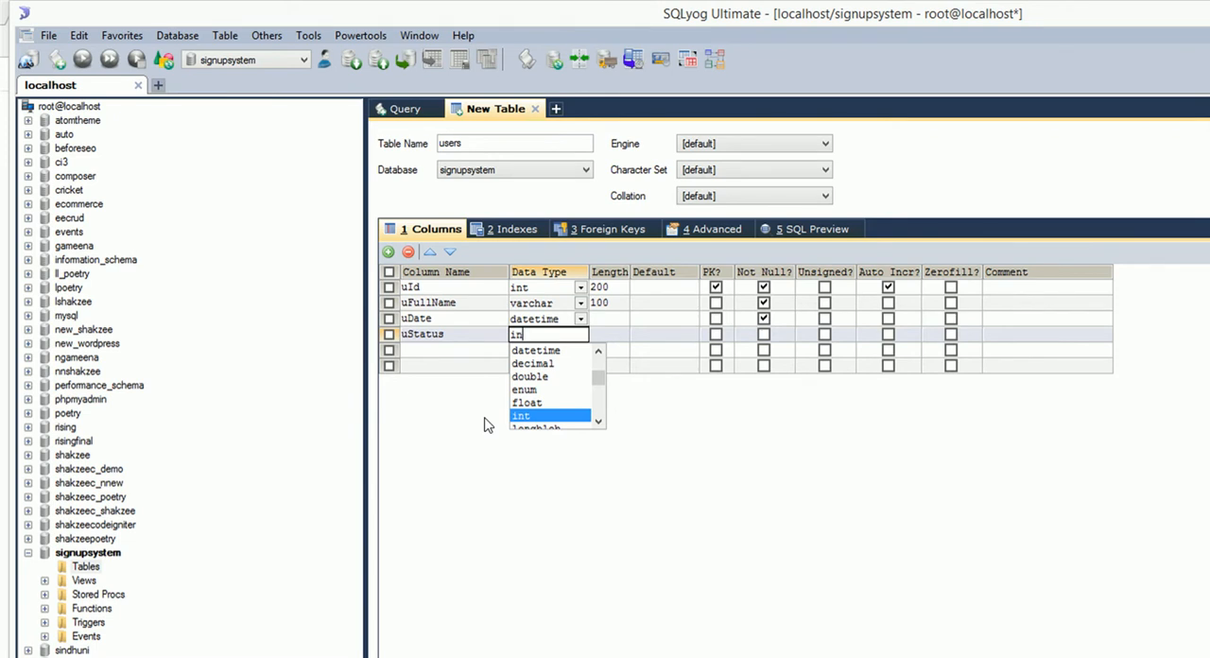
left_click(521, 416)
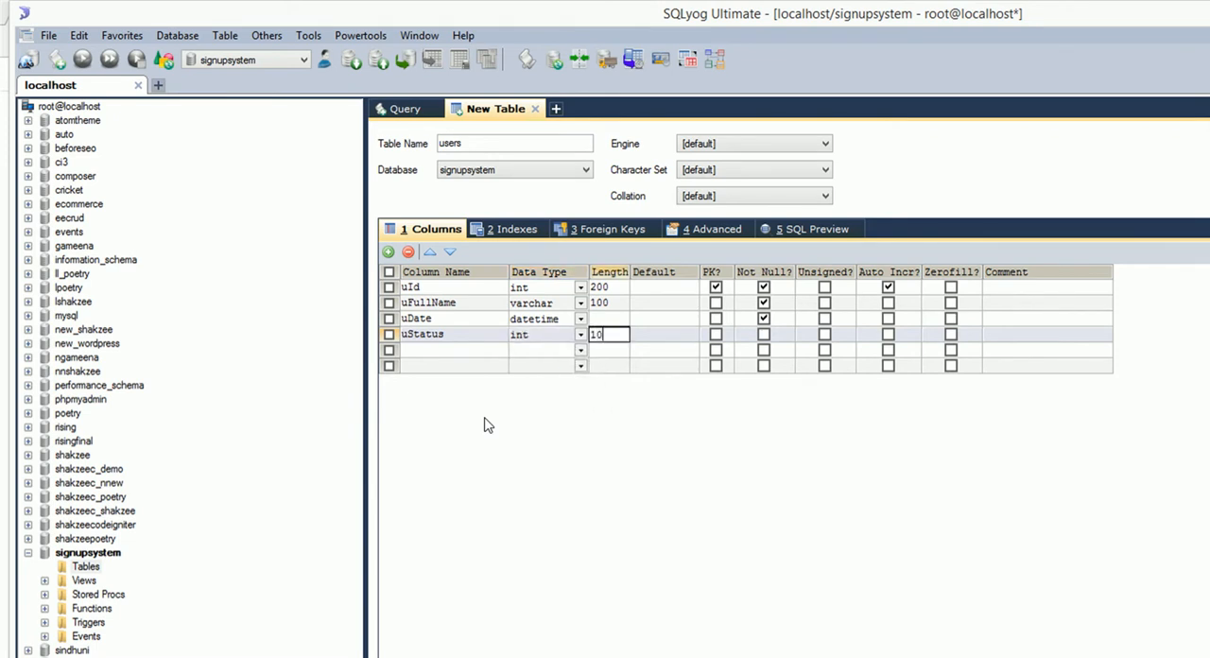
left_click(664, 332)
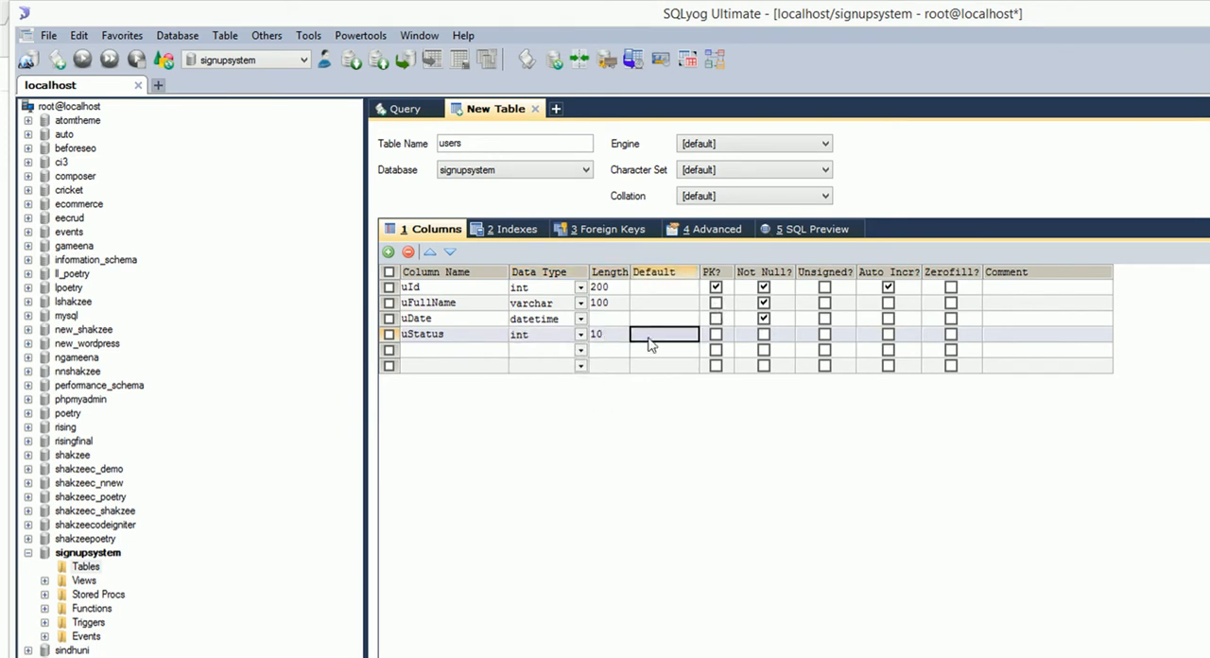
type("0")
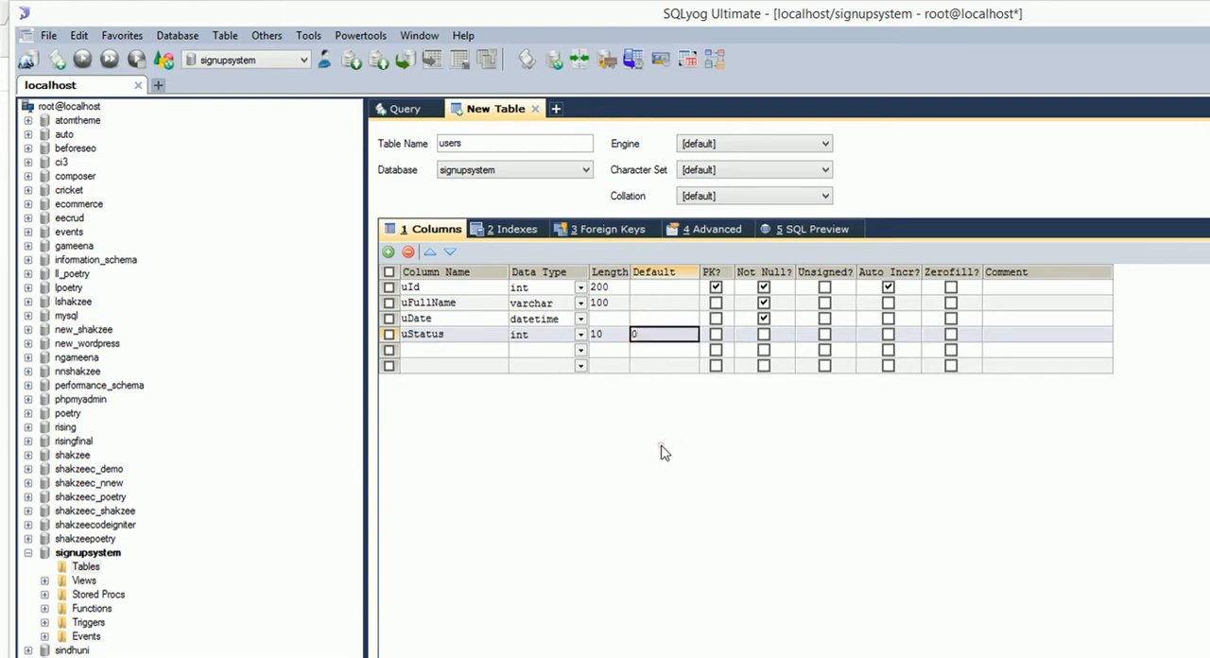
mouse_move(506, 393)
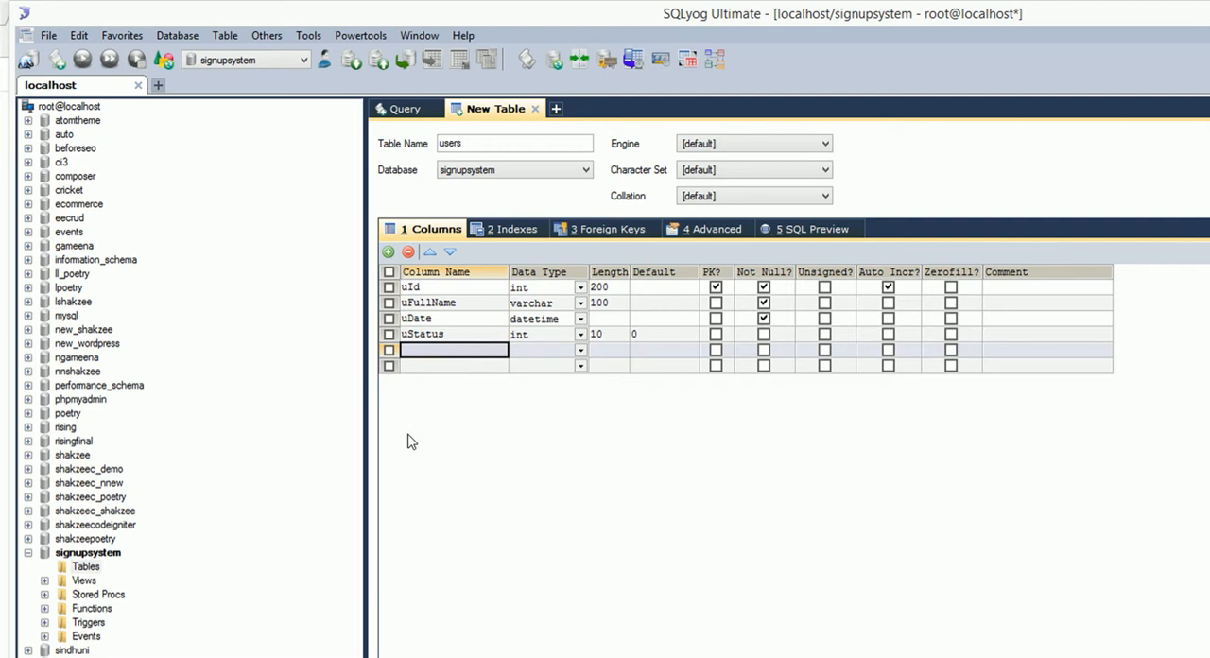
type("uLink")
left_click(548, 349)
type("varch")
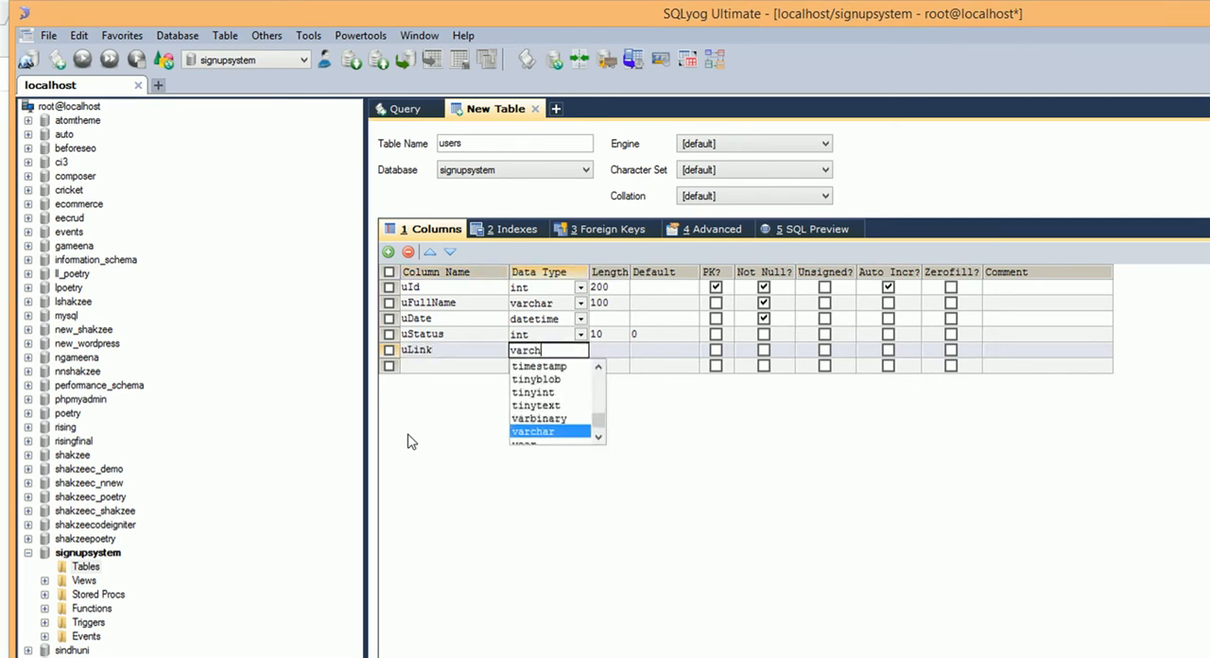
left_click(533, 431)
type("100")
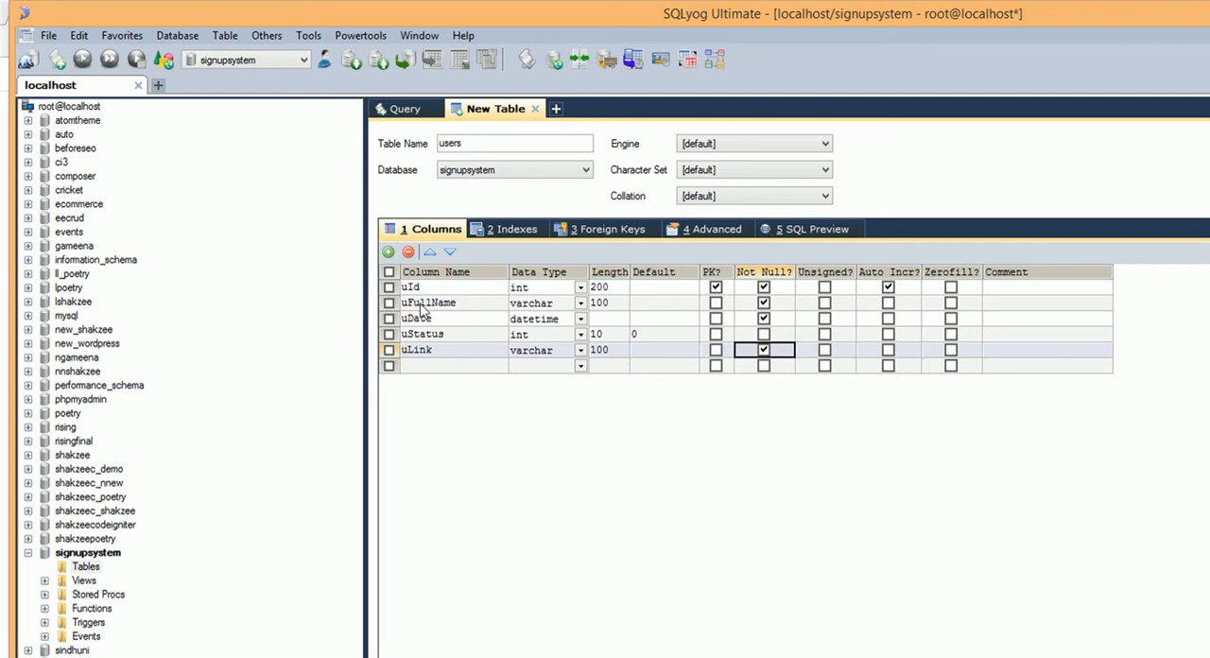
mouse_move(415, 365)
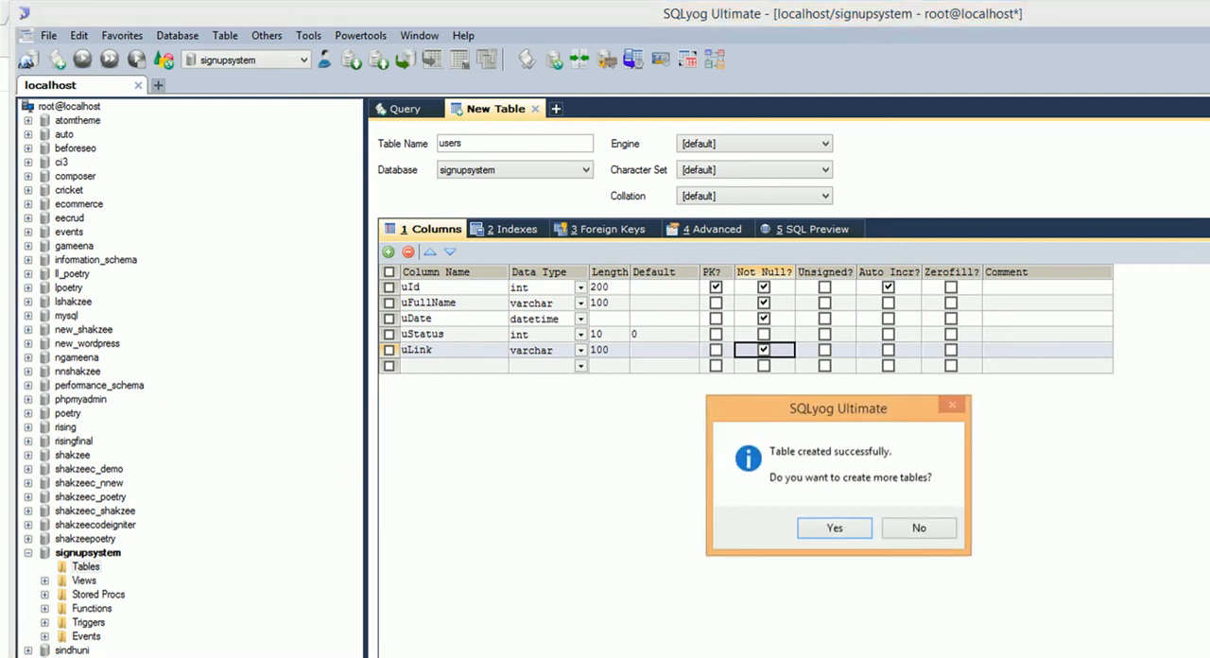
Step: Decline more tables, then visit codeigniter.com/download and highlight version 3.1.6
left_click(919, 528)
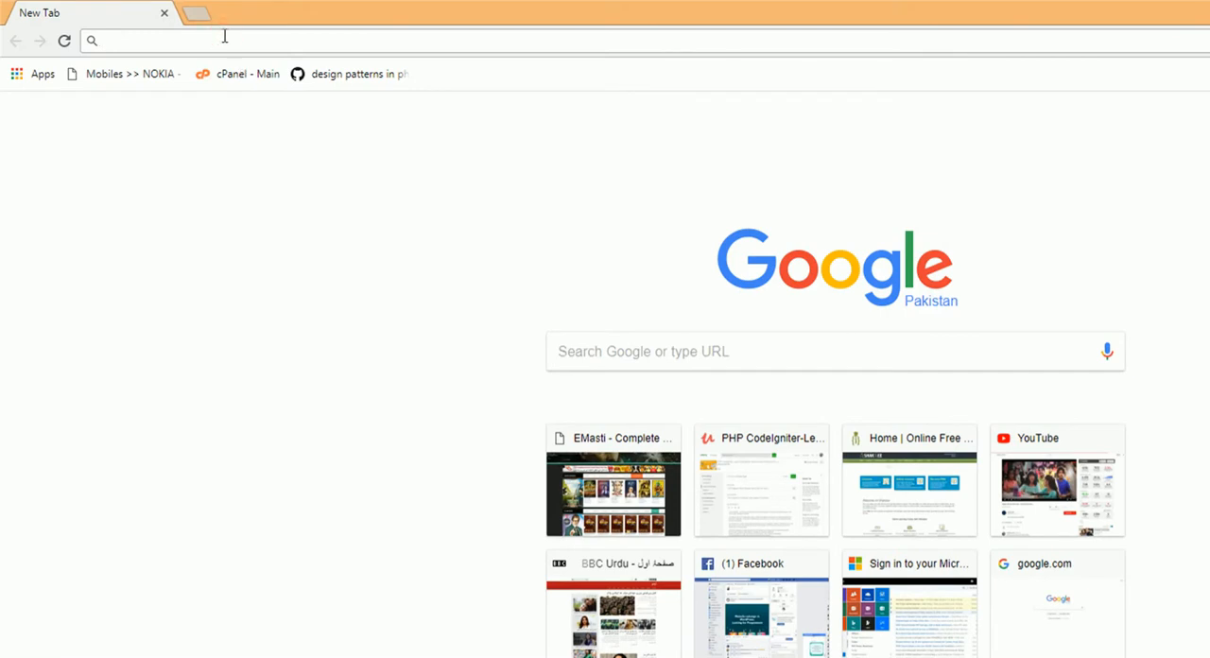
left_click(142, 39)
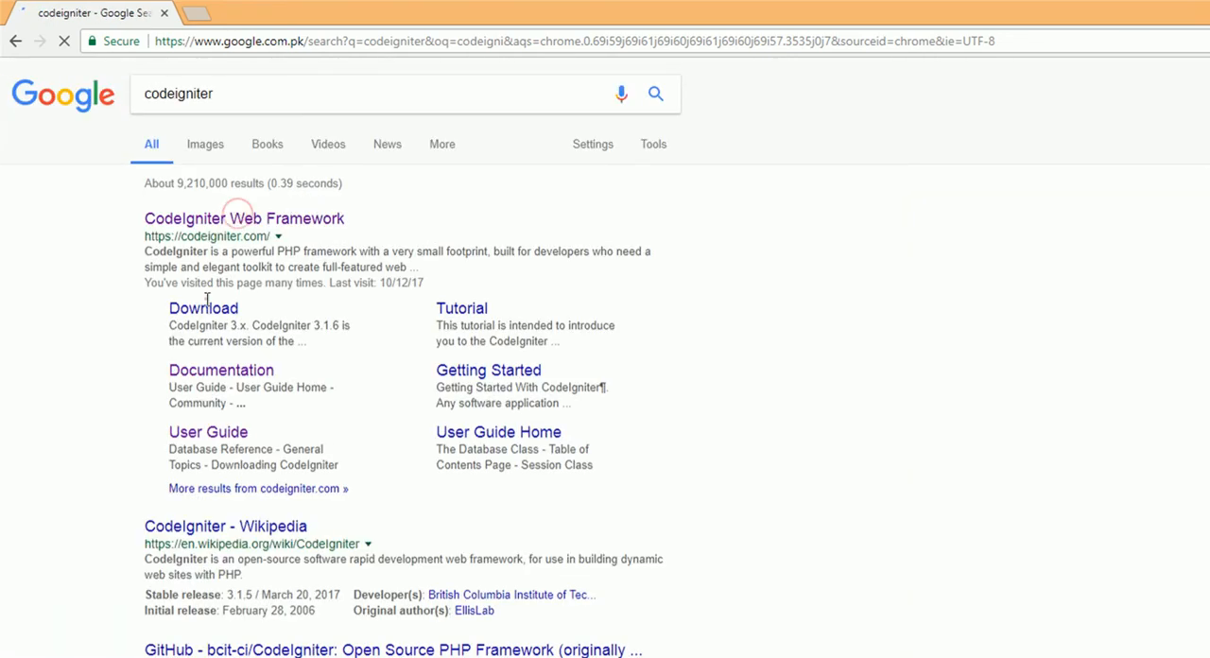
left_click(202, 307)
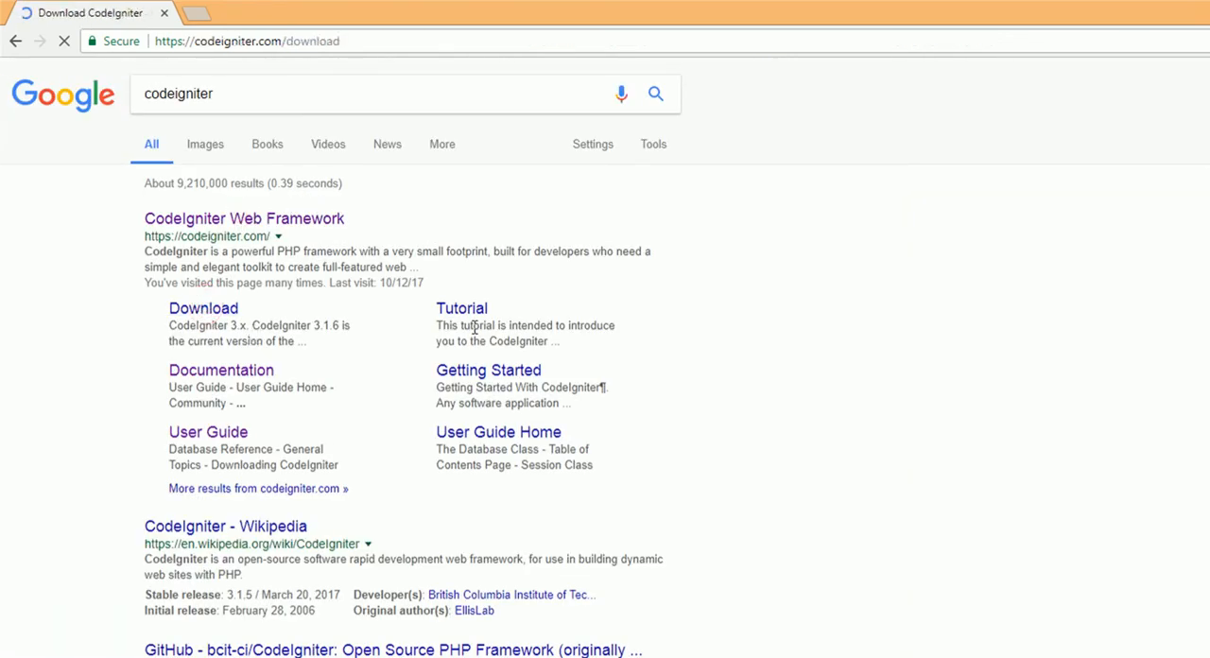
left_click(202, 308)
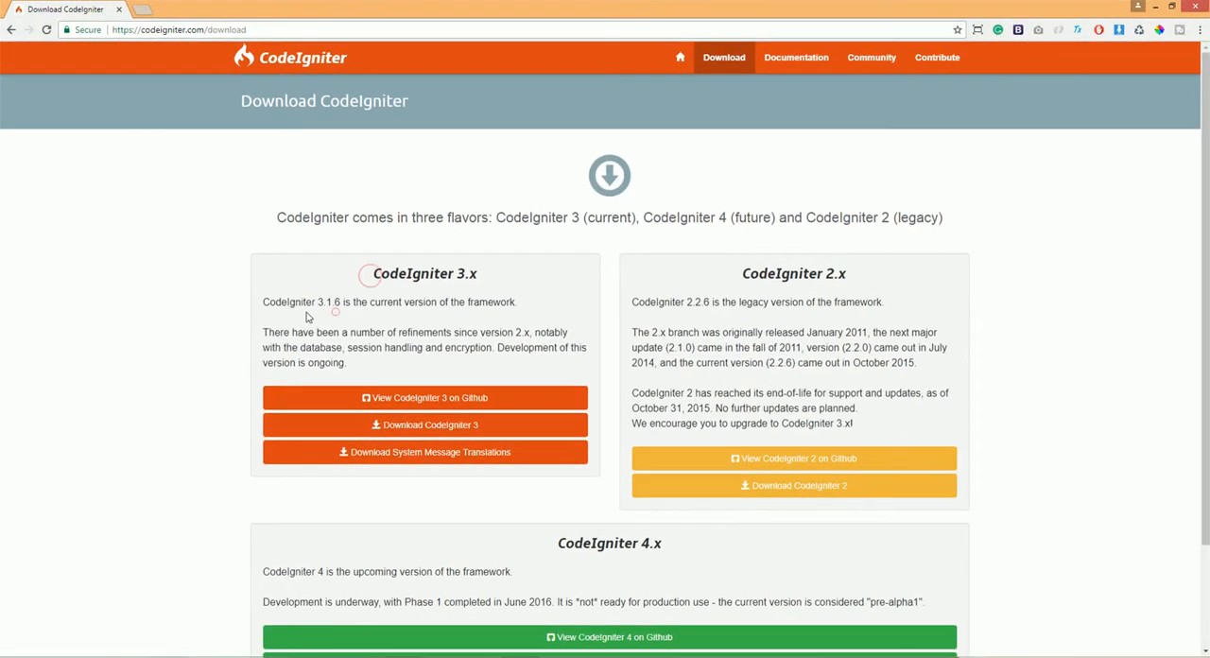
double_click(401, 302)
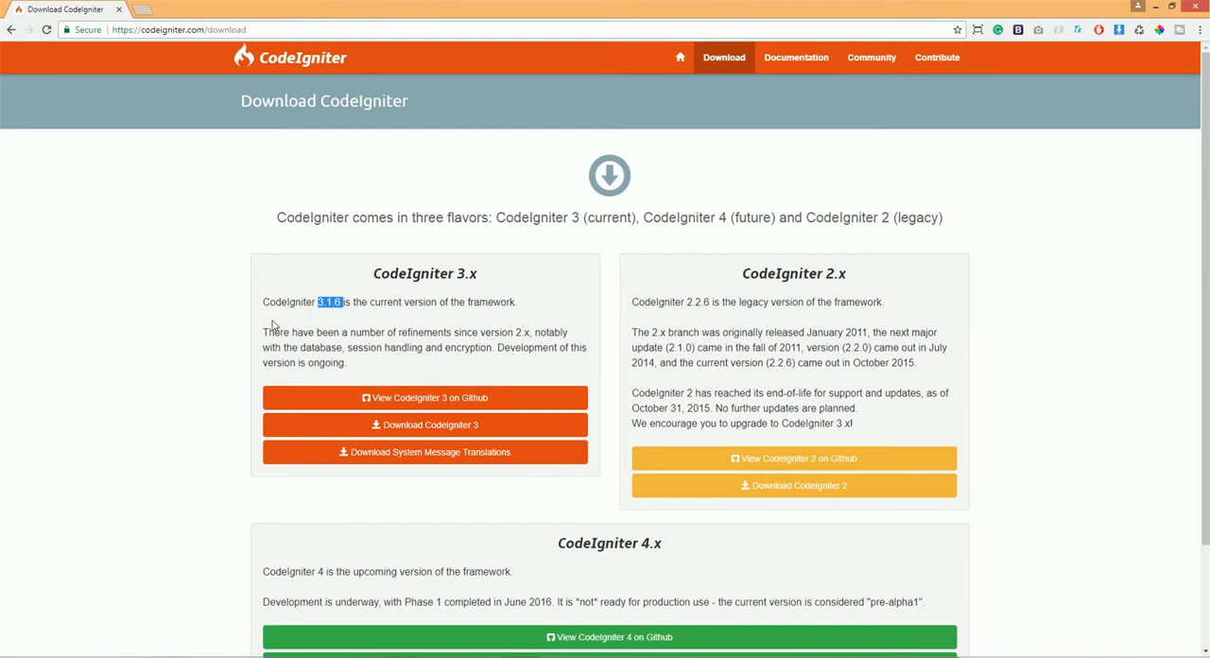
left_click(142, 9)
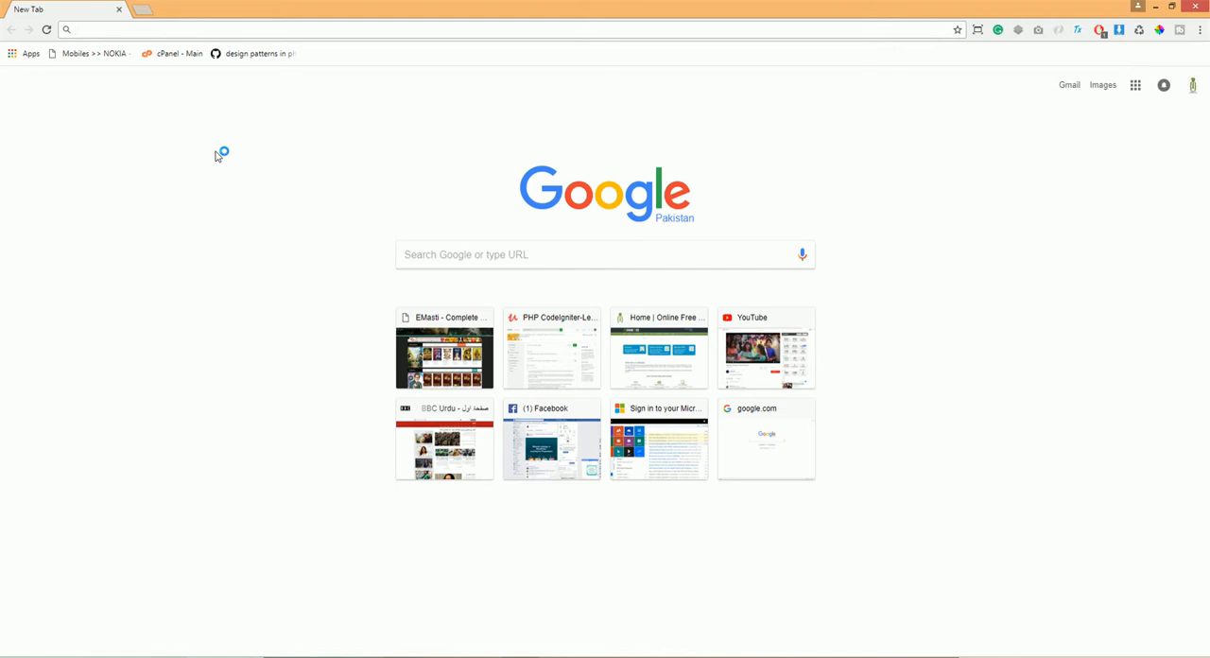
Step: Search 'codeigniter', reach the download page and highlight CodeIgniter 3.1.6
type("codeigniter")
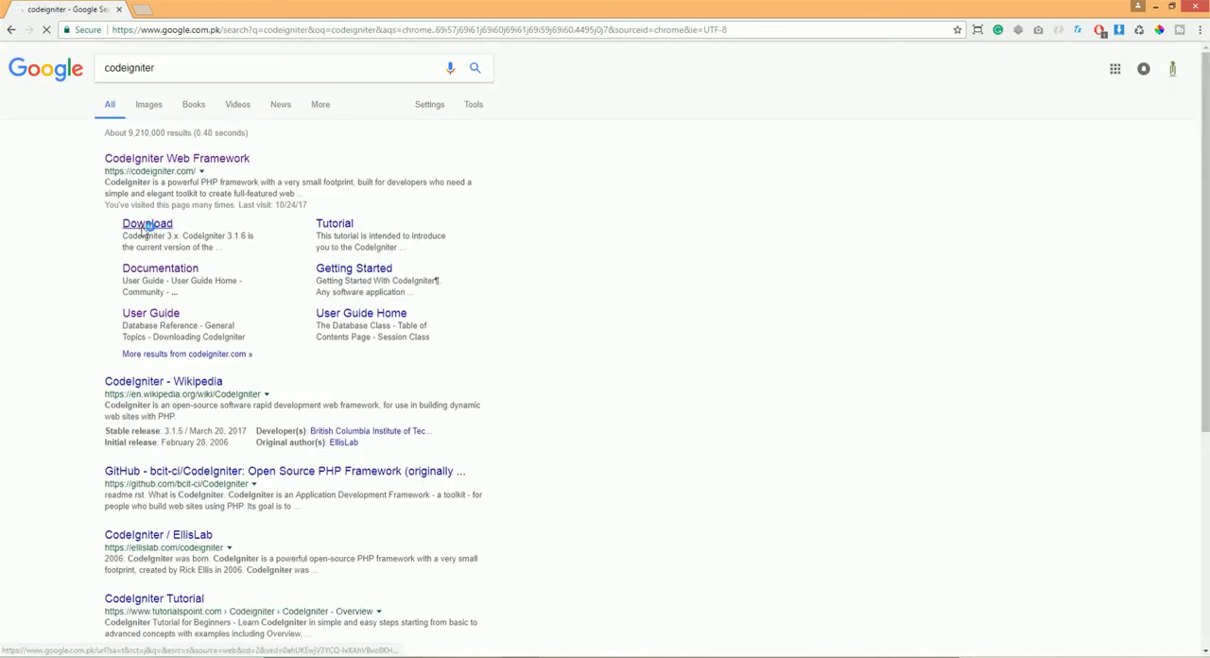
left_click(147, 223)
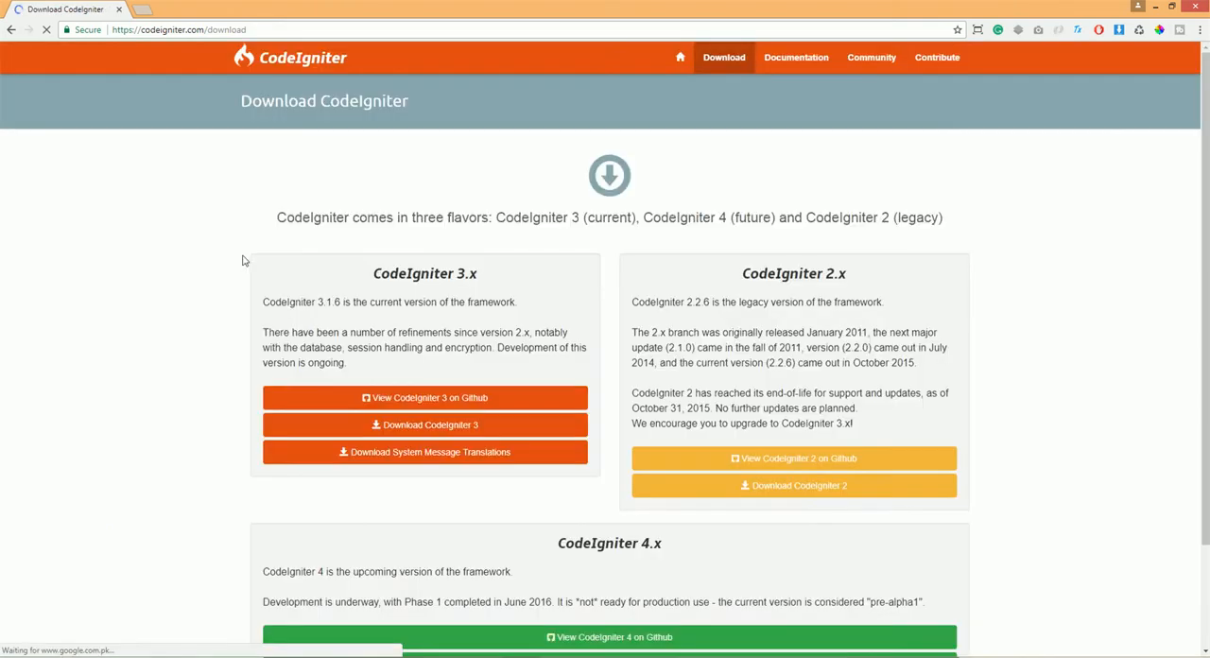
double_click(410, 272)
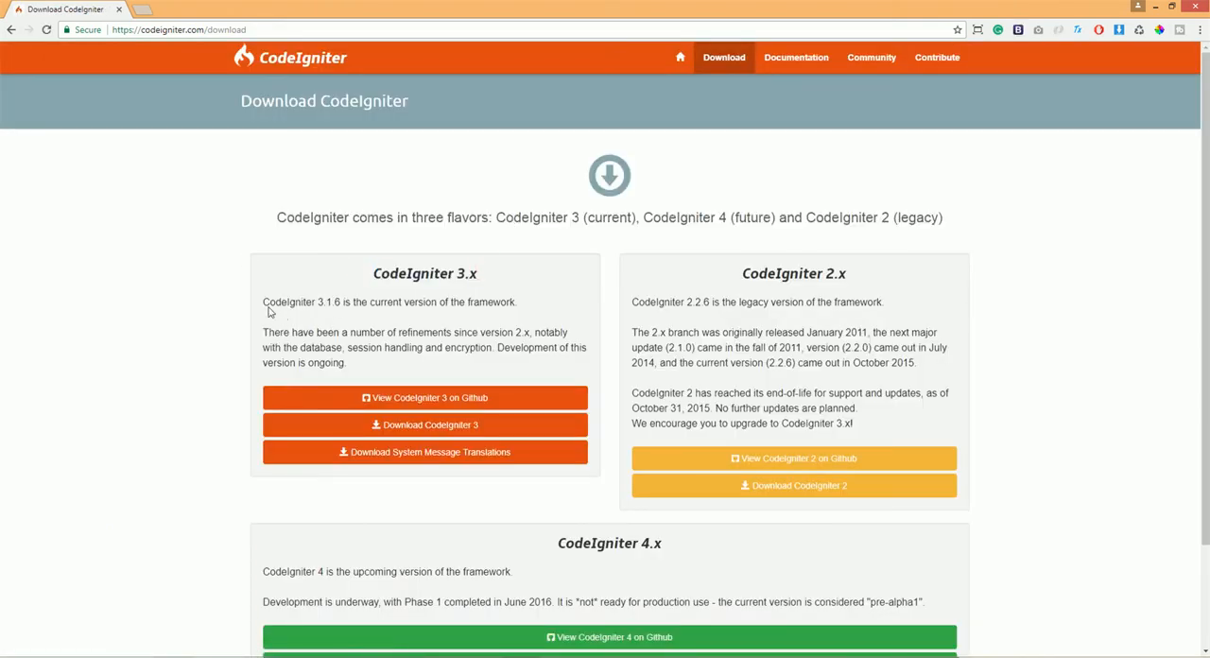
left_click_drag(263, 303, 330, 303)
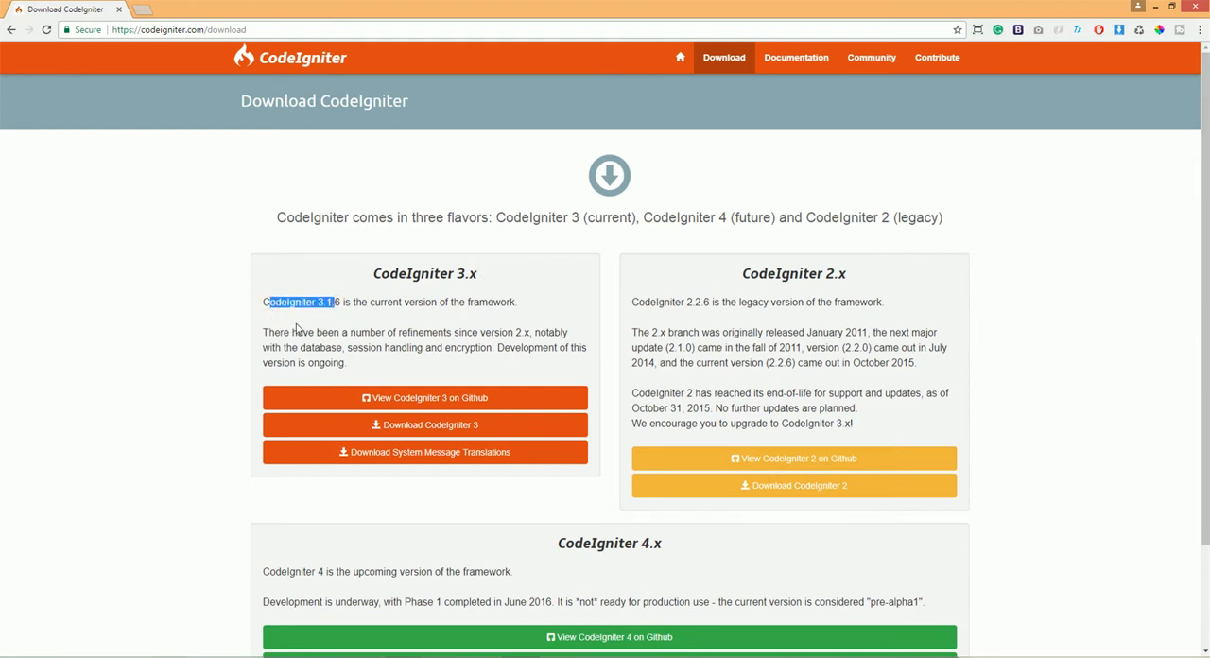
scroll("down", 3)
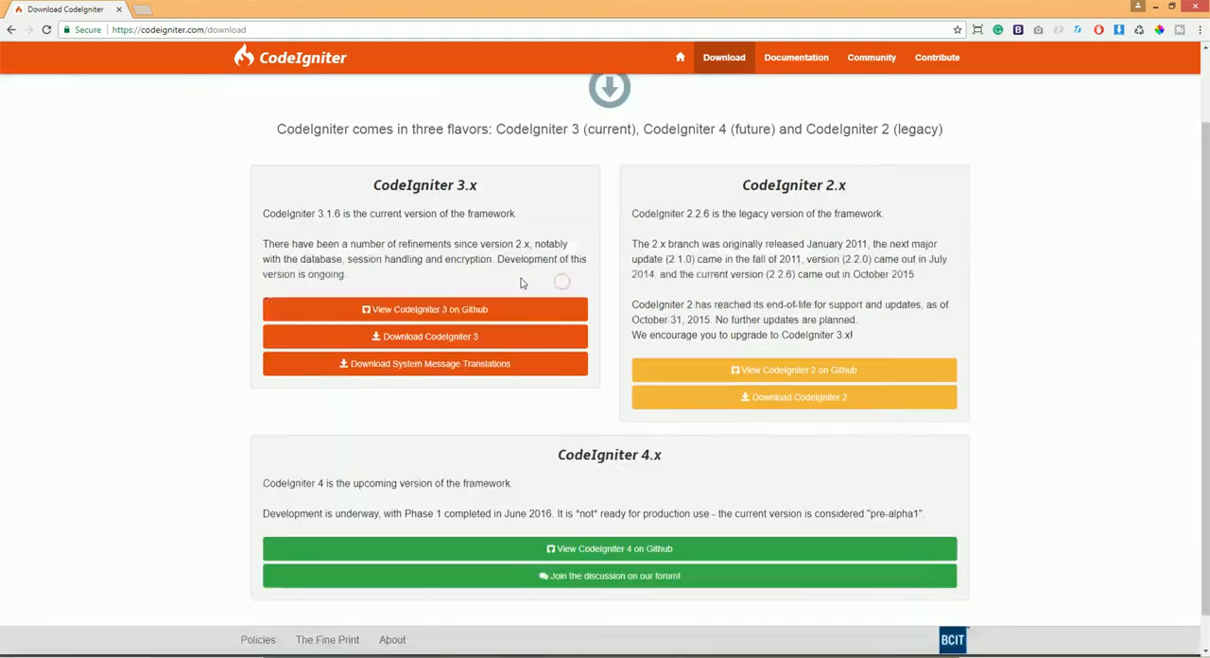
double_click(594, 416)
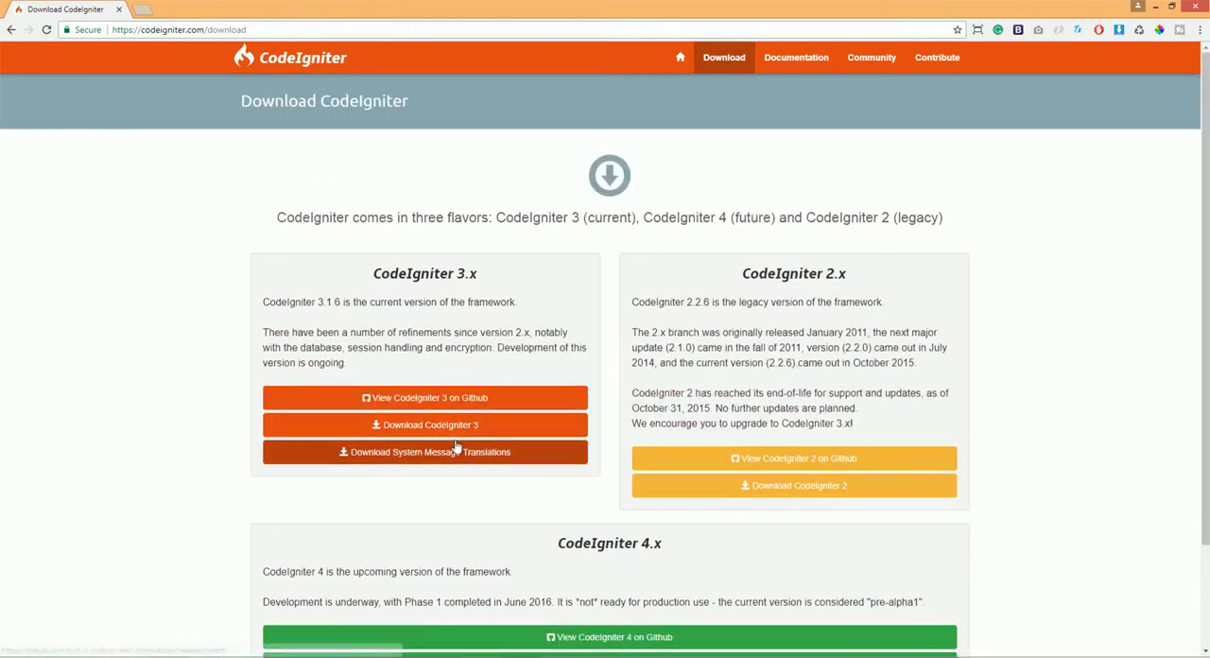
scroll("down", 3)
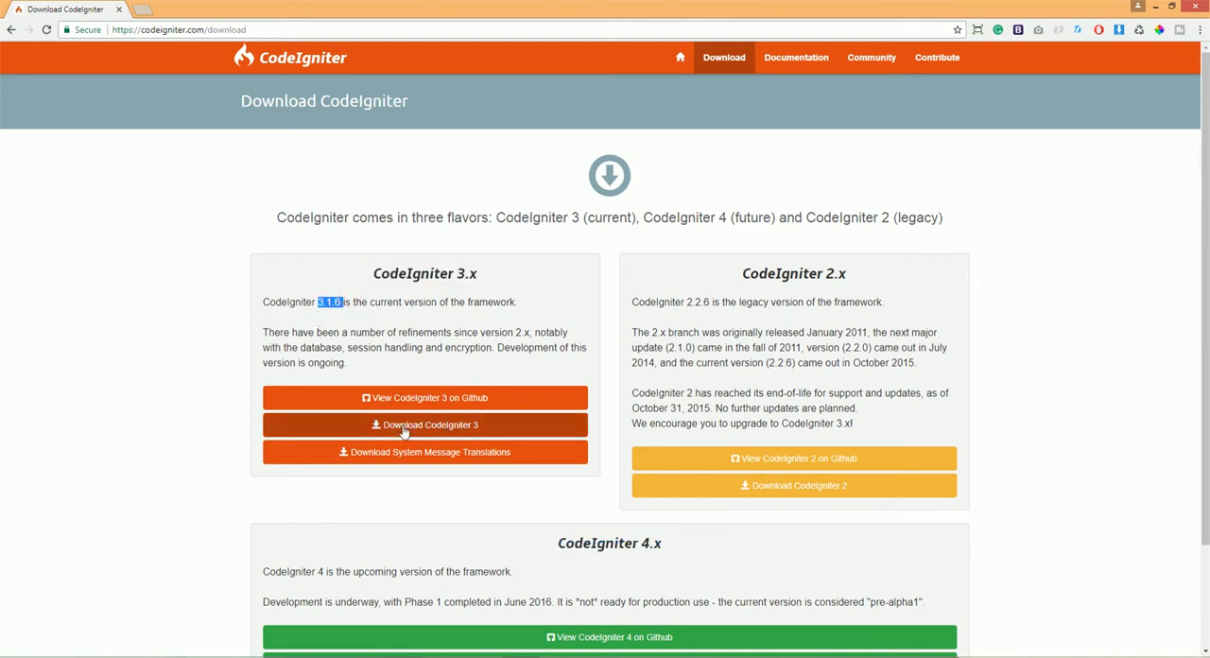
Step: Download the CodeIgniter 3 zip archive and show its download options
left_click(424, 423)
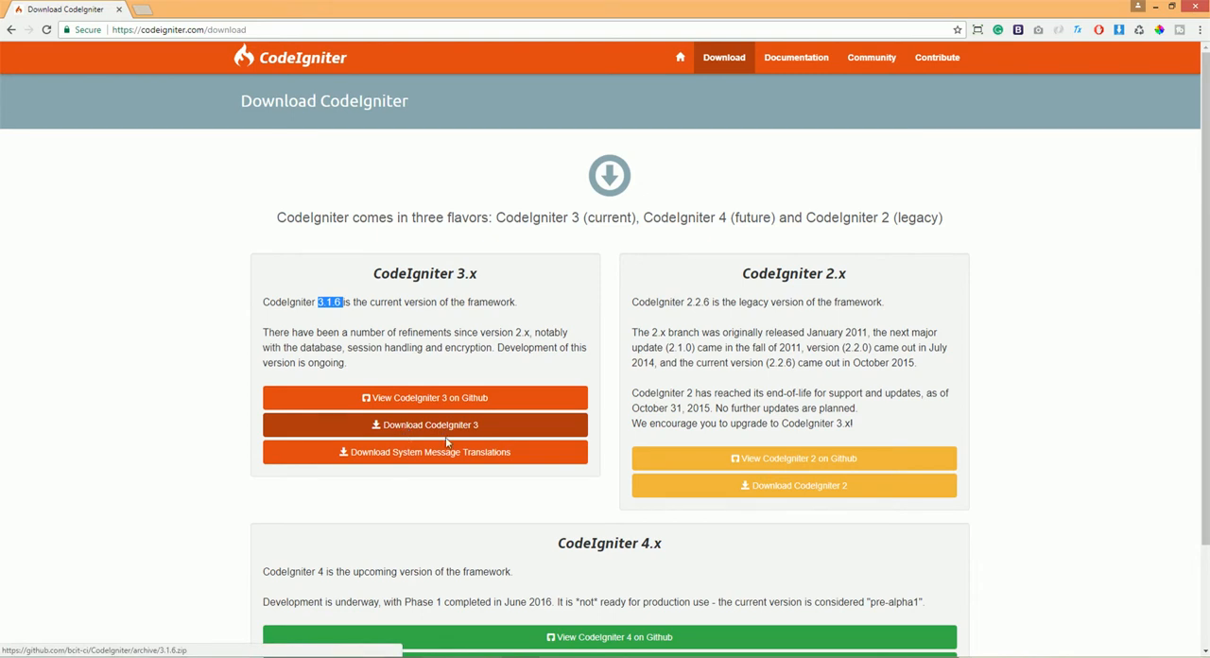
mouse_move(533, 439)
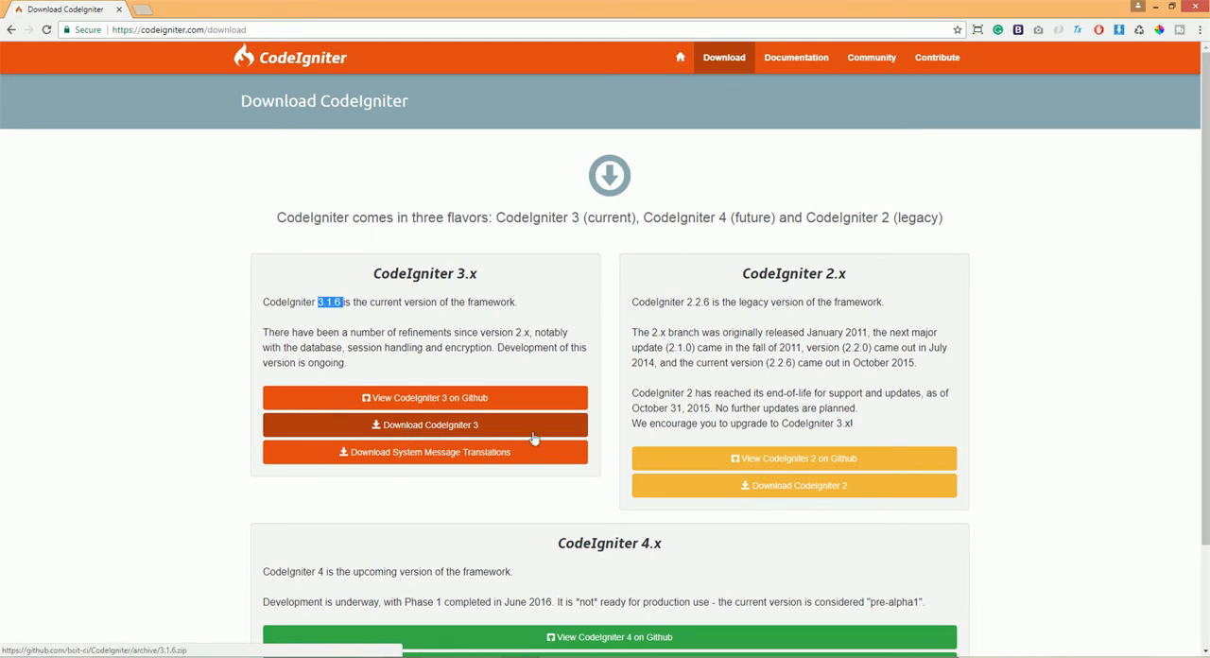
left_click(424, 423)
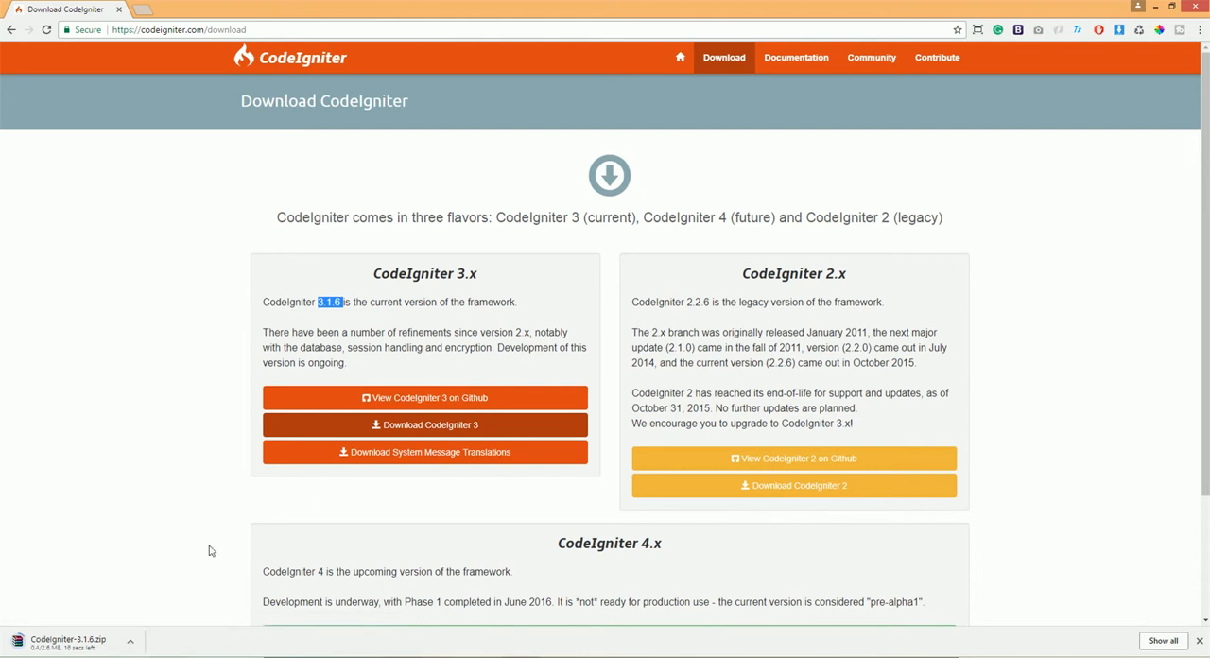
mouse_move(219, 514)
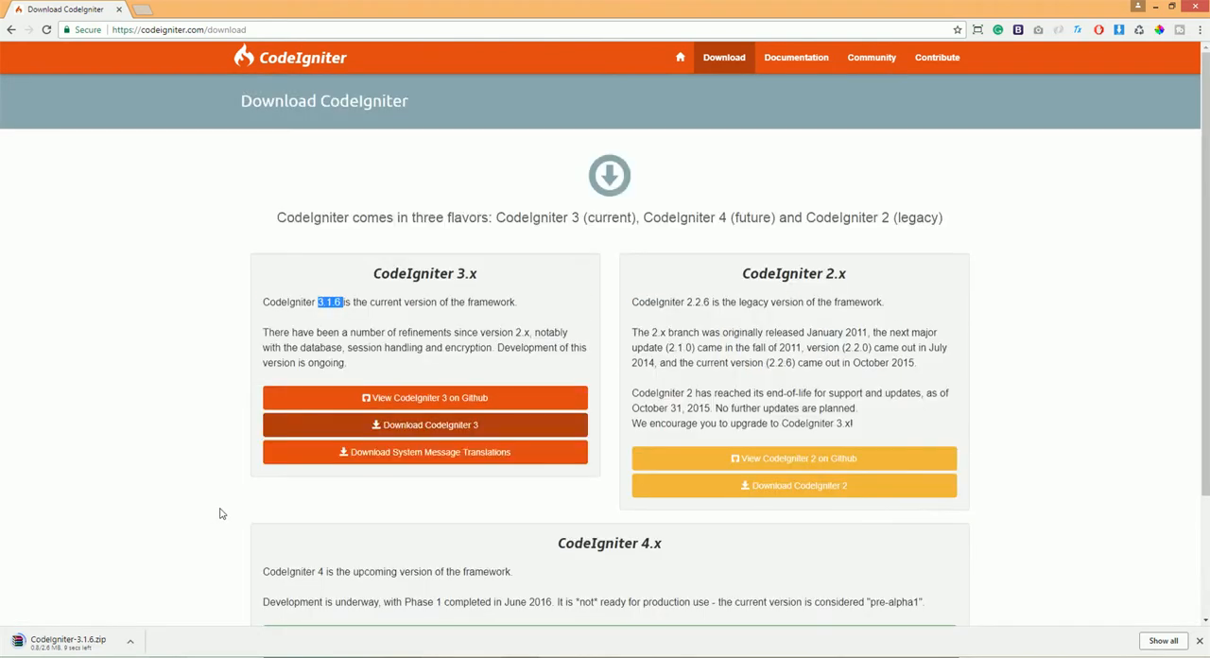
scroll("down", 3)
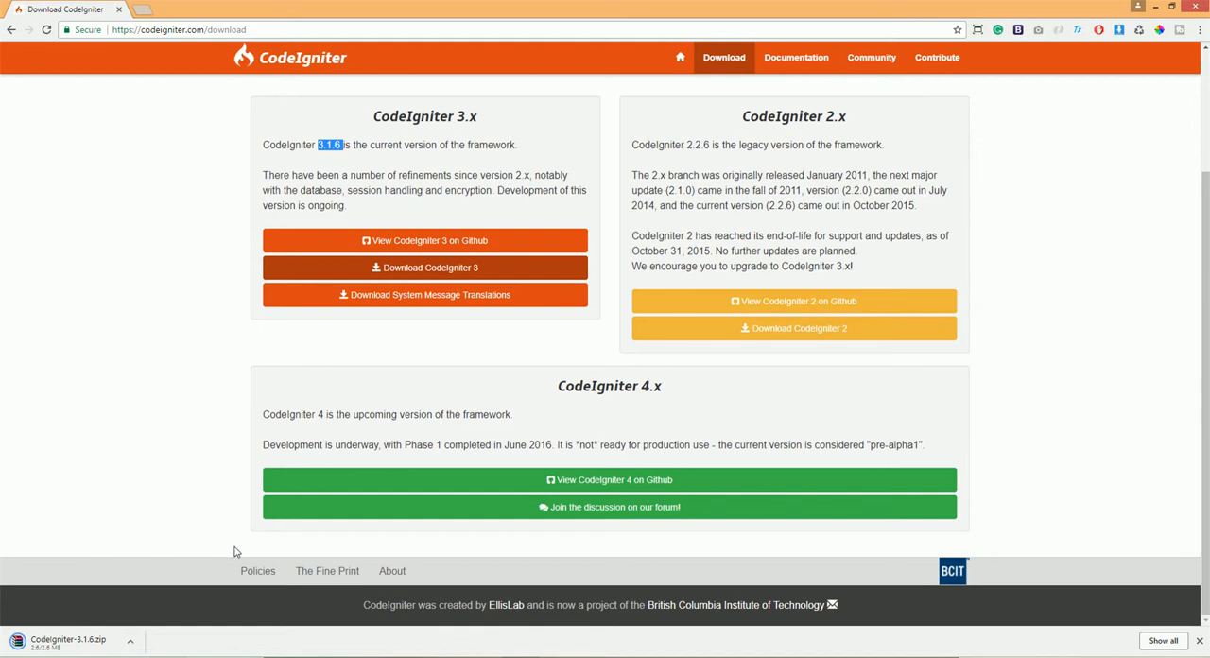
mouse_move(211, 575)
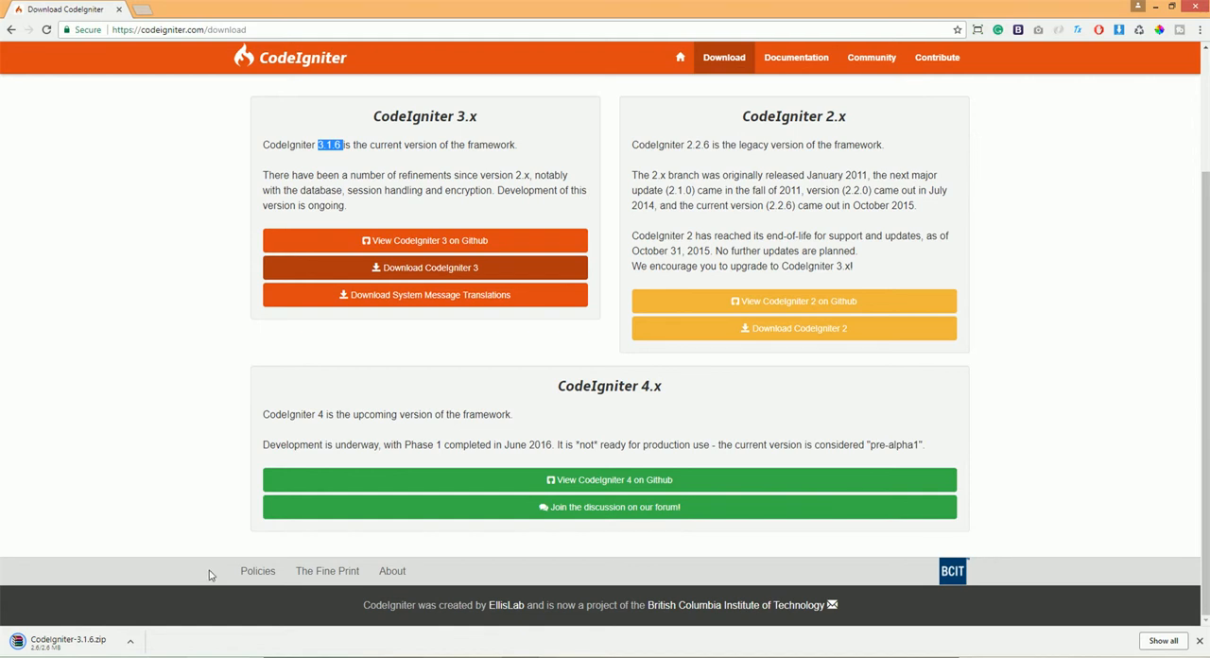
mouse_move(170, 550)
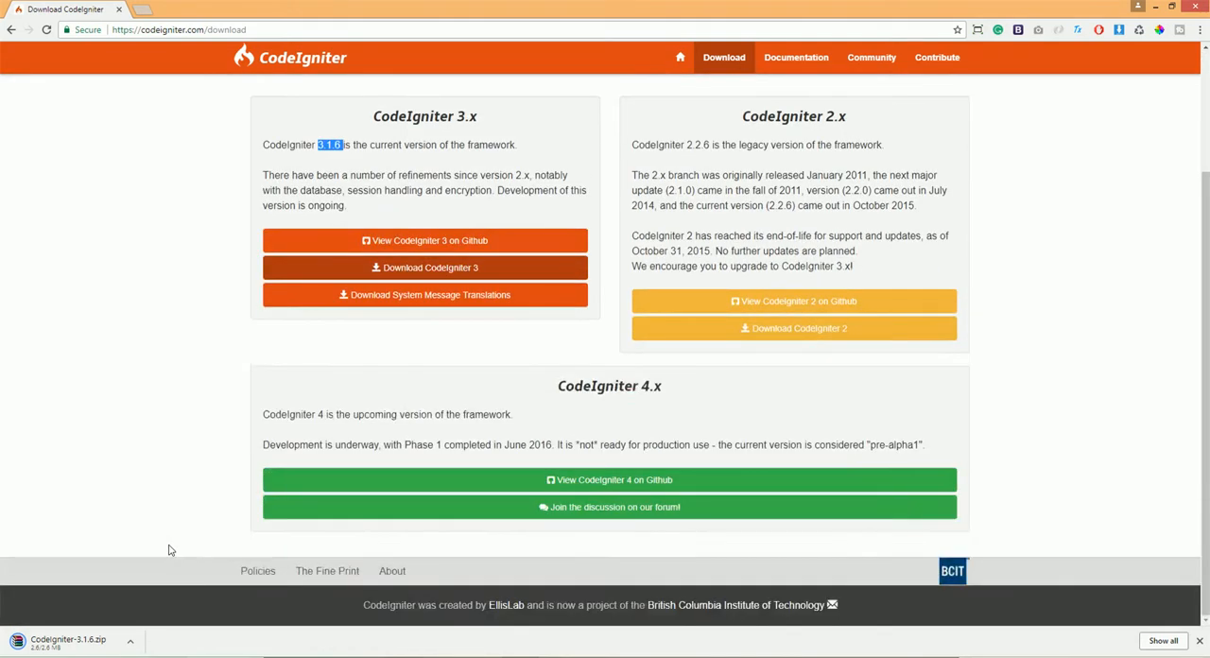
mouse_move(219, 551)
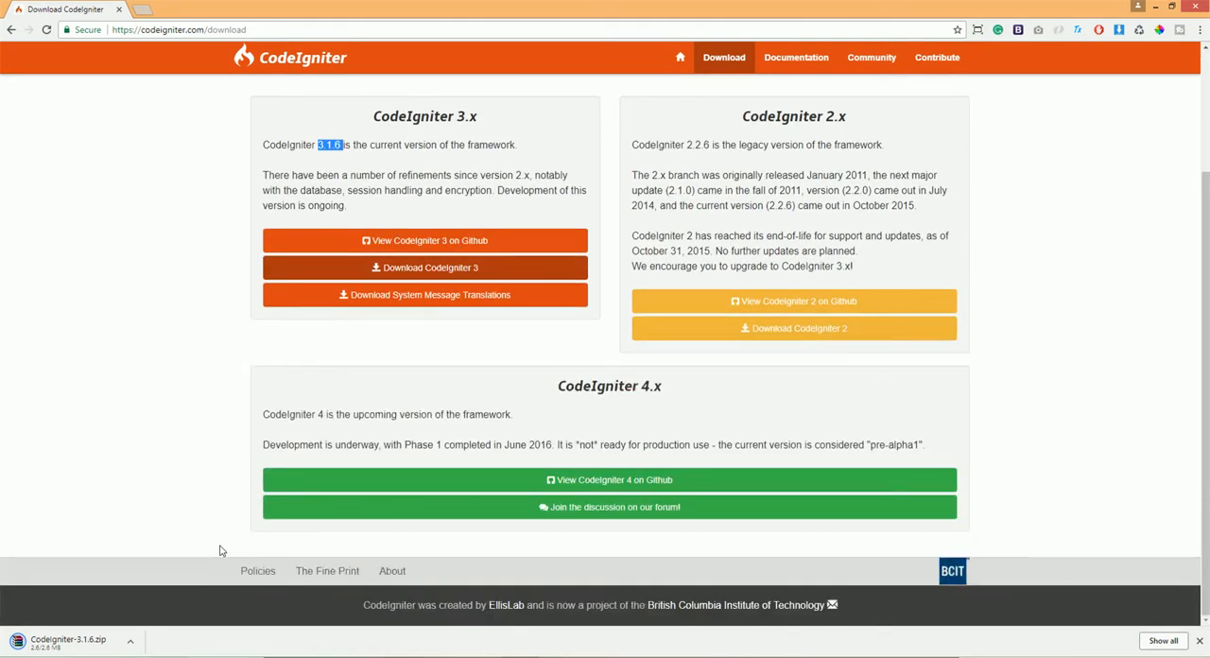
mouse_move(268, 558)
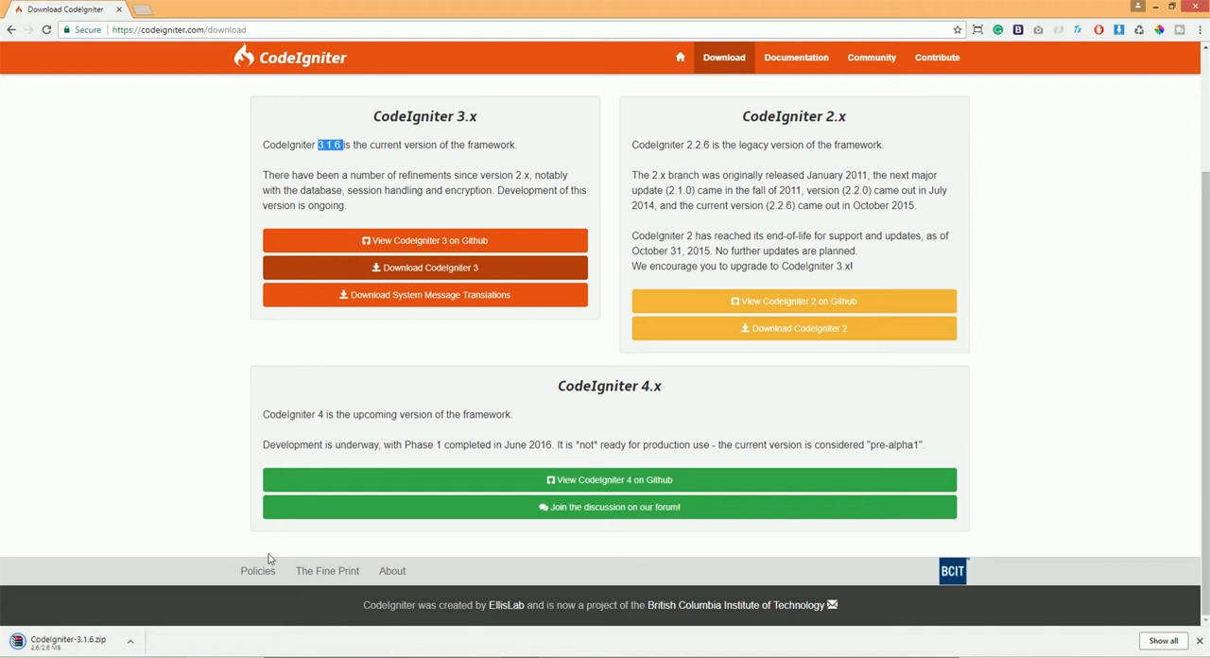
mouse_move(204, 581)
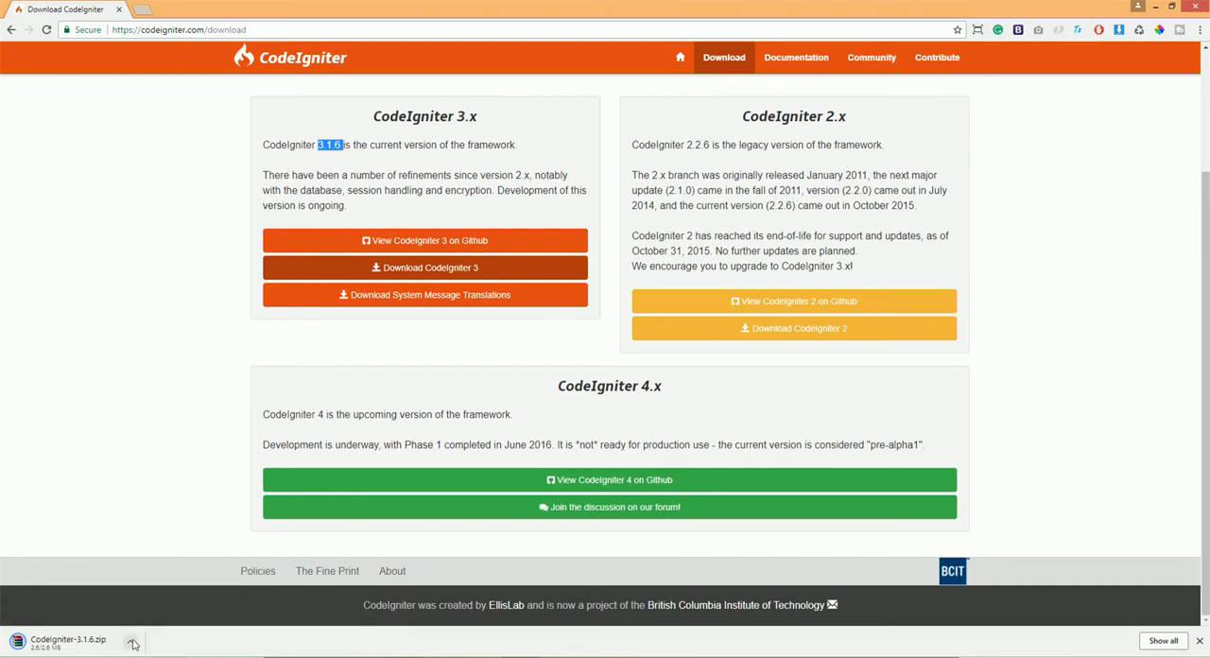
left_click(132, 640)
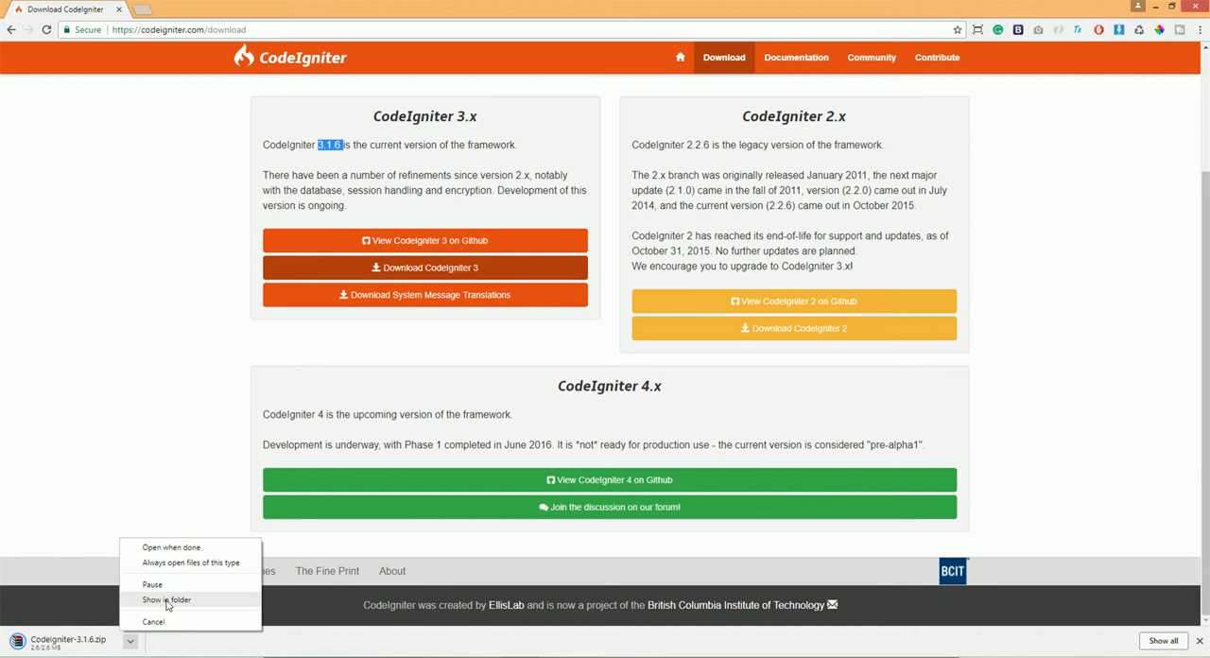
Step: Browse to C:\xampp\htdocs and select the Codeigniter-3.1.6 zip
left_click(166, 600)
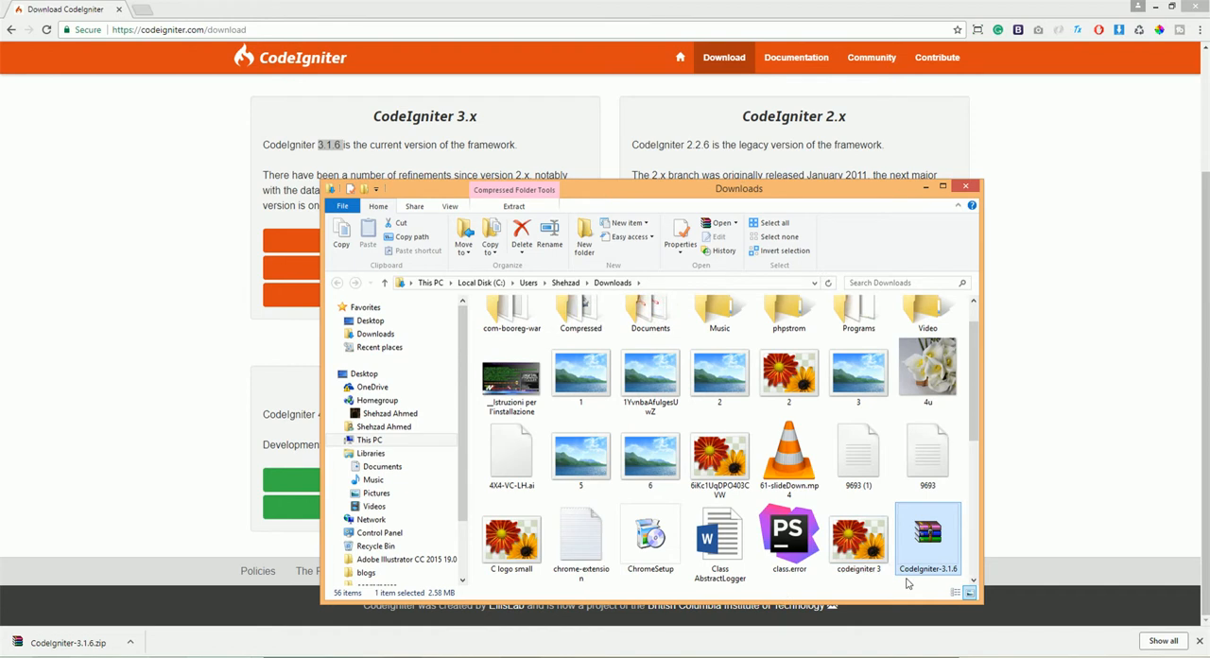
left_click(370, 438)
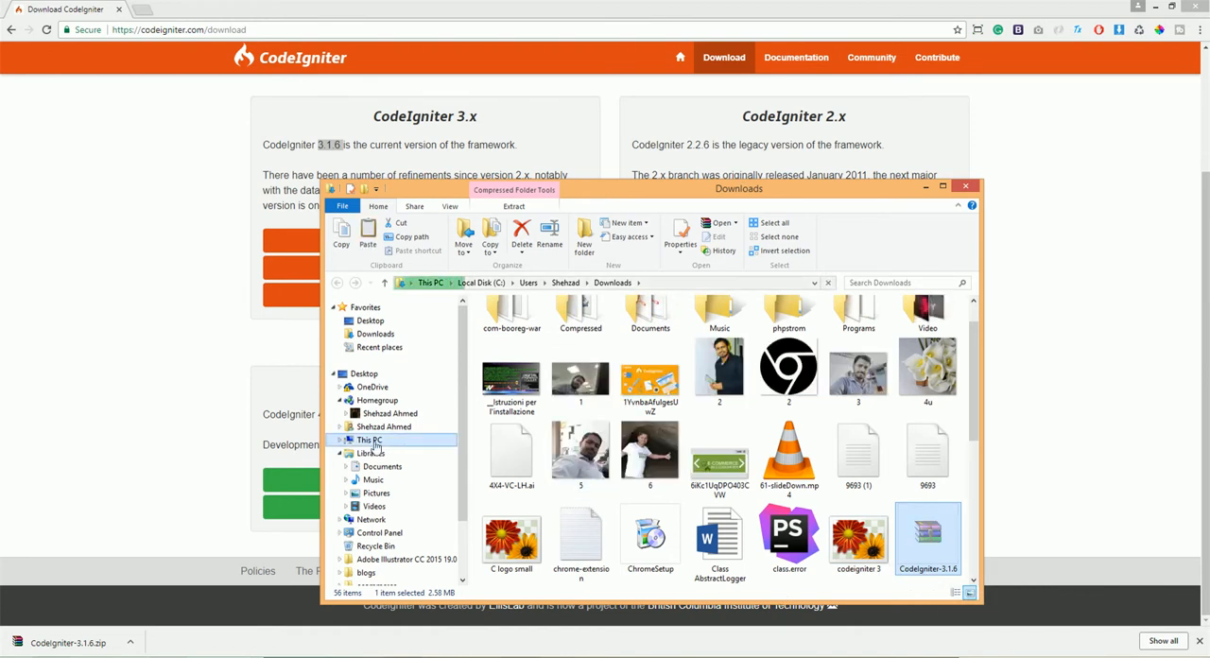
left_click(368, 439)
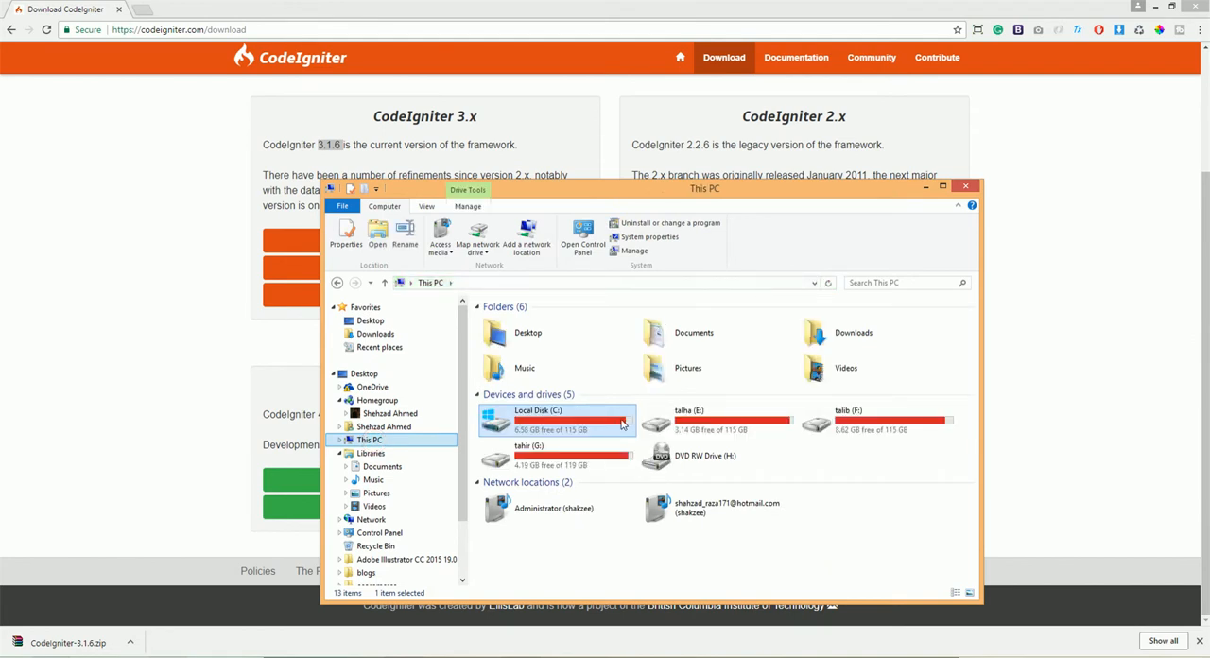
double_click(556, 420)
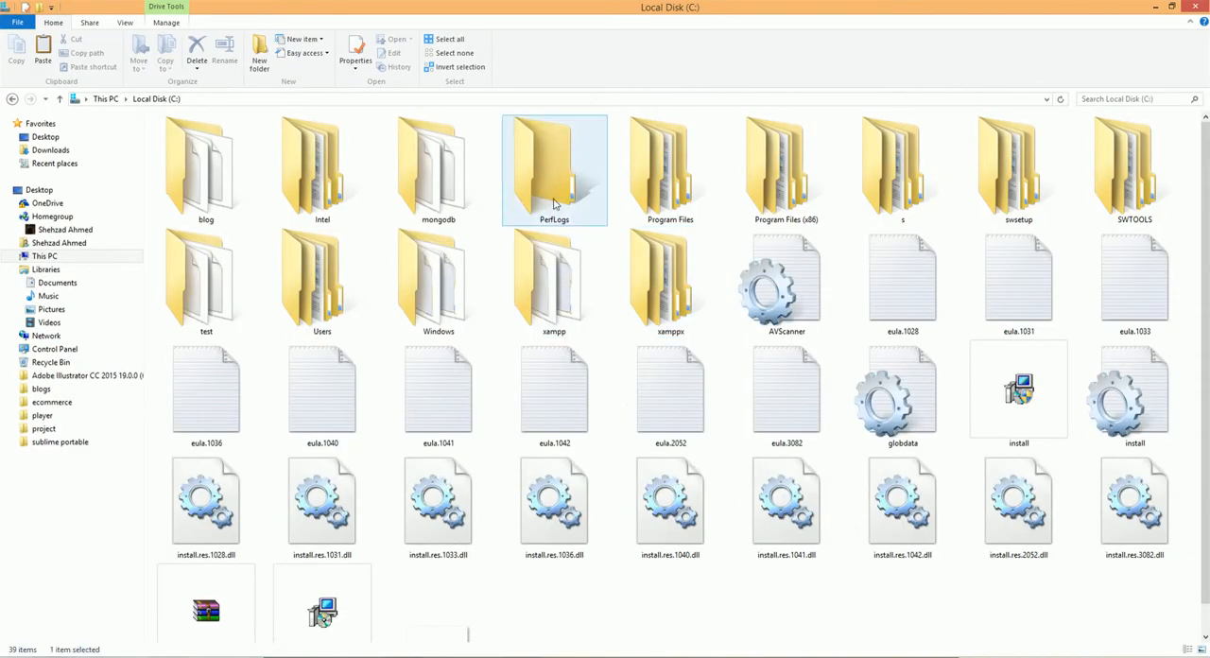
double_click(554, 280)
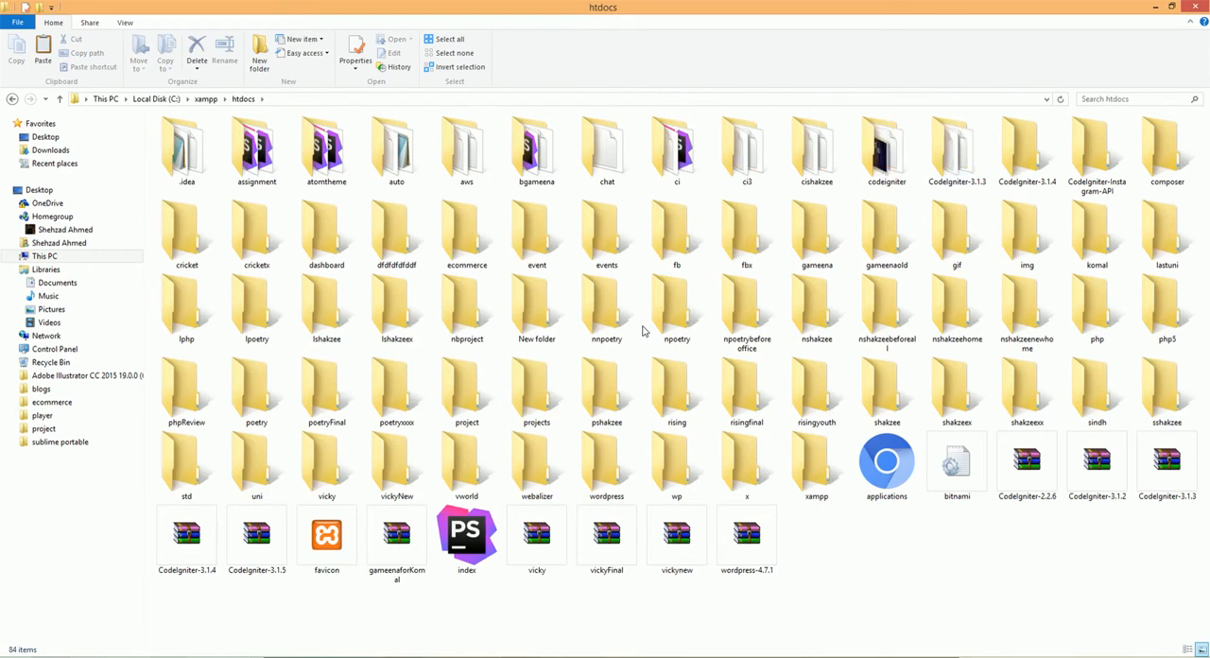
left_click(677, 388)
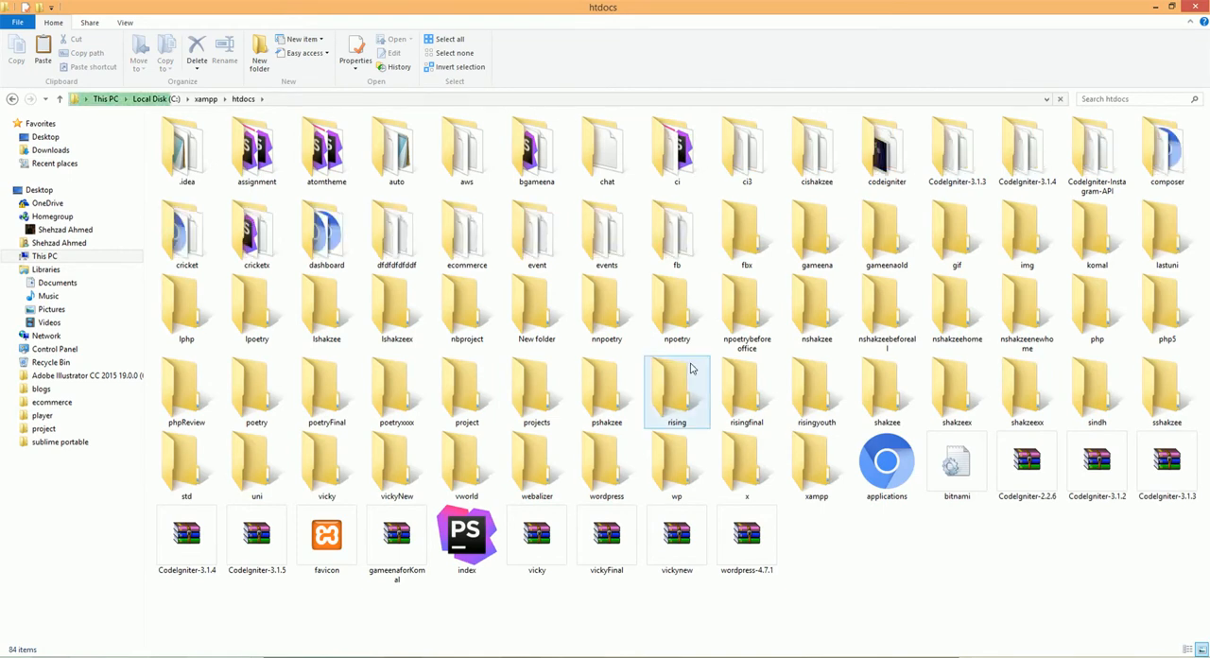
left_click(677, 230)
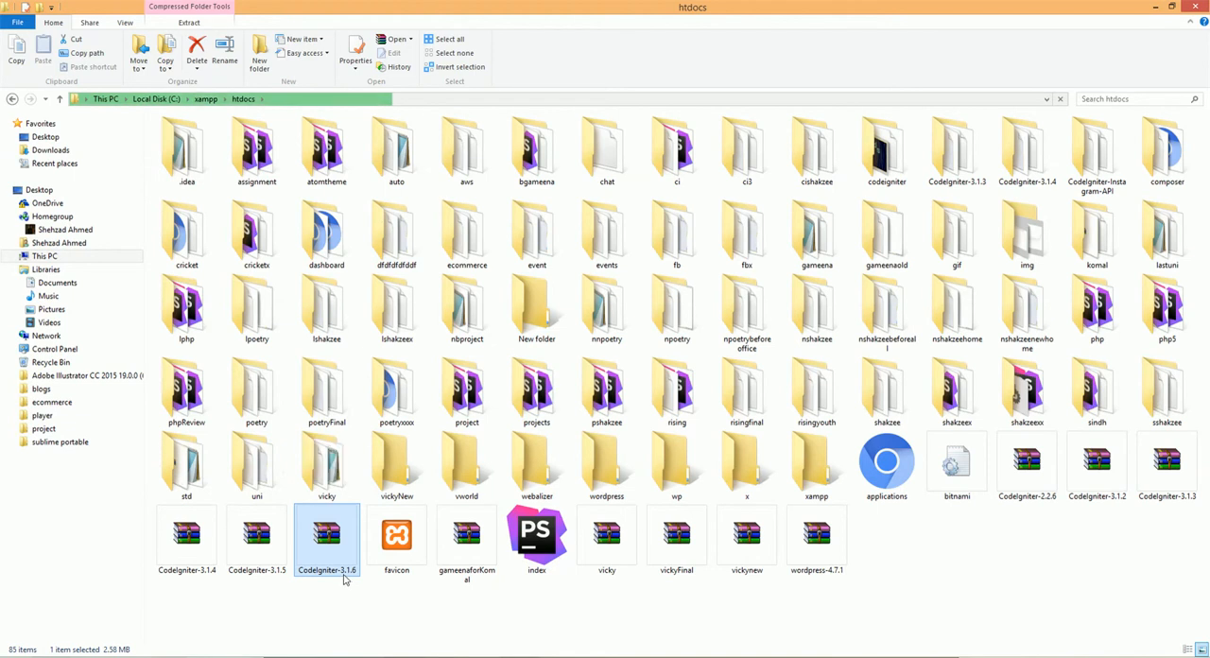
Step: Extract the CodeIgniter 3.1.6 archive into htdocs with WinRAR 'Extract Here'
right_click(325, 533)
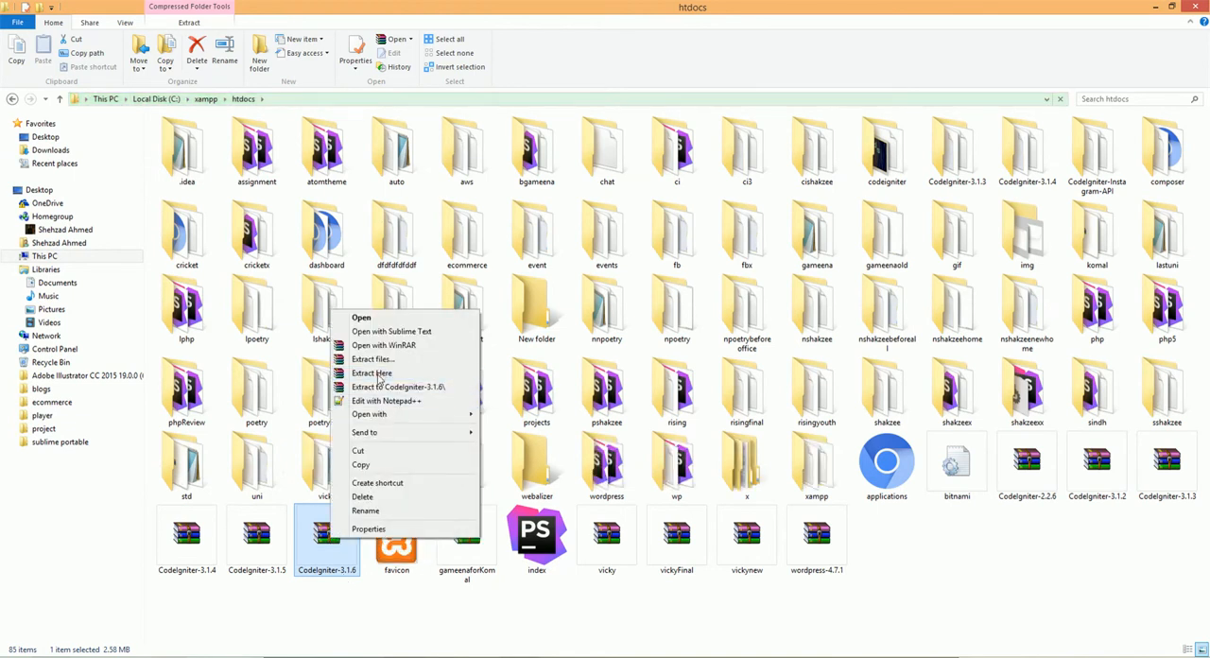
left_click(370, 373)
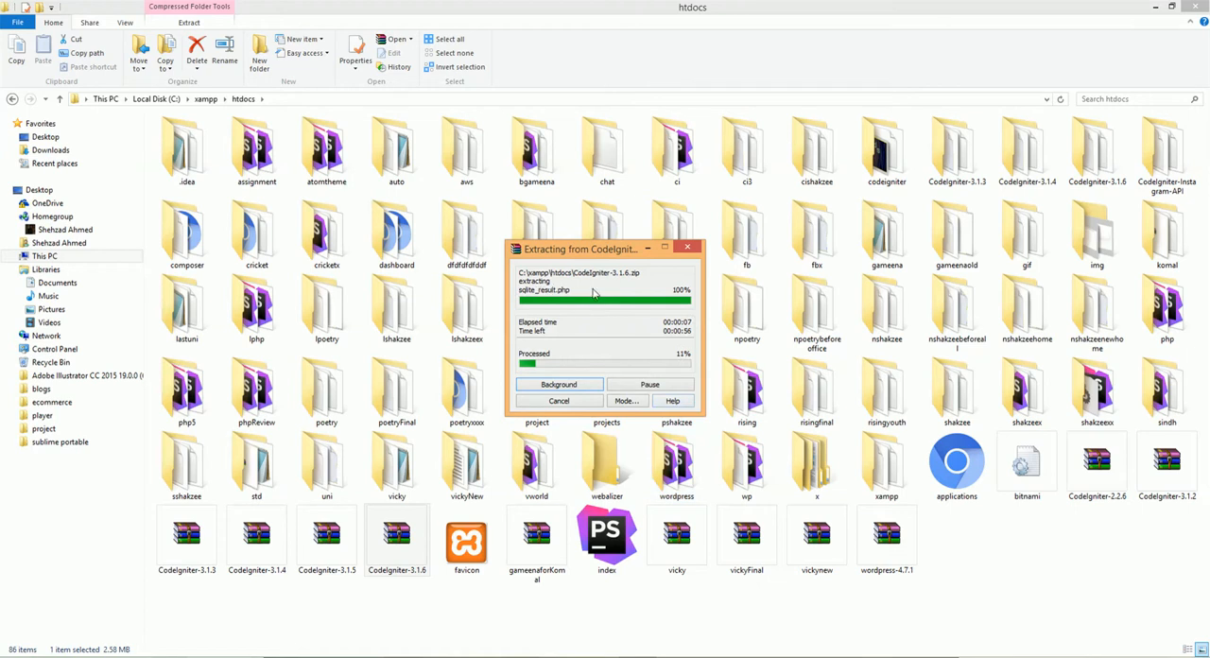
left_click_drag(577, 250, 397, 199)
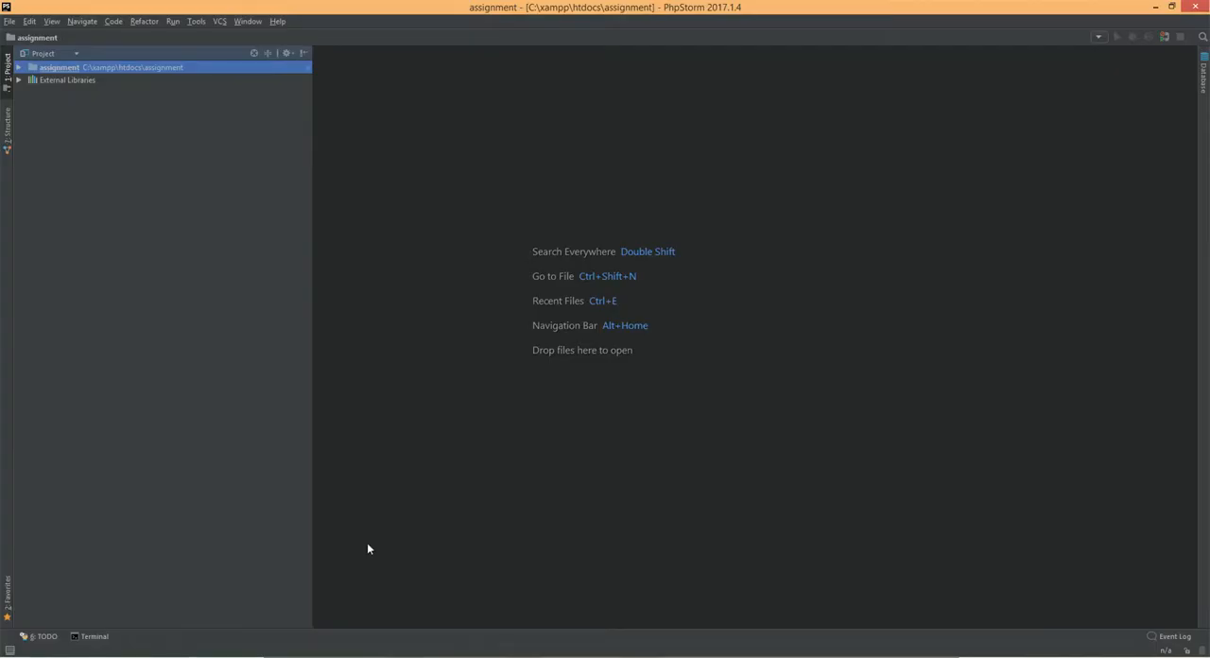
mouse_move(174, 151)
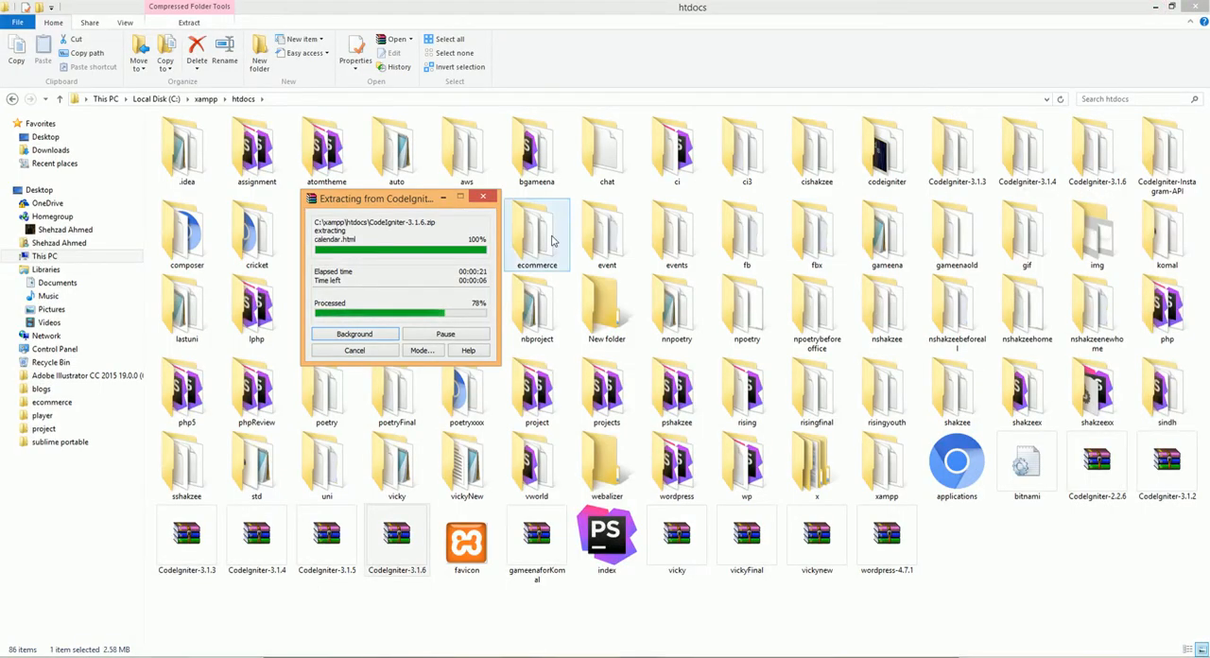
left_click_drag(397, 198, 620, 94)
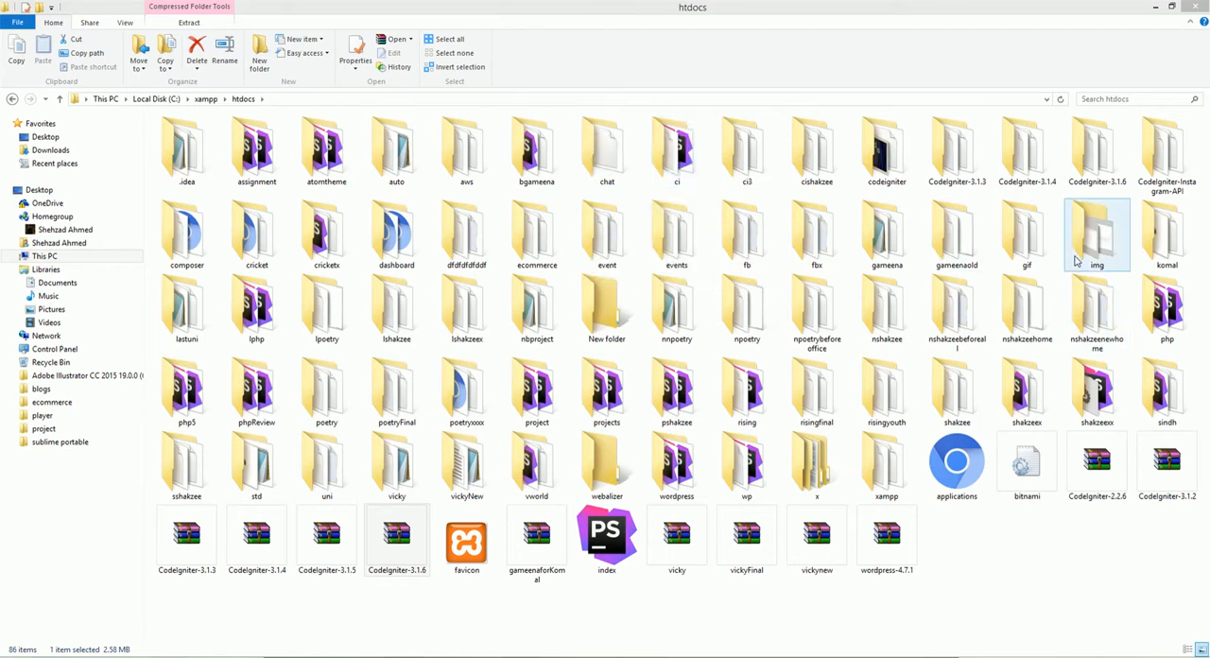
Step: Rename the extracted CodeIgniter folder to signup
right_click(1096, 234)
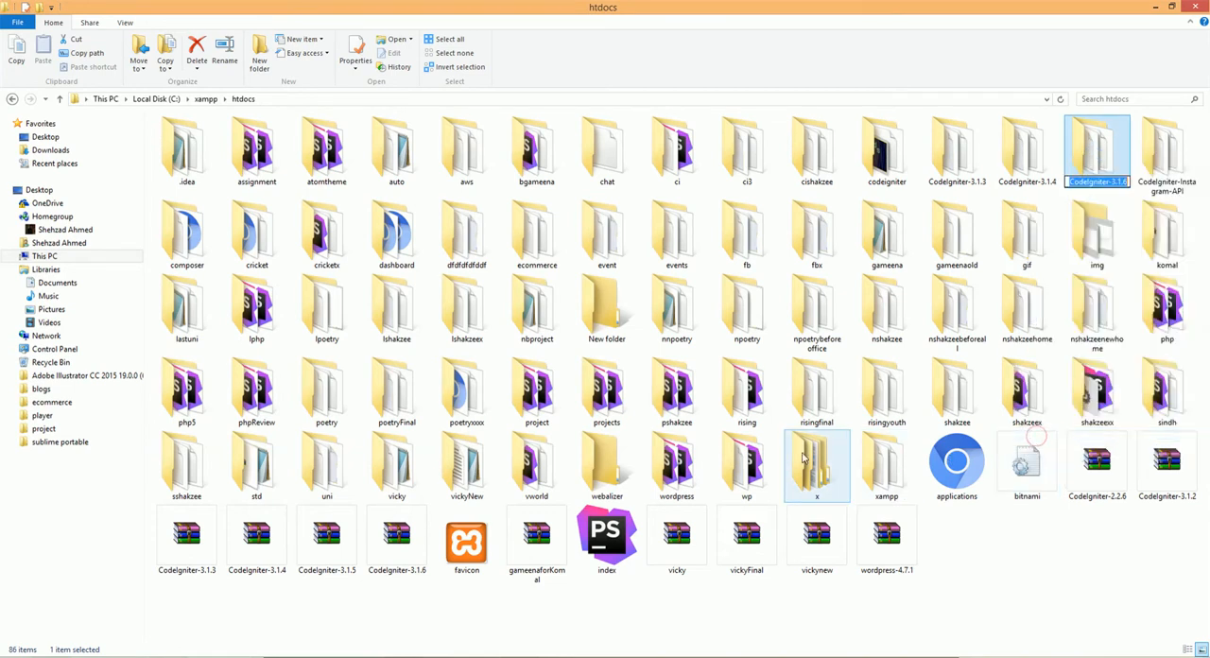
type("signup")
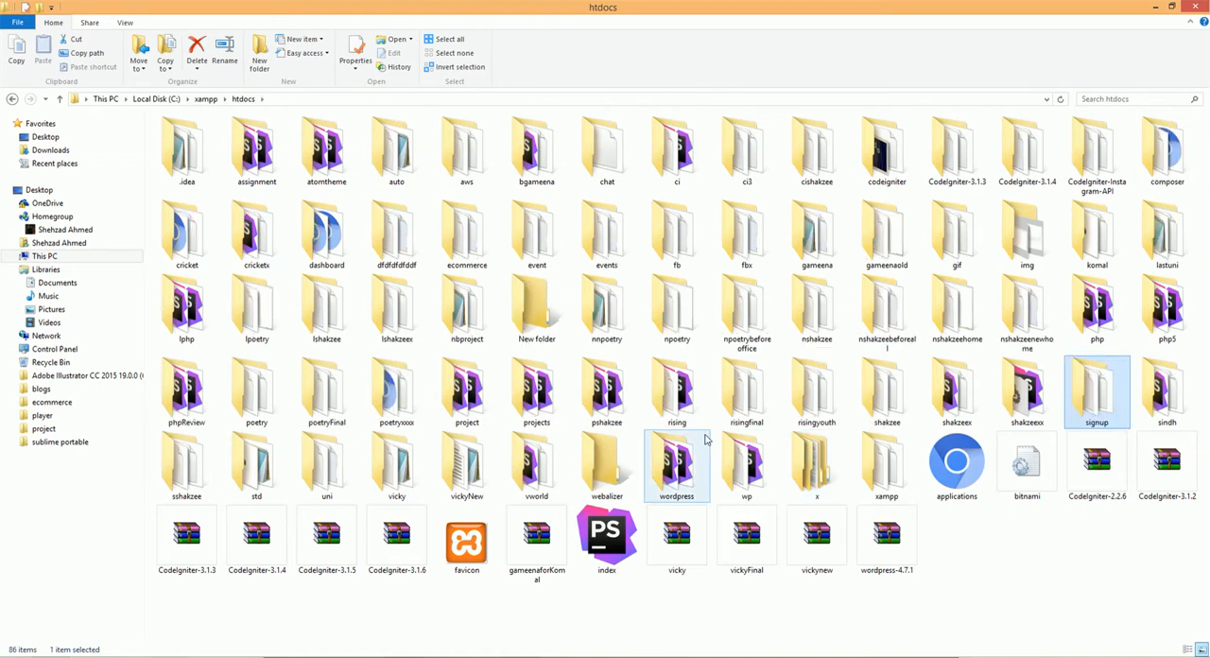
left_click(1026, 463)
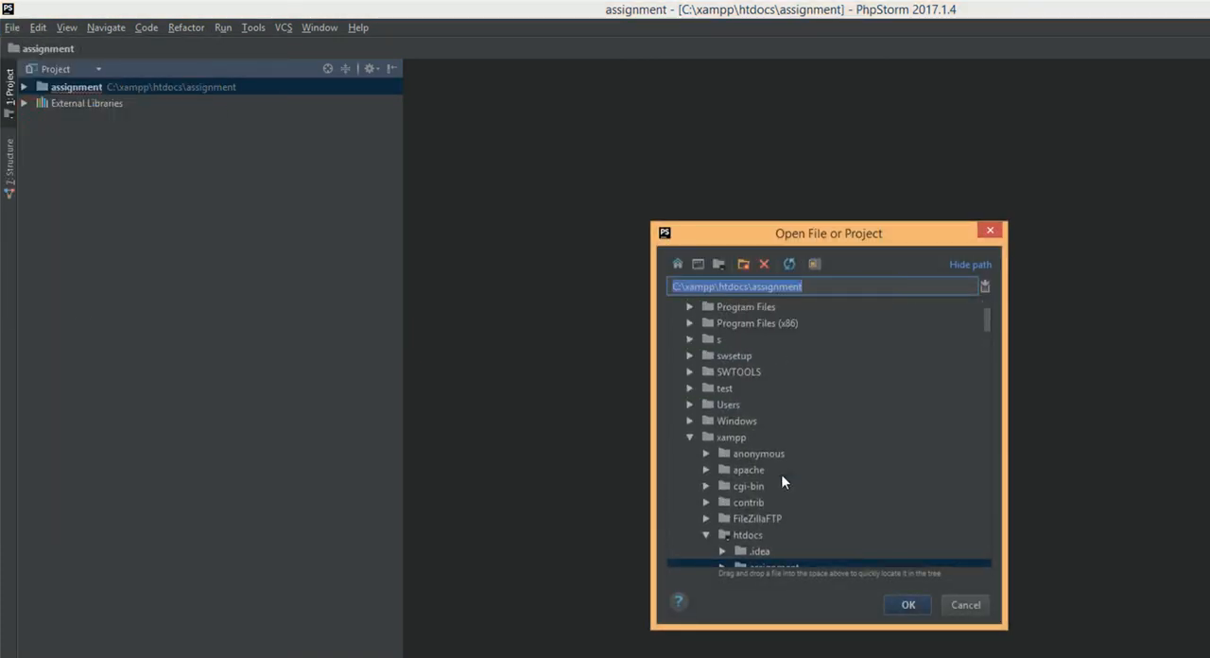
Step: Open htdocs/signup as the project in the current window, replacing the assignment project
scroll("down", 3)
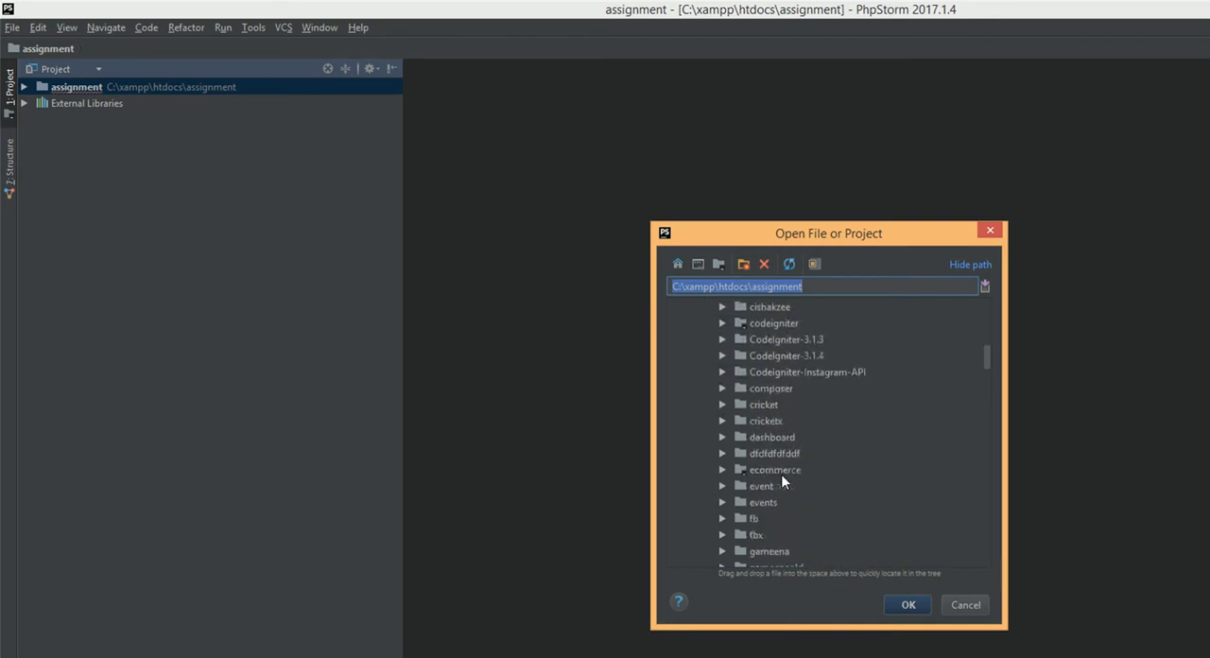
scroll("down", 3)
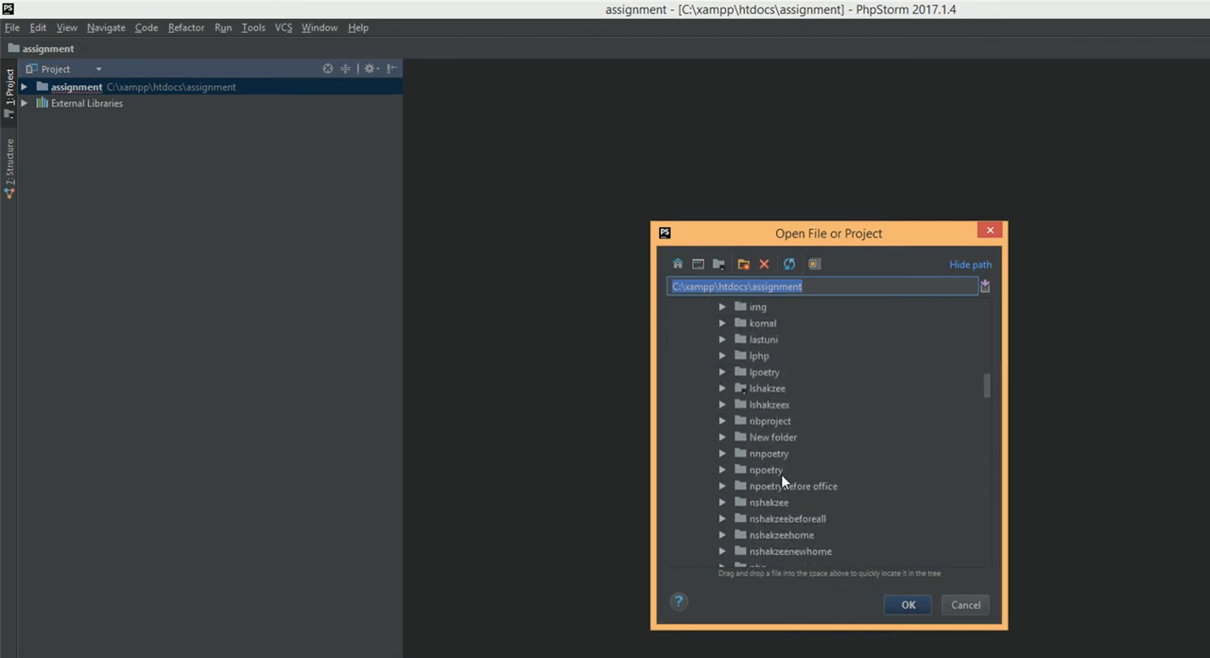
scroll("down", 3)
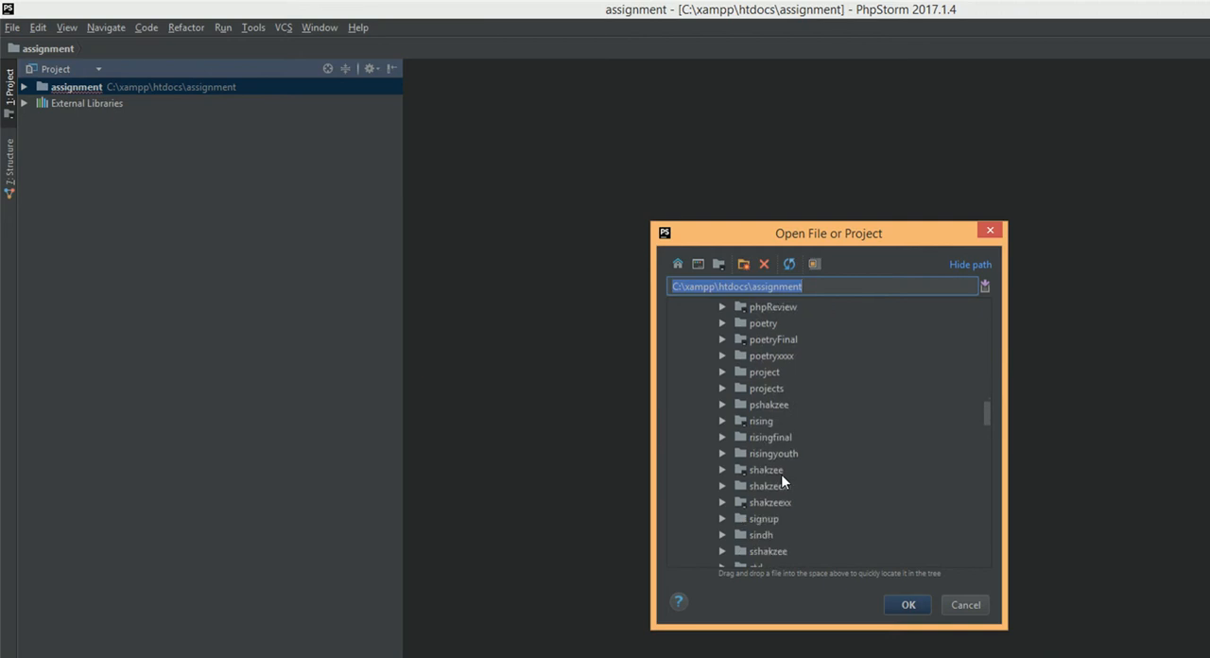
scroll("down", 3)
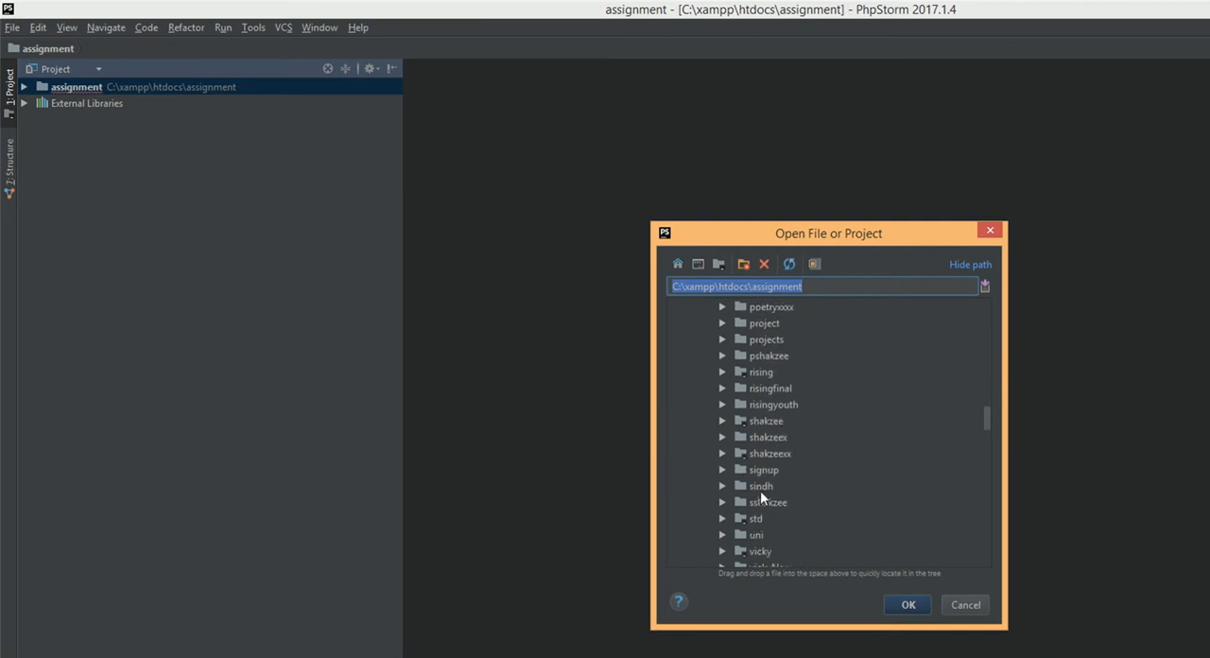
left_click(907, 605)
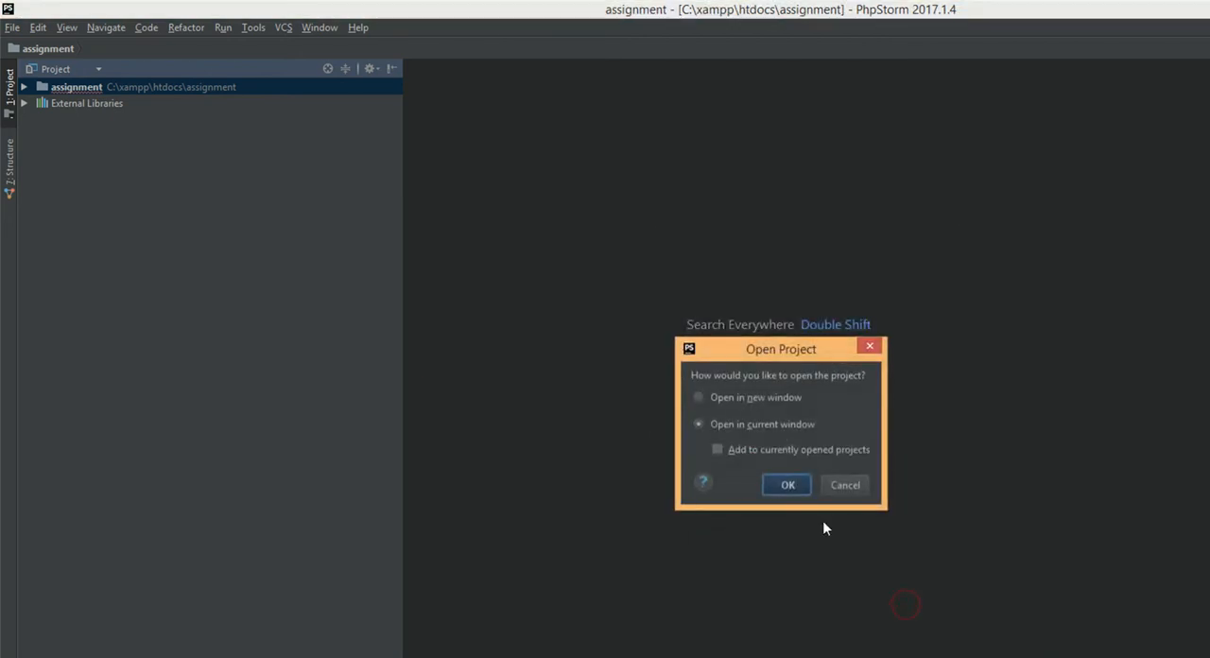
left_click(787, 484)
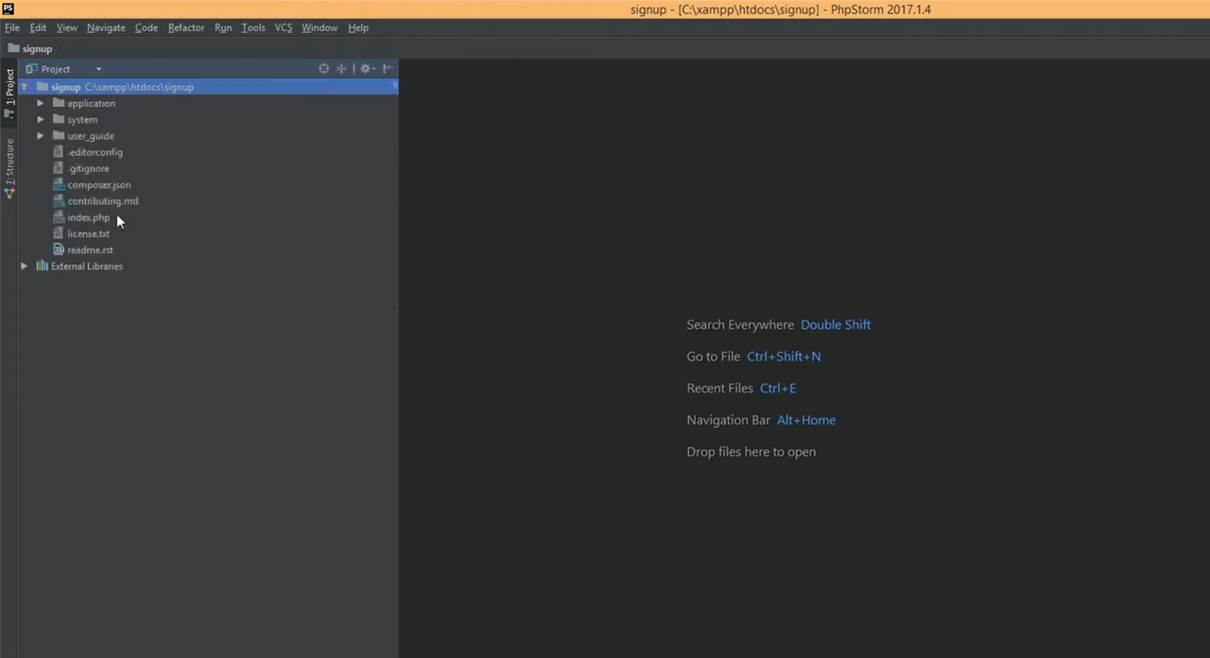
left_click(42, 102)
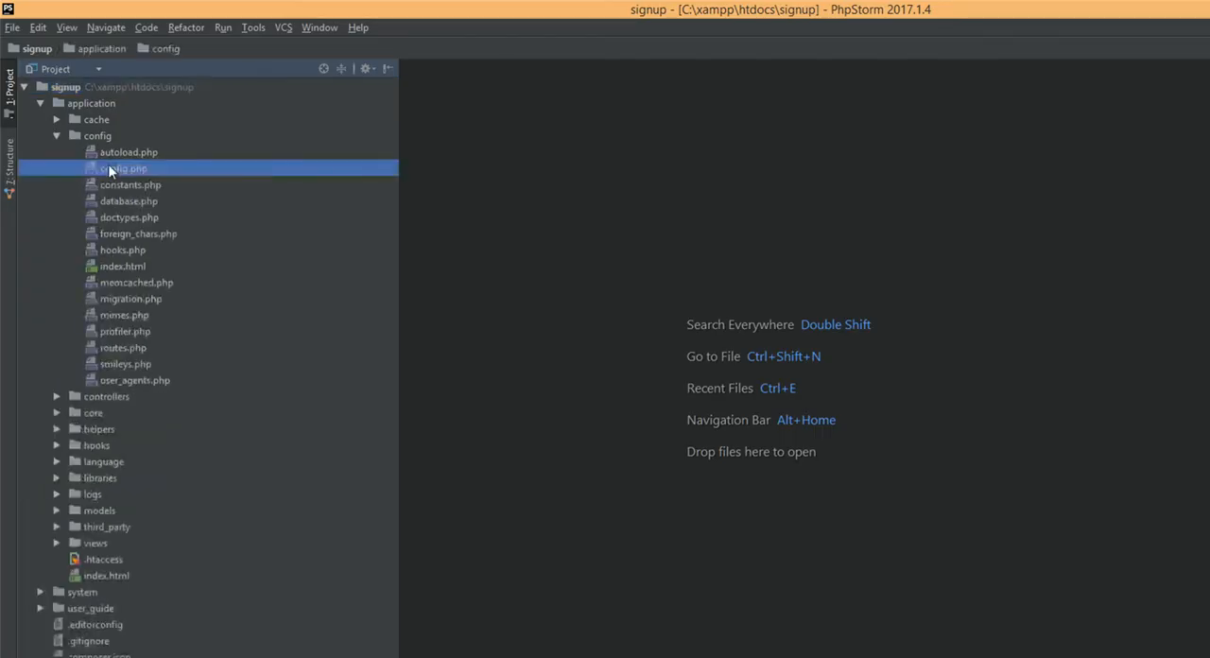
double_click(125, 168)
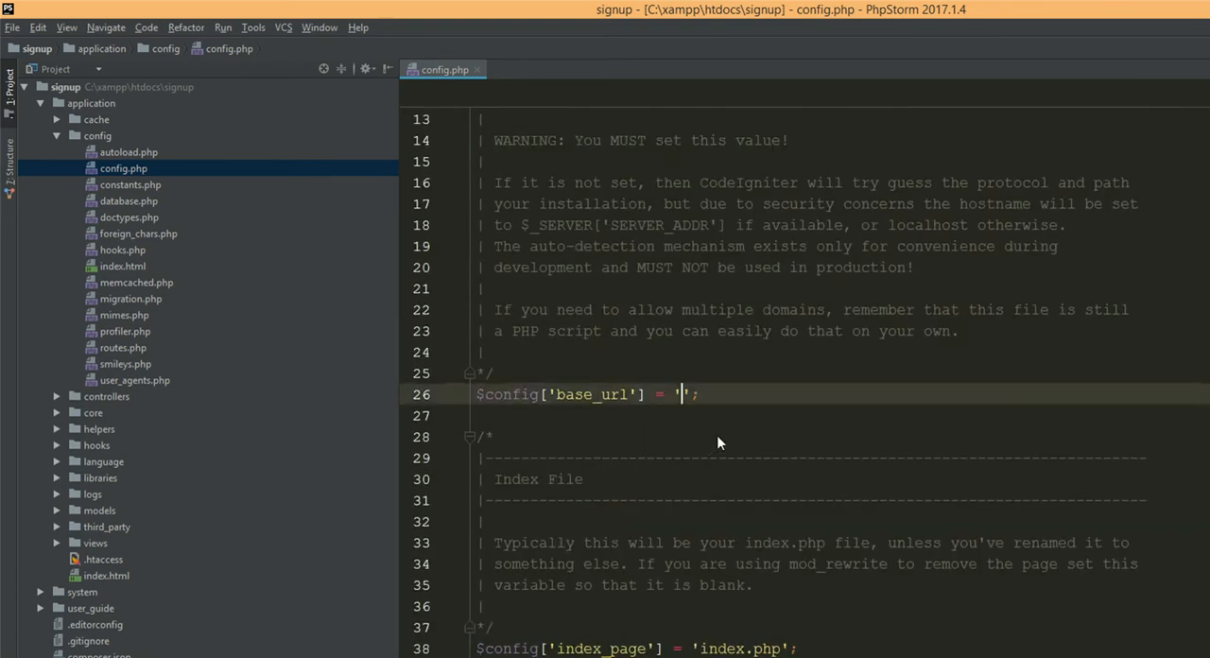
type("http://localhost:8090/signup/")
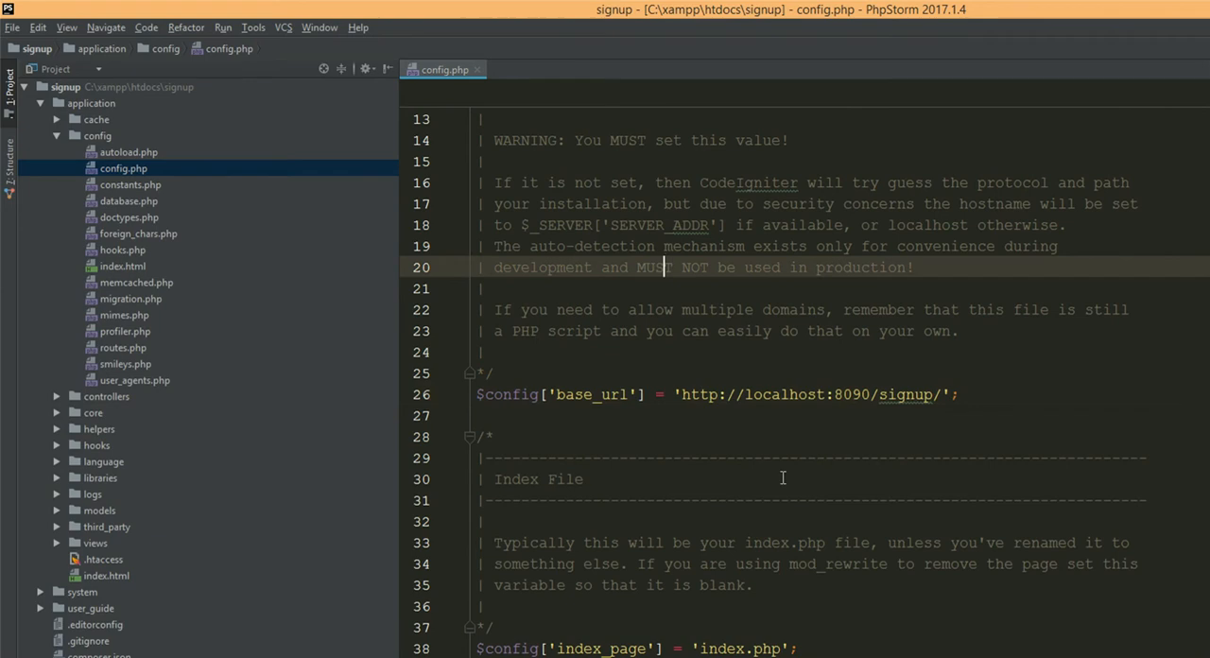
left_click(736, 646)
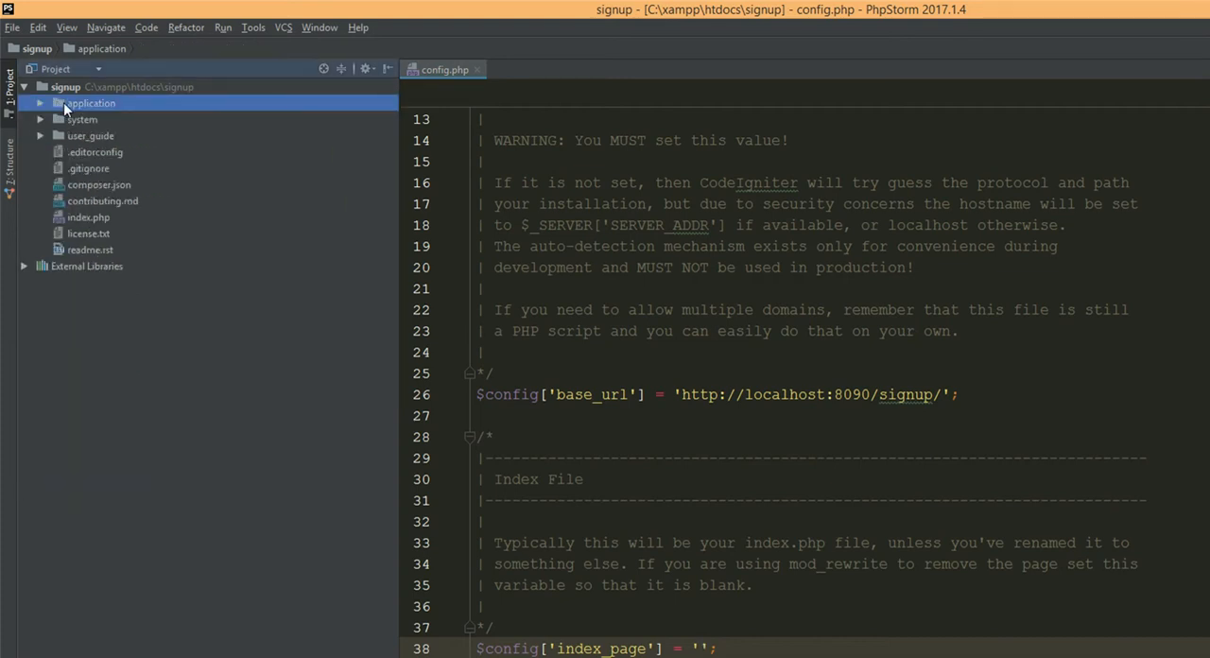
Step: Create a new plain file named .htaccess in the signup project root
right_click(91, 102)
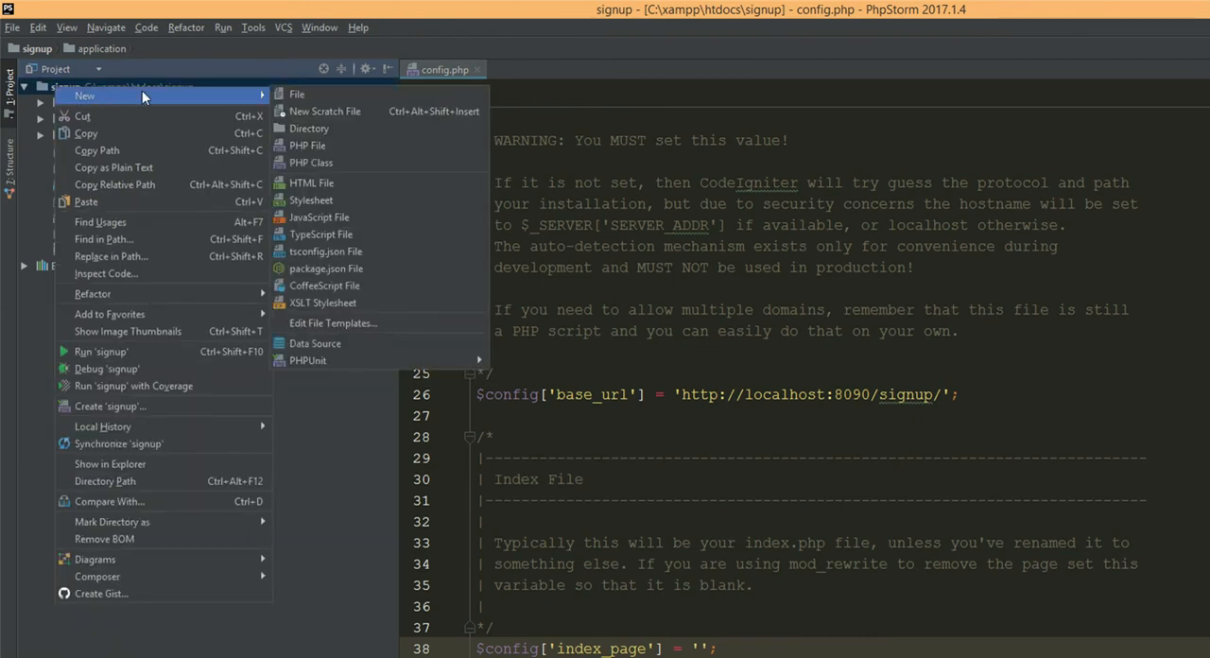
mouse_move(317, 94)
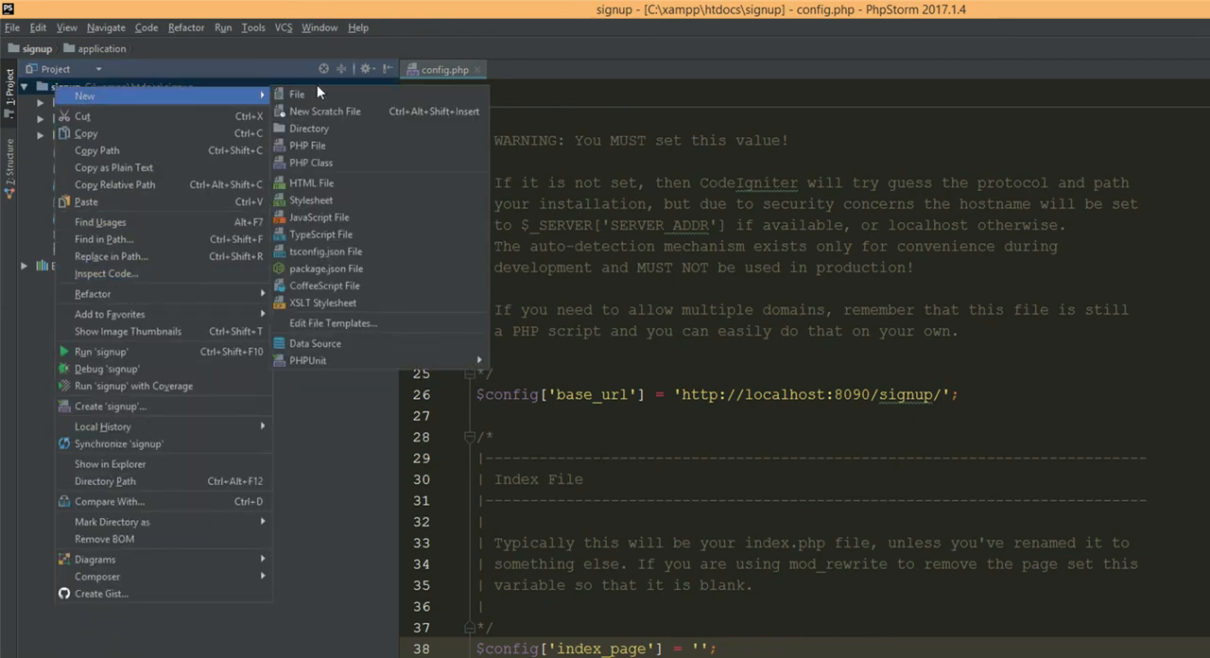
left_click(297, 95)
type(".htaccess")
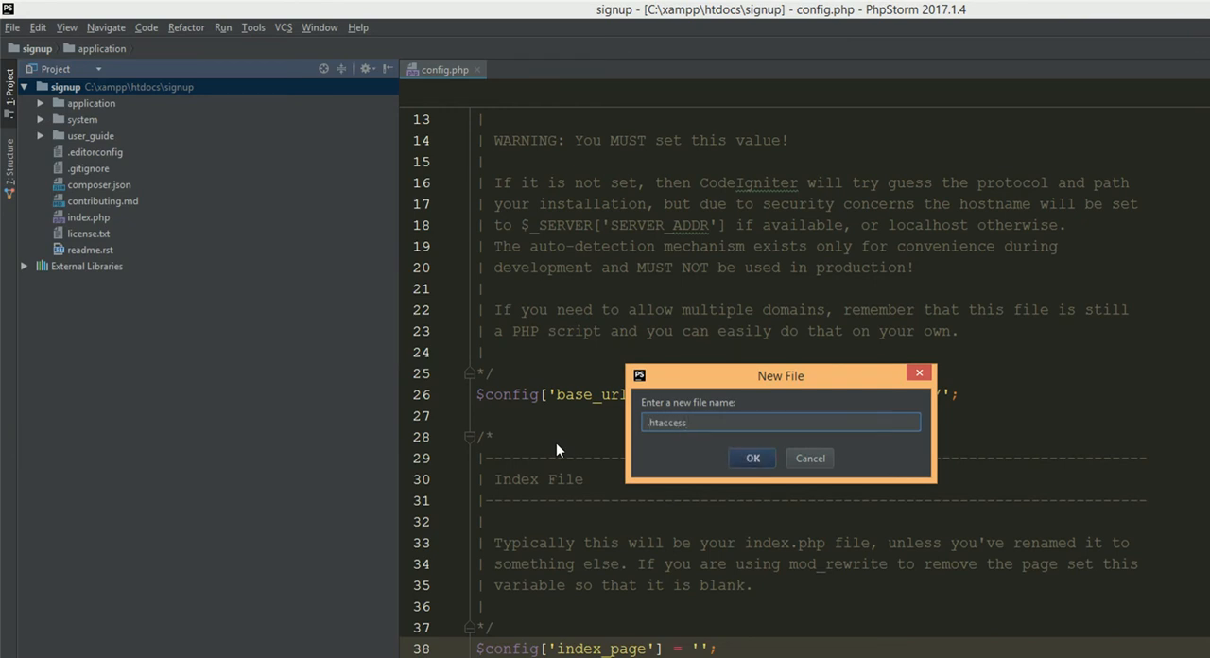
left_click(752, 458)
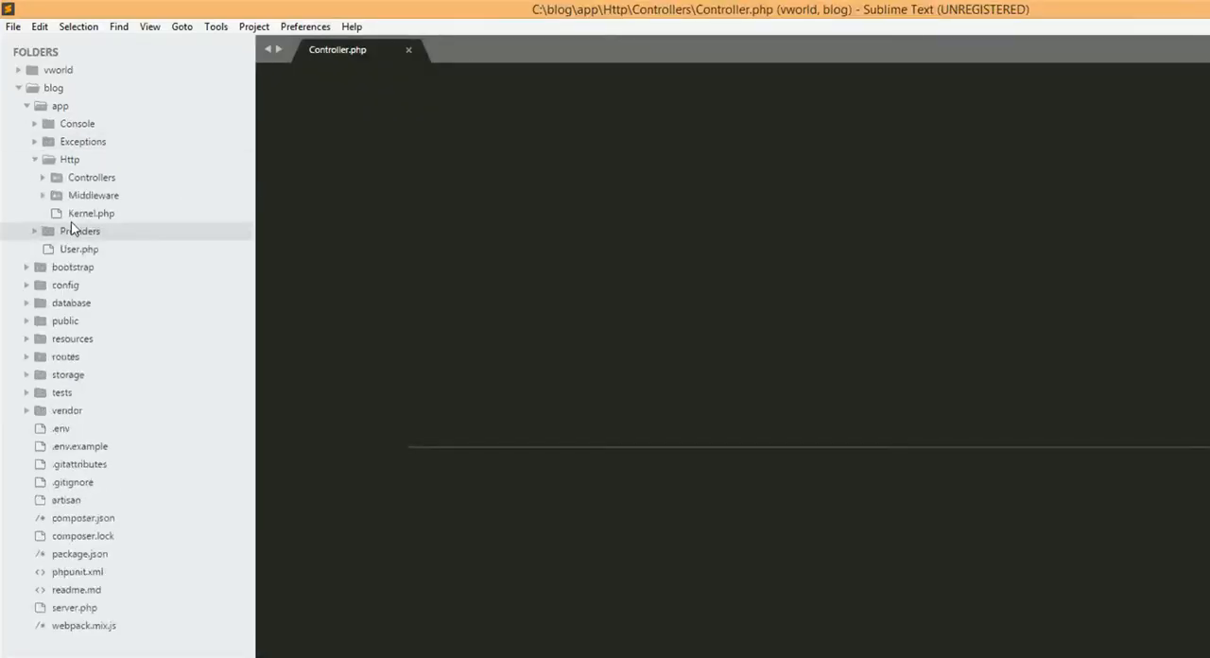
Step: Expand the vworld project in the Sublime sidebar to view its existing .htaccess rewrite rules
left_click(26, 87)
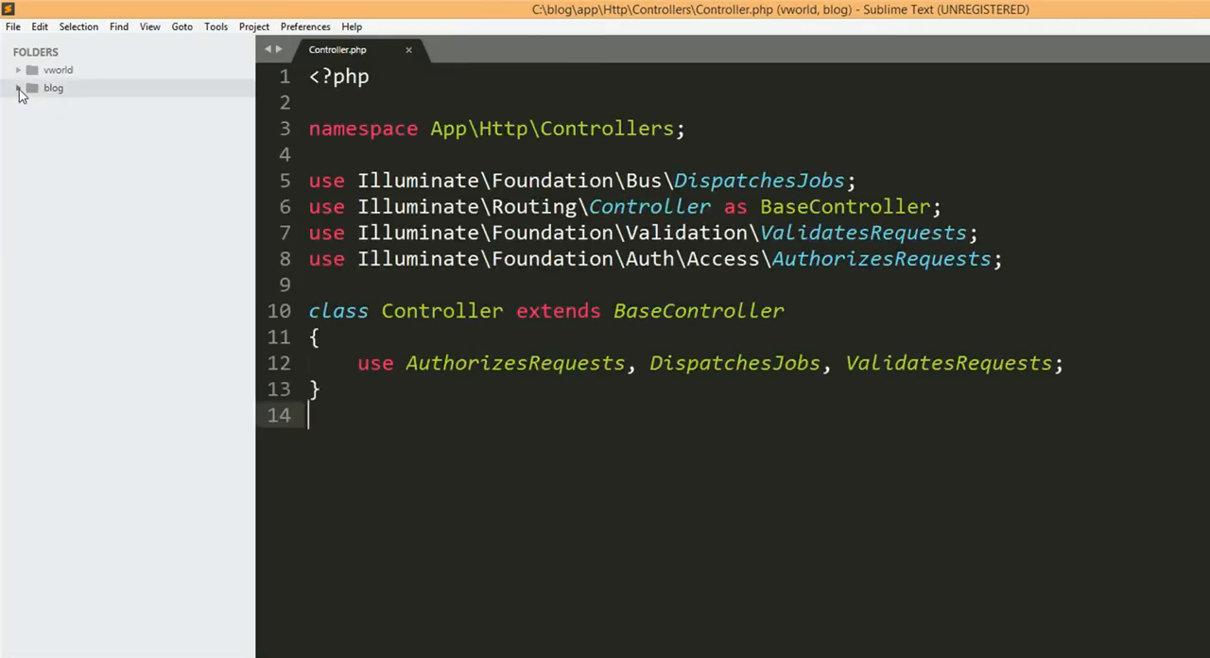
left_click(17, 86)
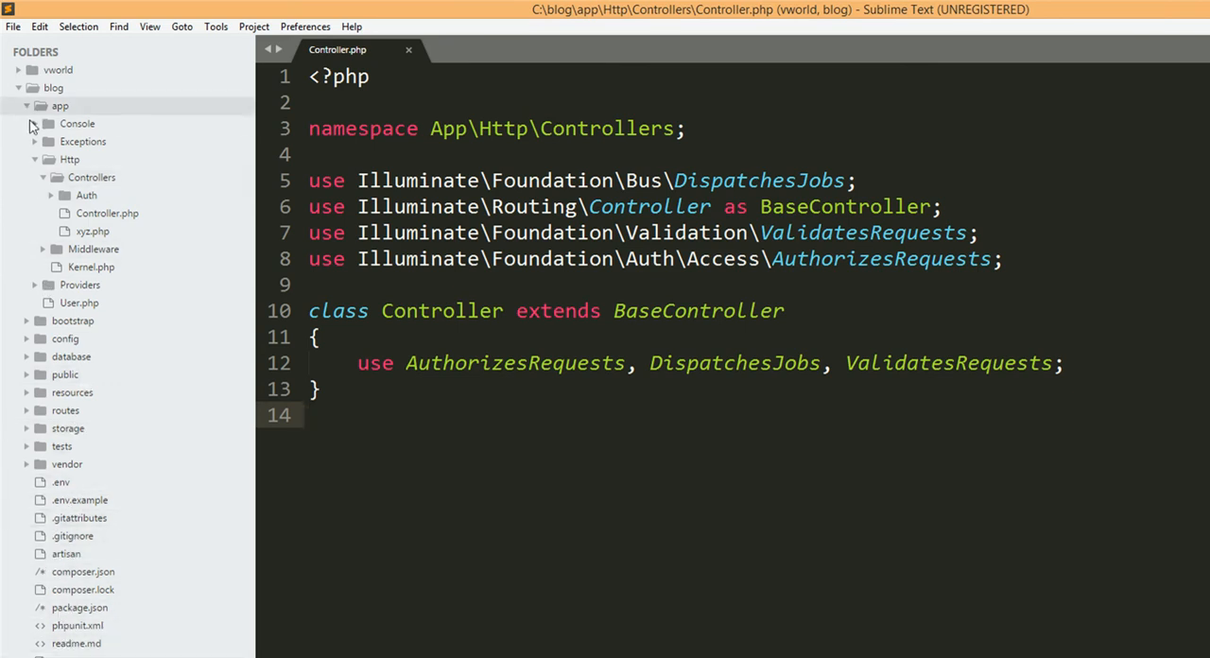
left_click(17, 70)
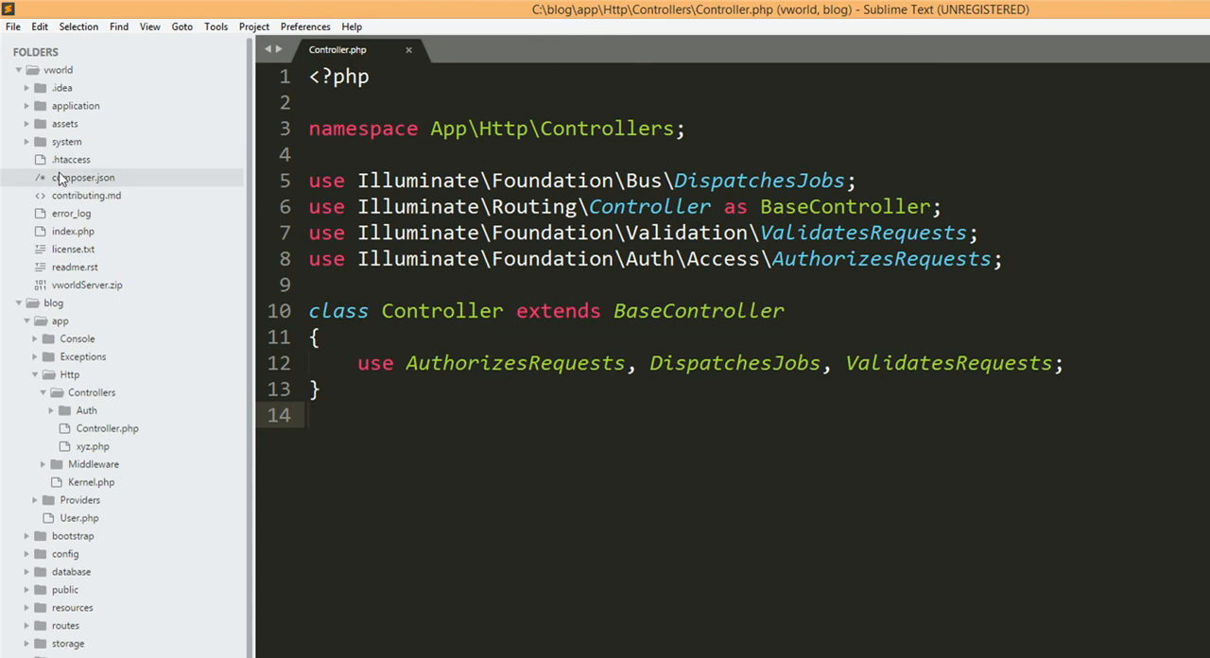
left_click(19, 302)
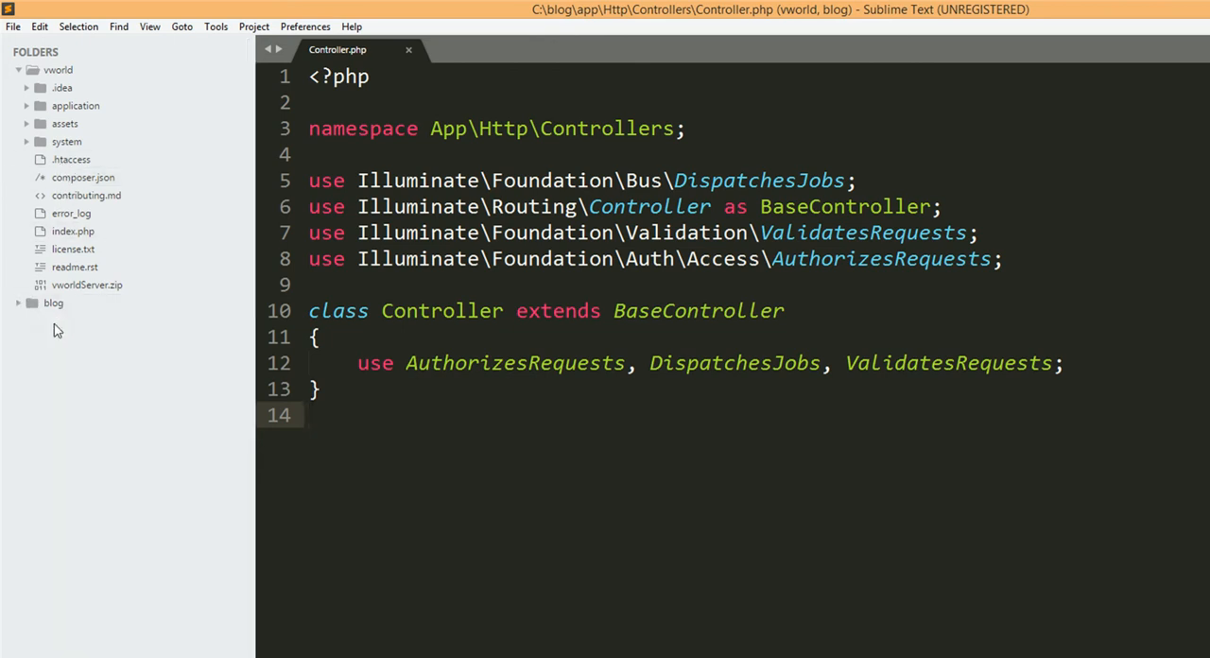
left_click(71, 158)
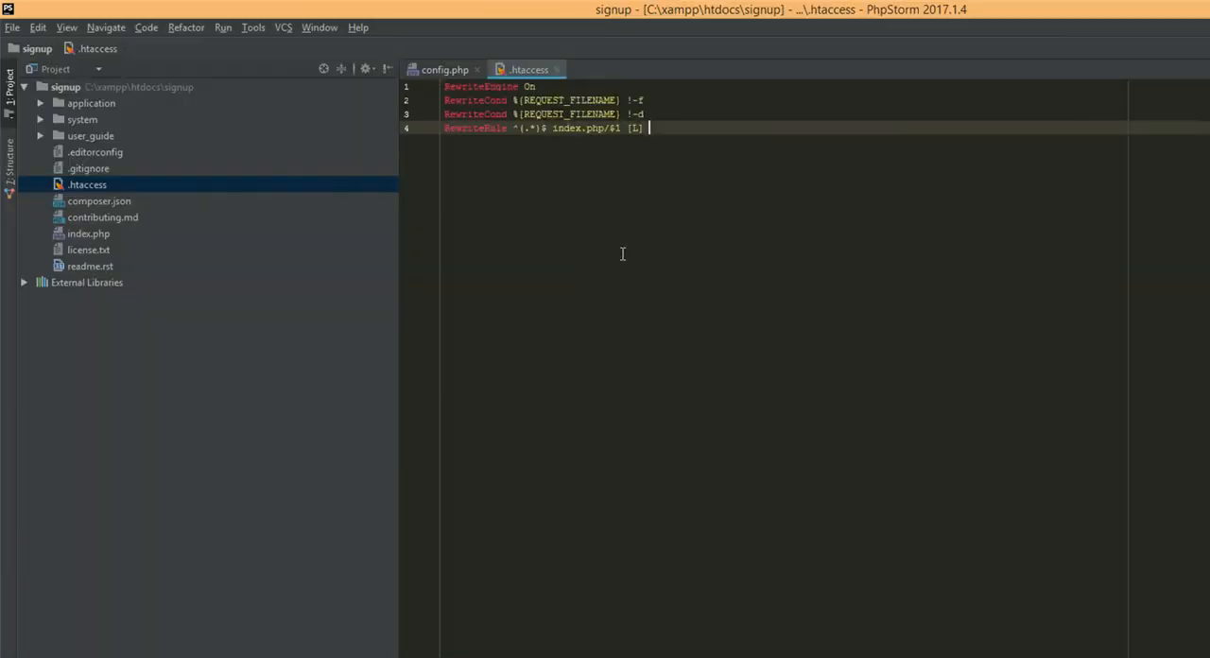
Step: Close the .htaccess editor so no file remains open
left_click(444, 68)
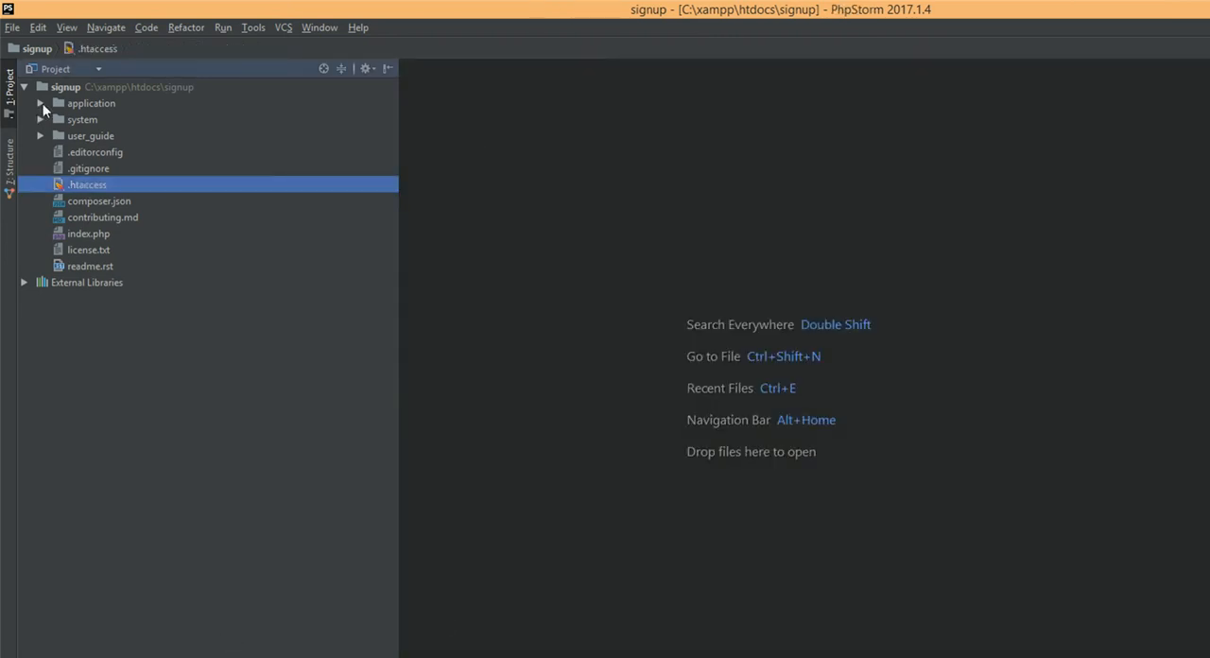
Step: Create a new PHP class named Signup inside application/controllers
left_click(41, 102)
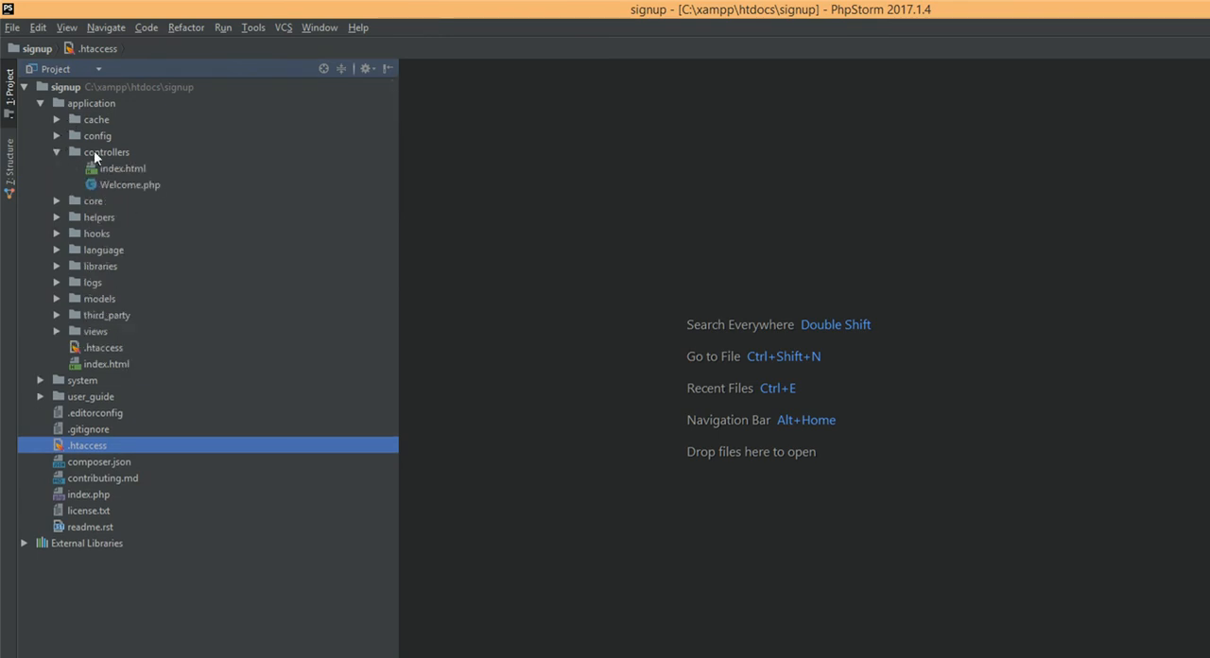
right_click(106, 151)
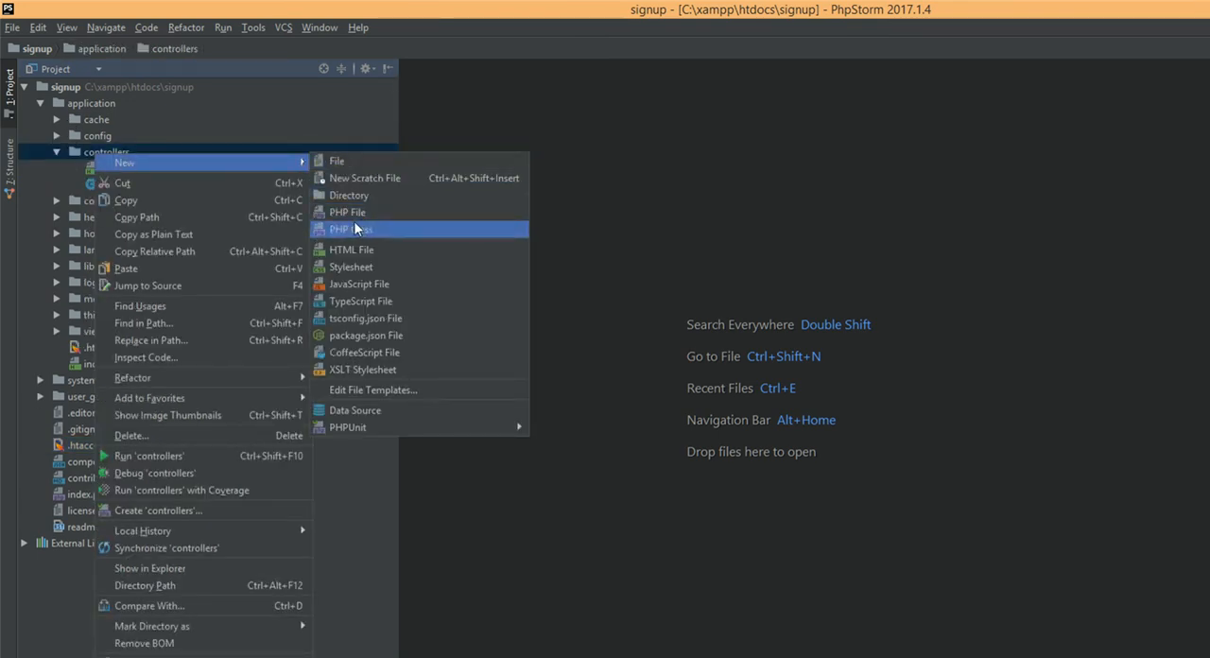
left_click(351, 228)
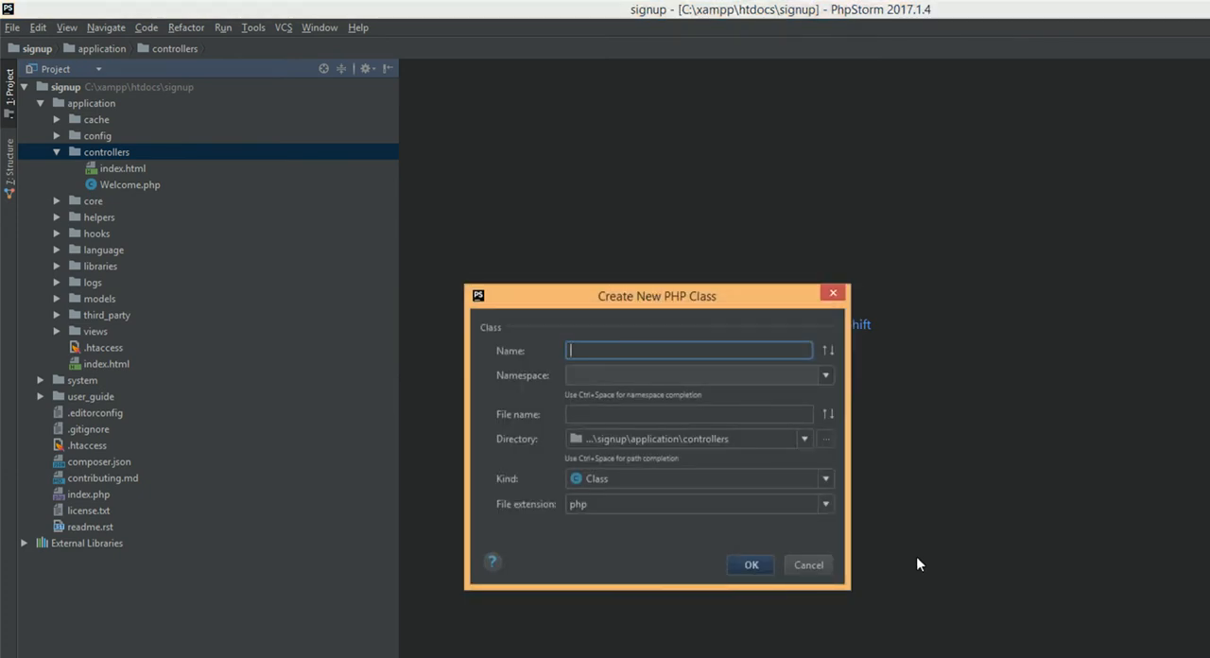
type("S")
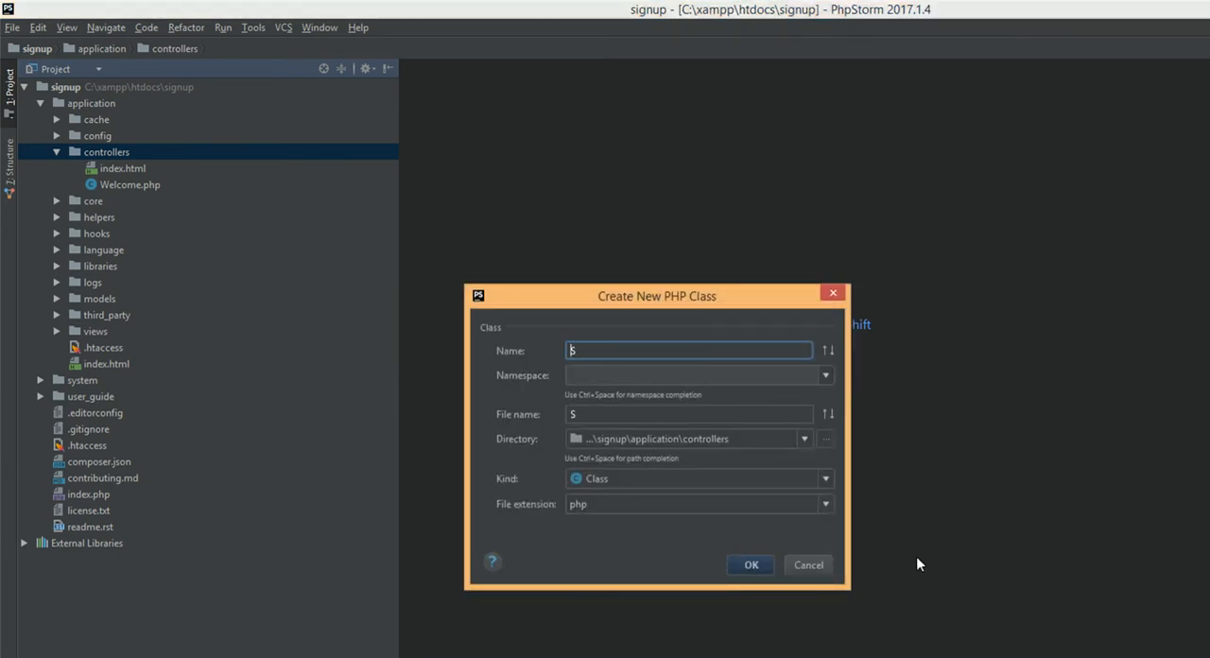
type("ignup")
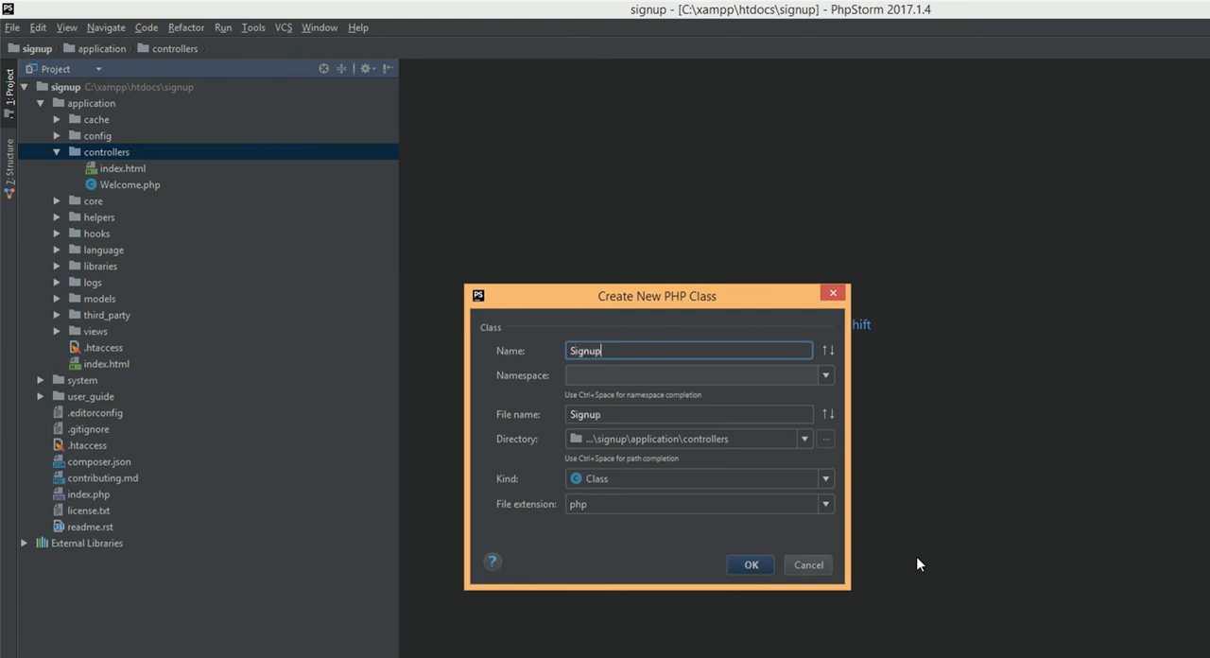
left_click(807, 563)
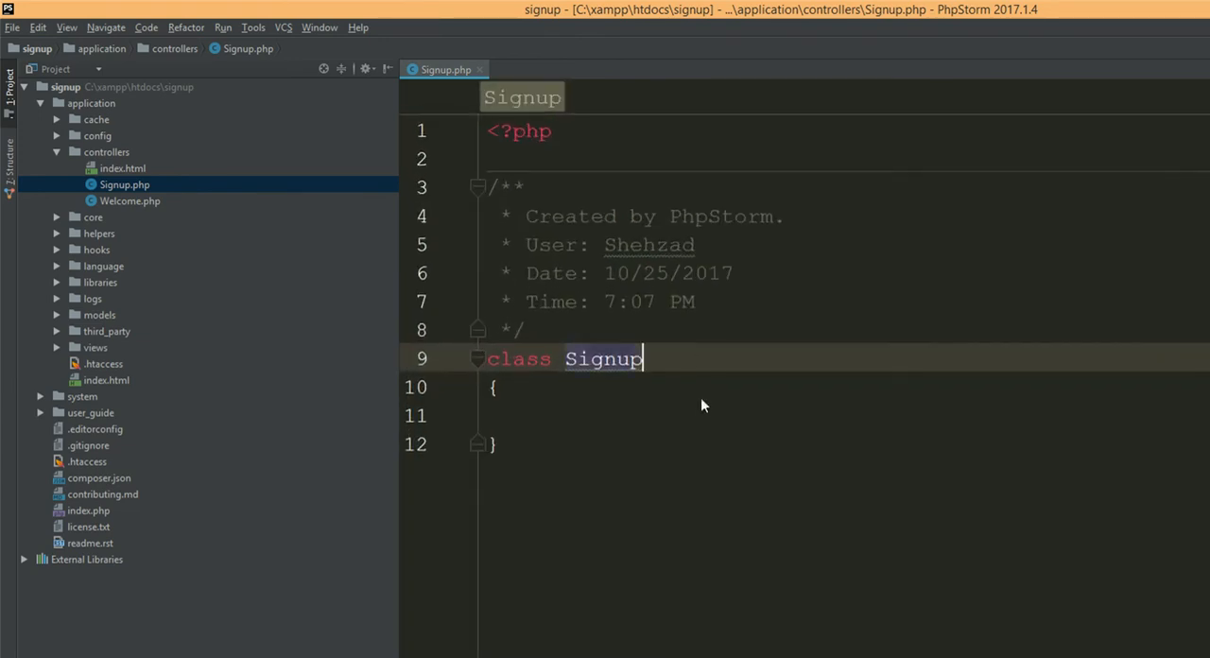
Step: Make Signup extend CI_Controller with a public index() that echoes 'working.'
type("extends CIU")
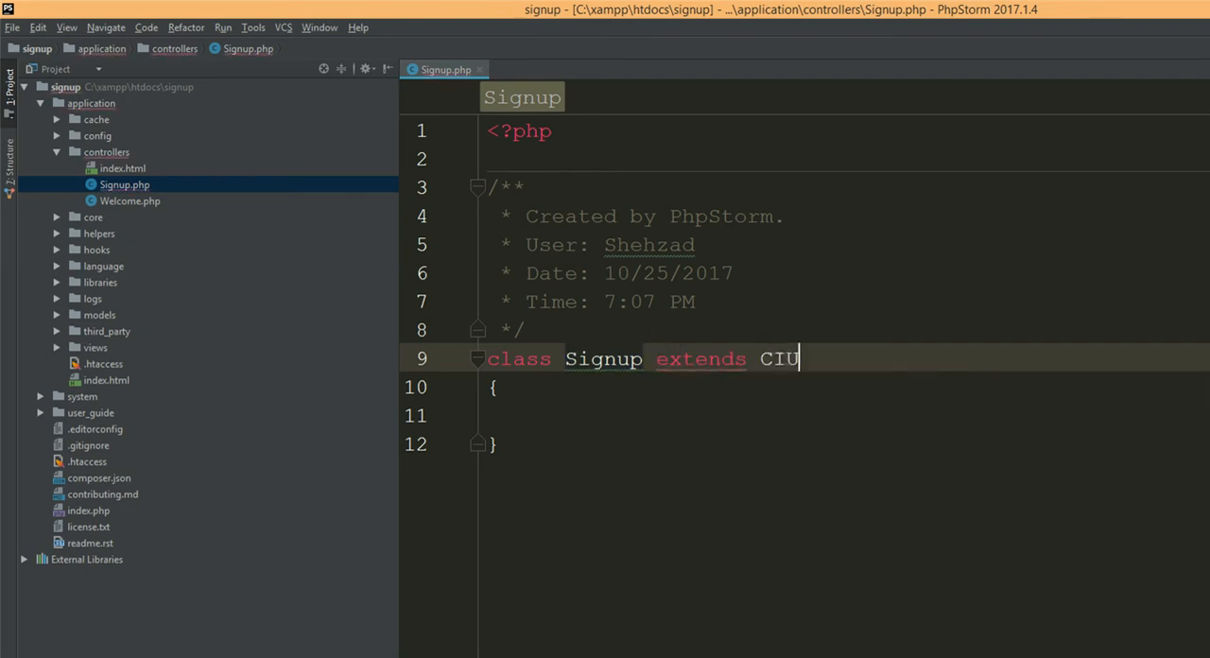
type("_Controller")
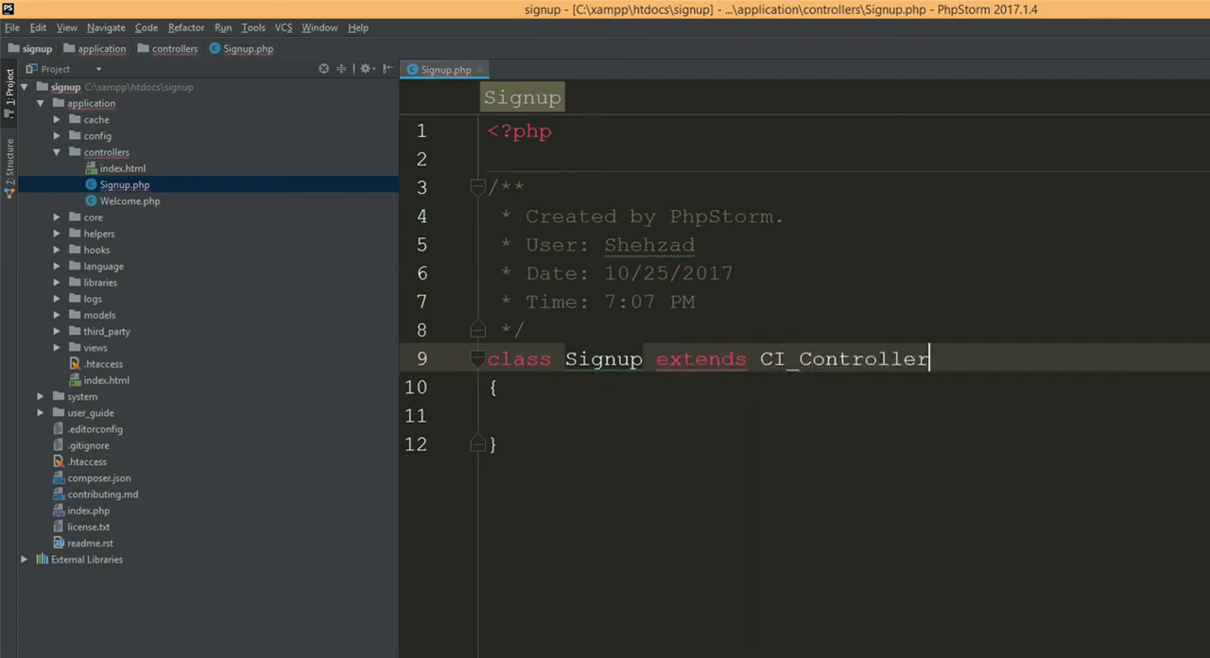
key("enter")
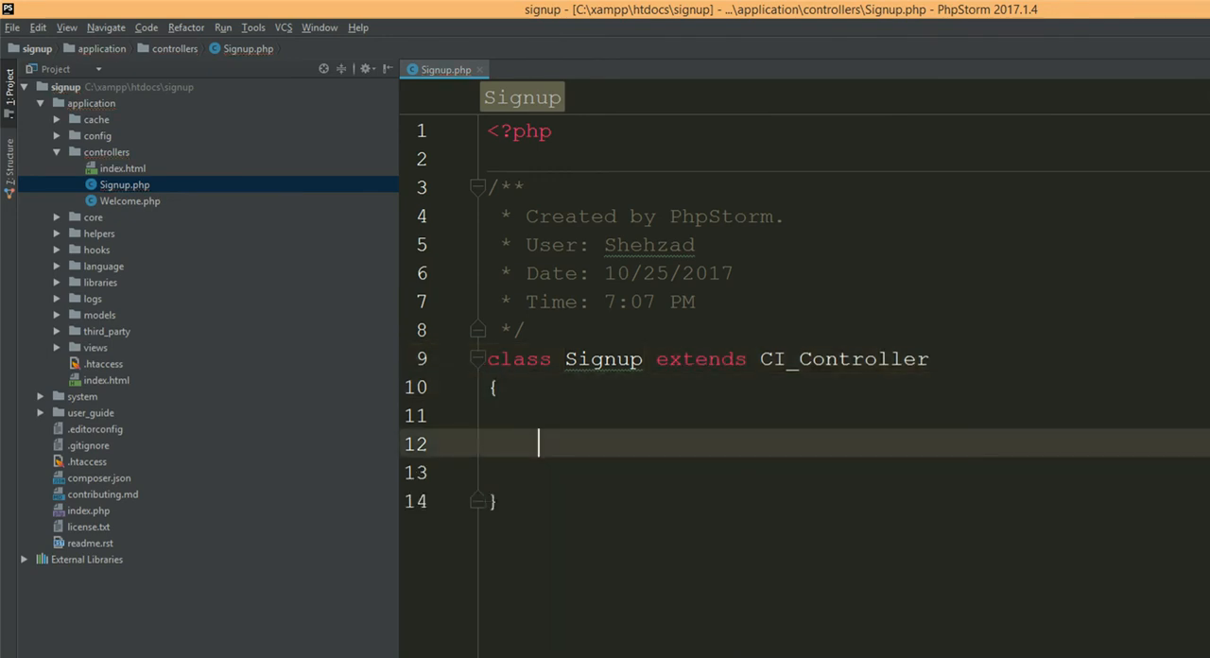
type("public fu")
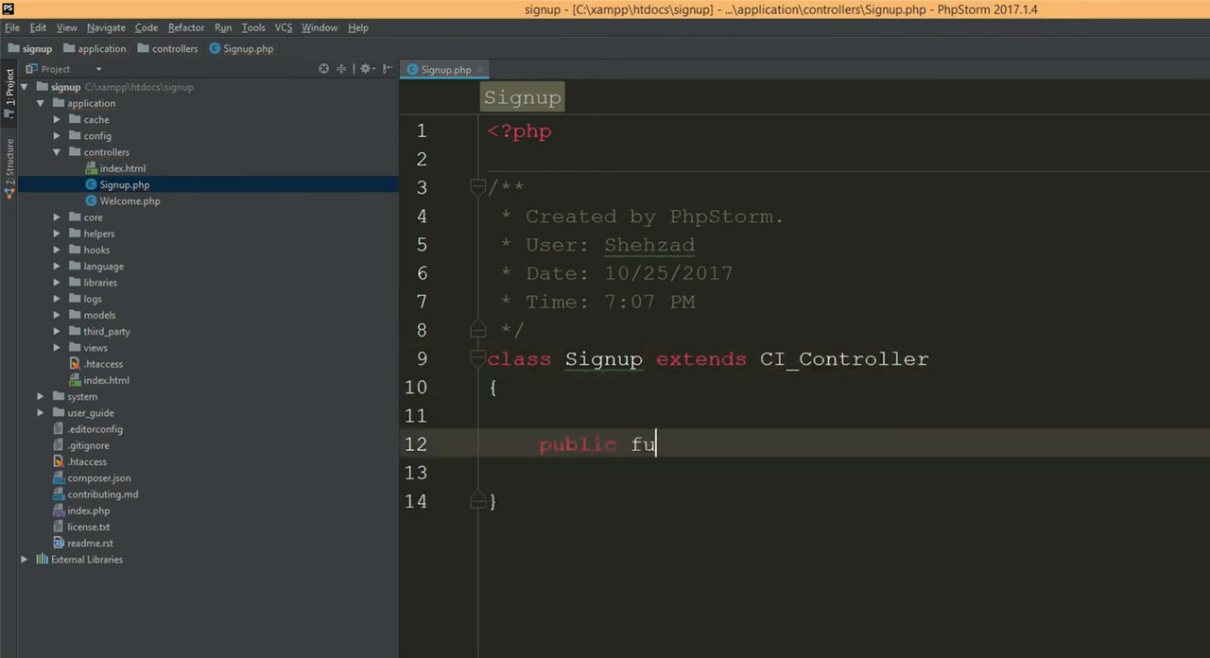
key("backspace")
type("pub")
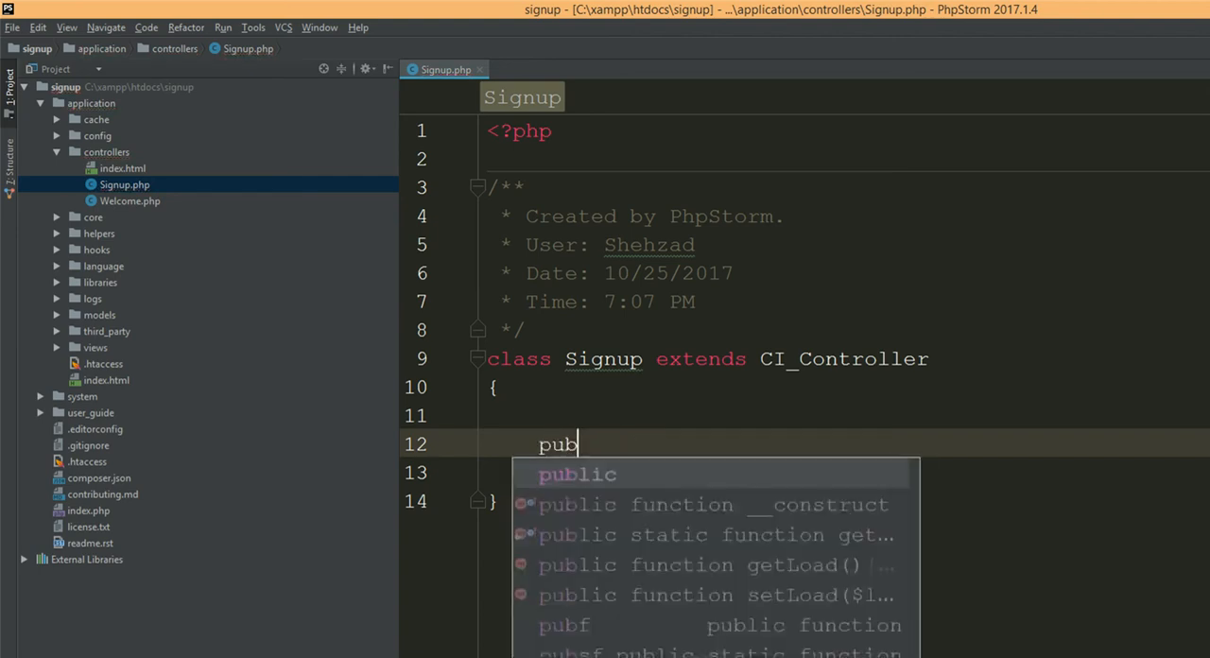
key("Escape")
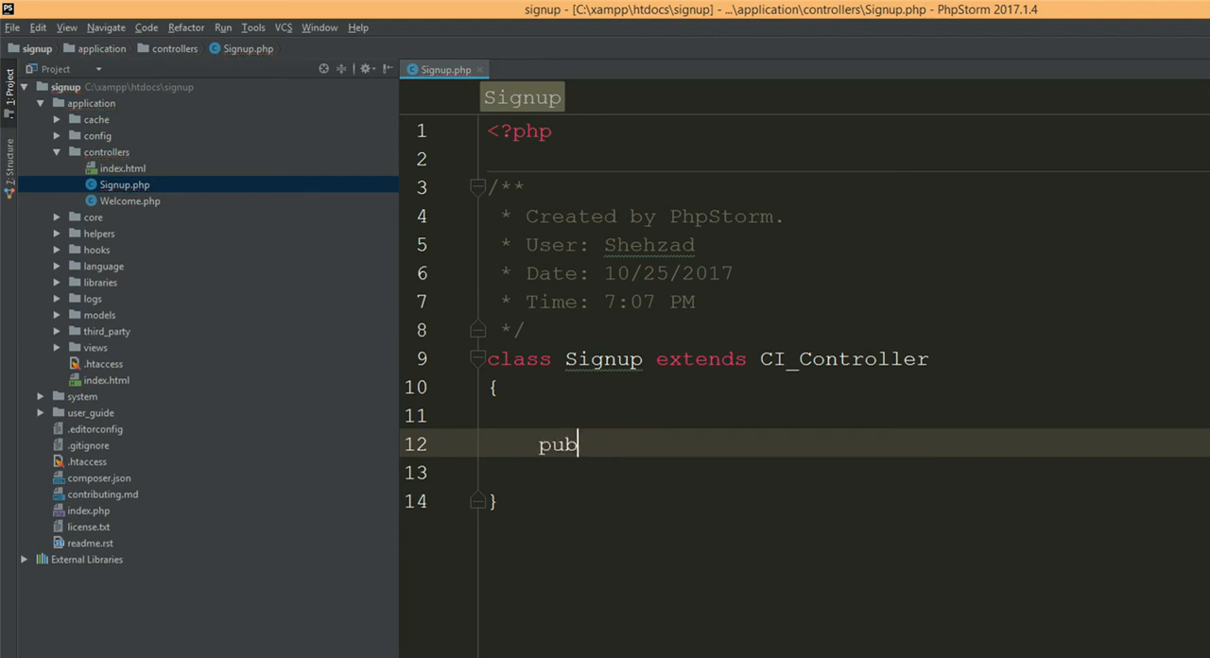
type("lic function index()")
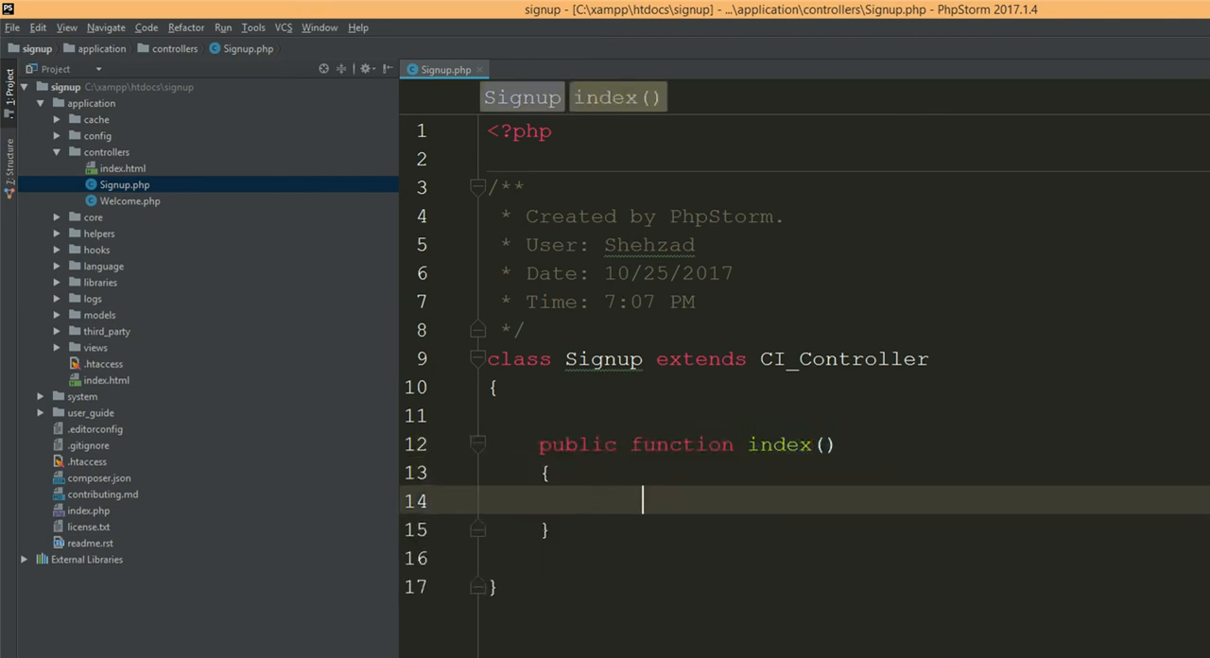
type("echo '';")
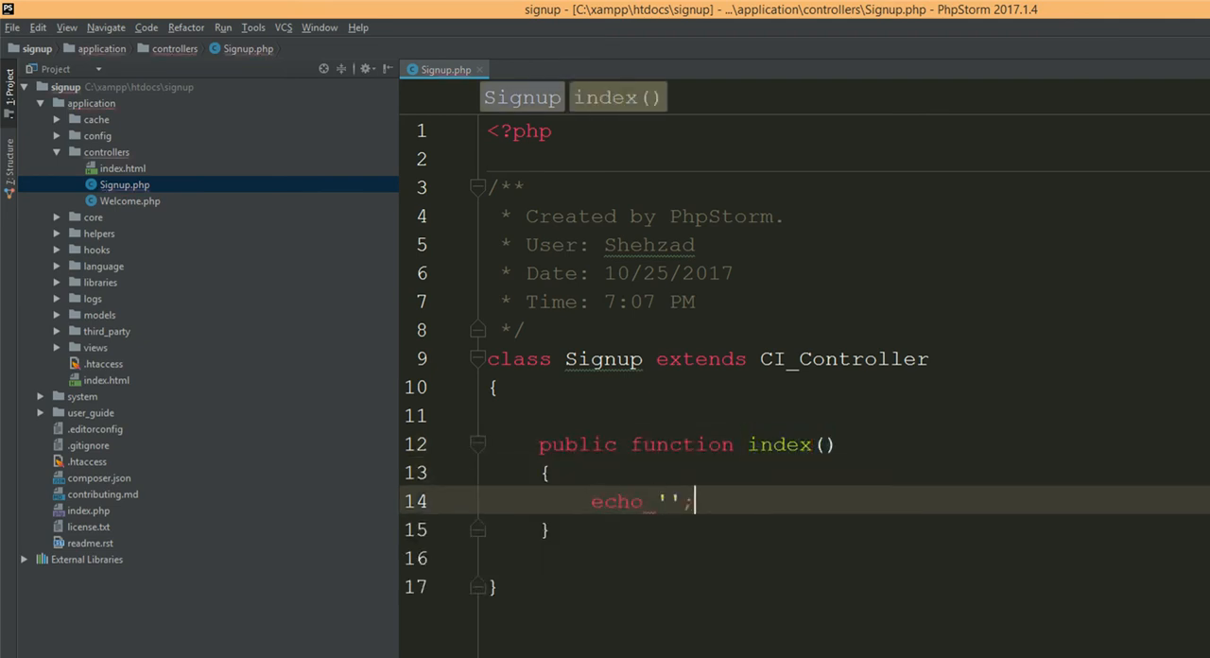
type("working.")
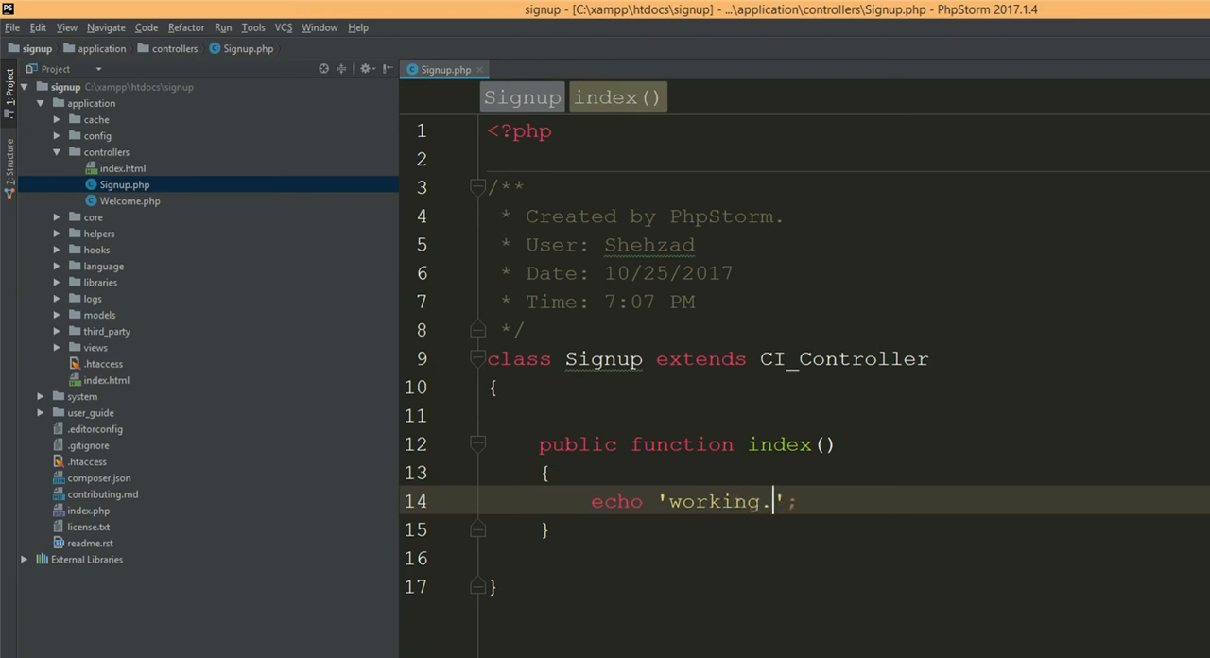
left_click(106, 151)
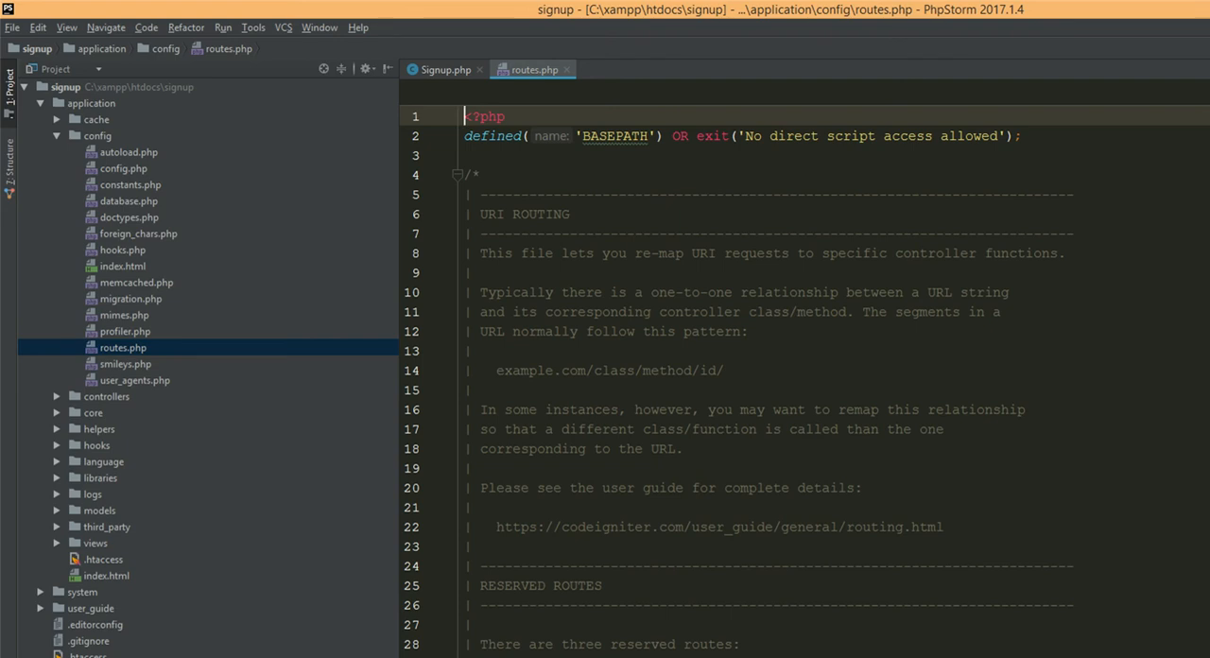
Step: In routes.php change default_controller from 'welcome' to 'signup' and close the file
scroll("down", 3)
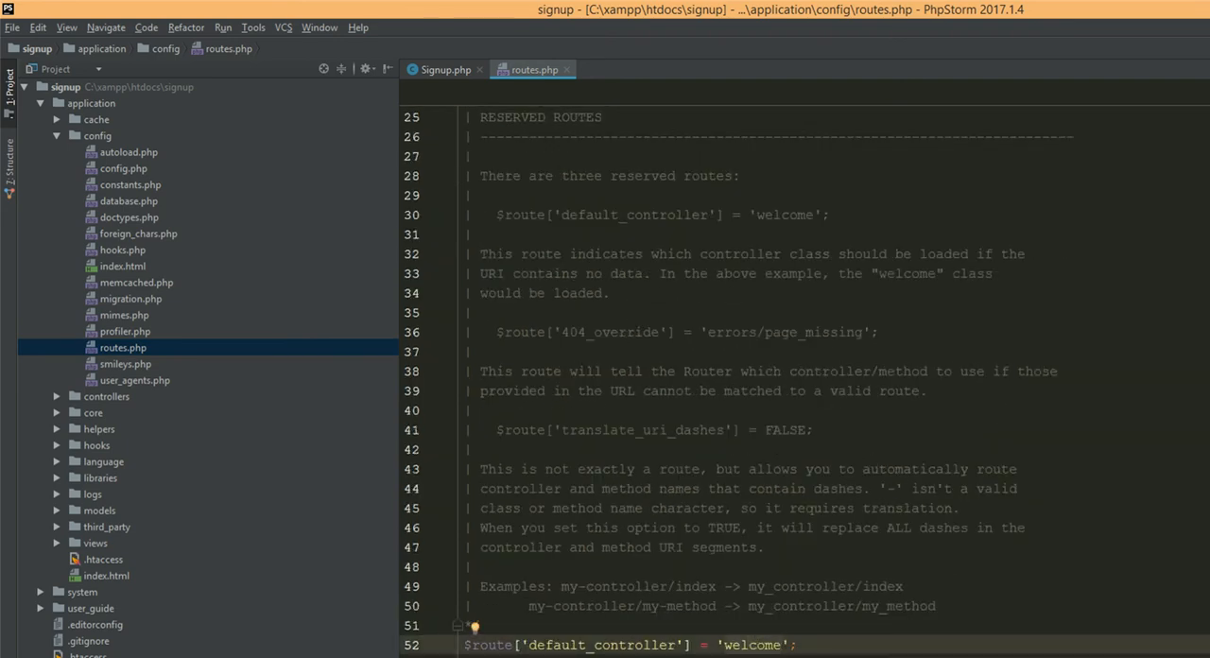
type("sig")
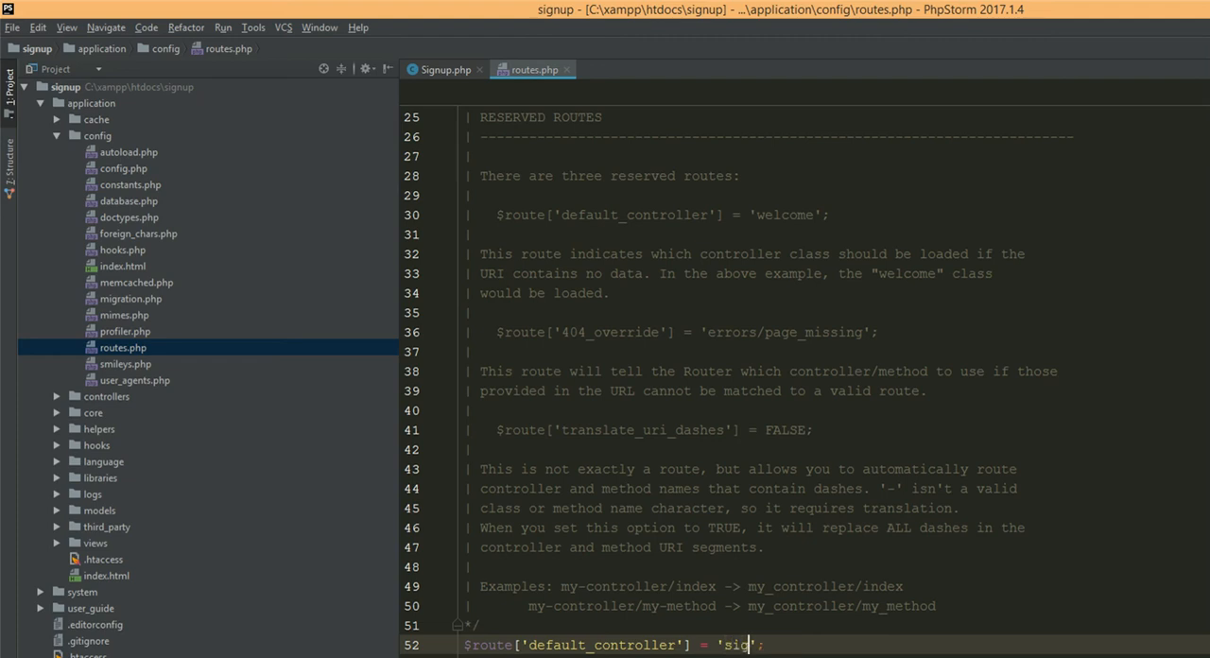
type("nup")
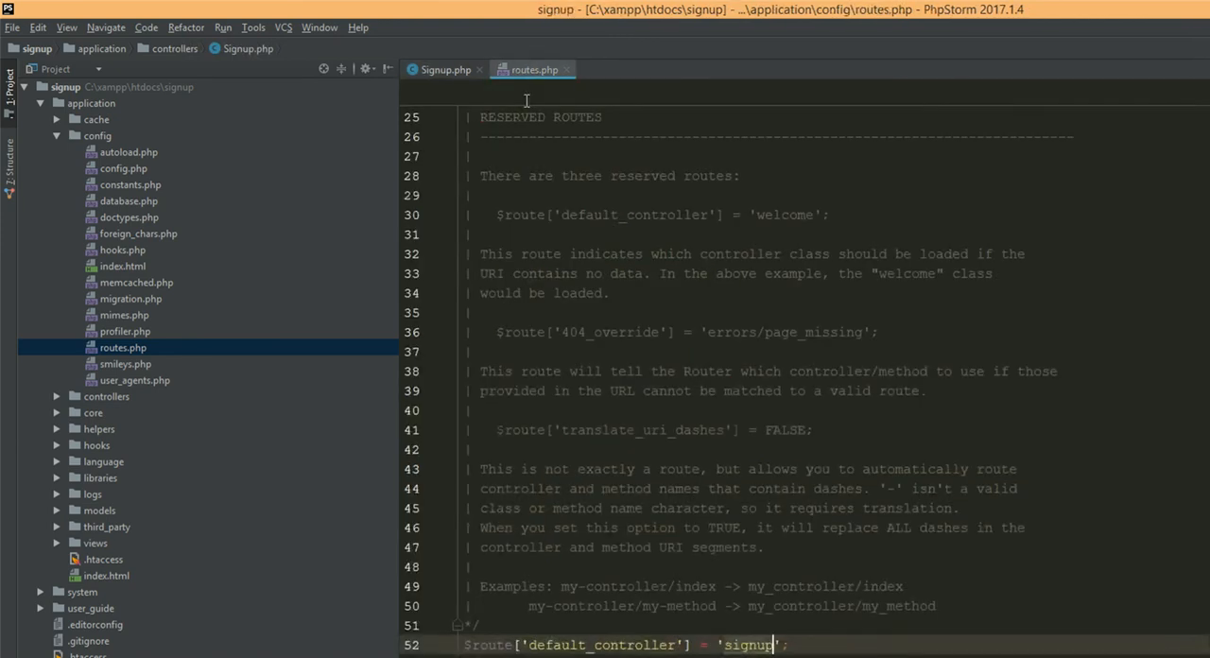
mouse_move(782, 527)
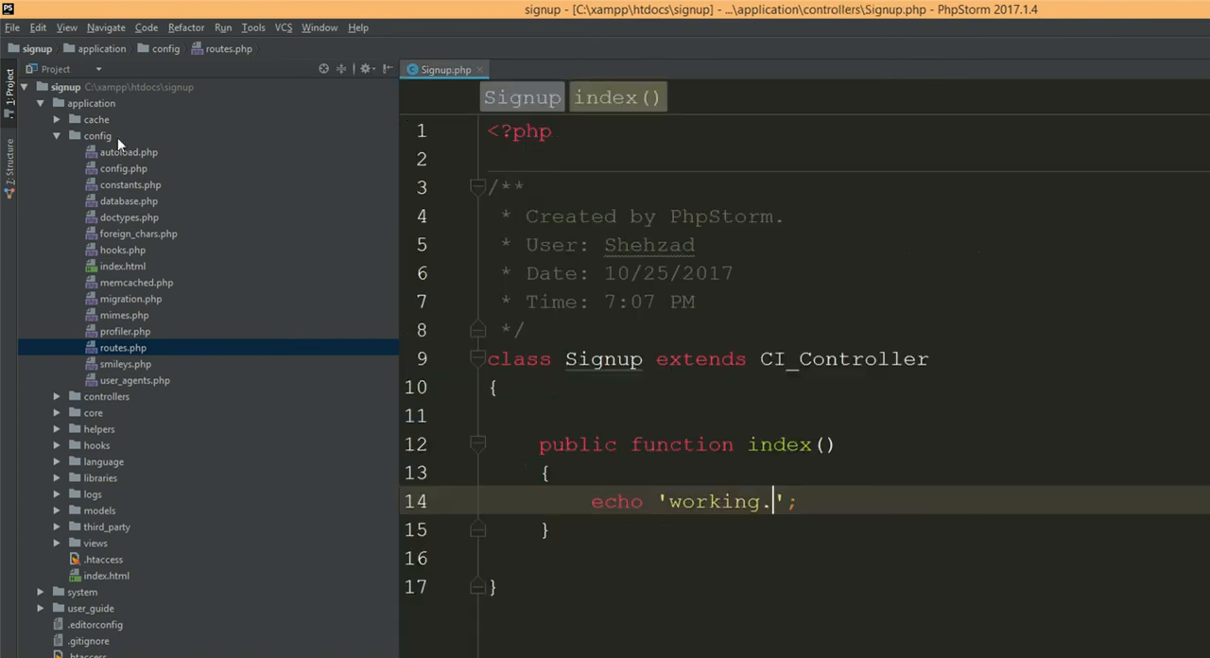
left_click(99, 136)
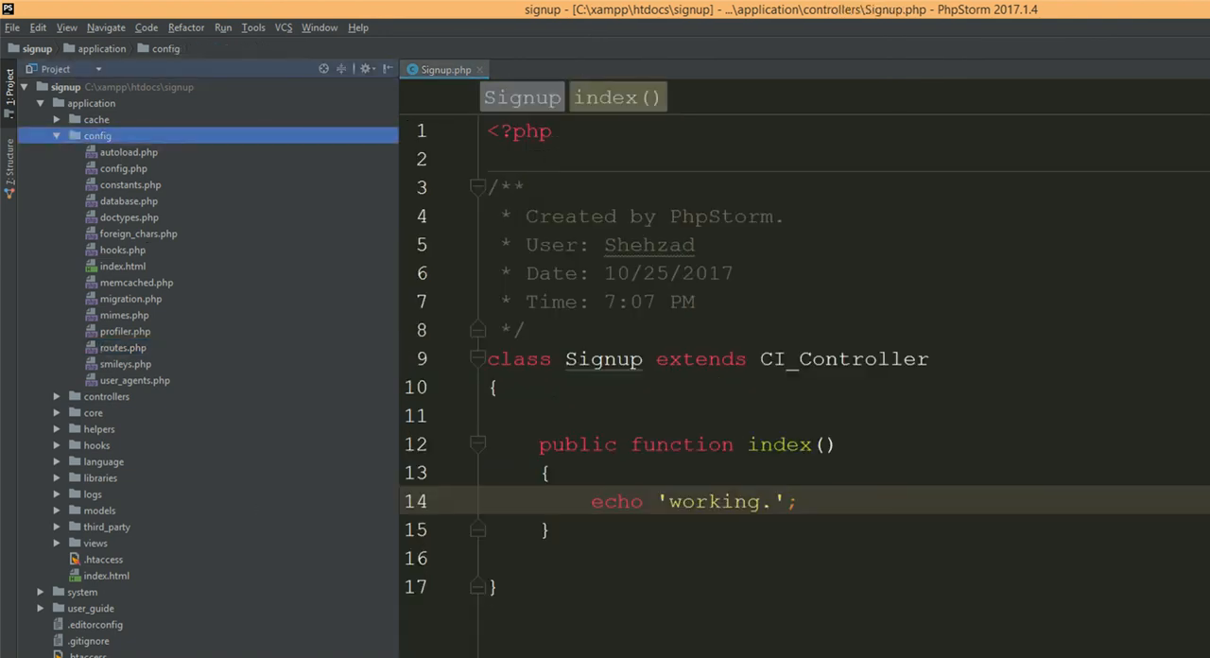